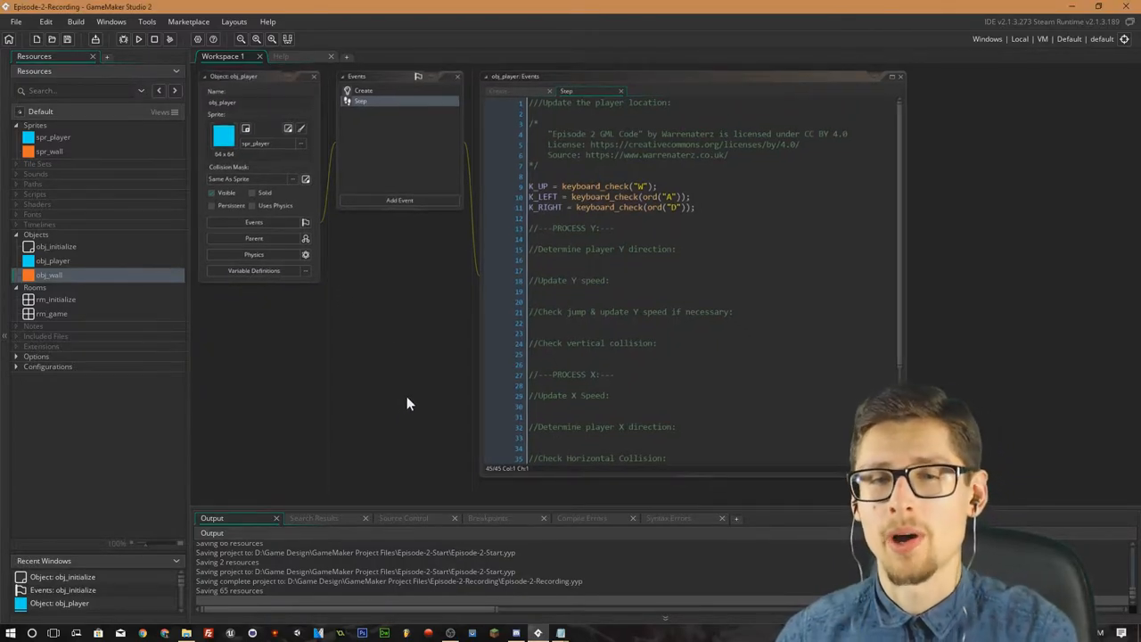
mouse_move(424, 382)
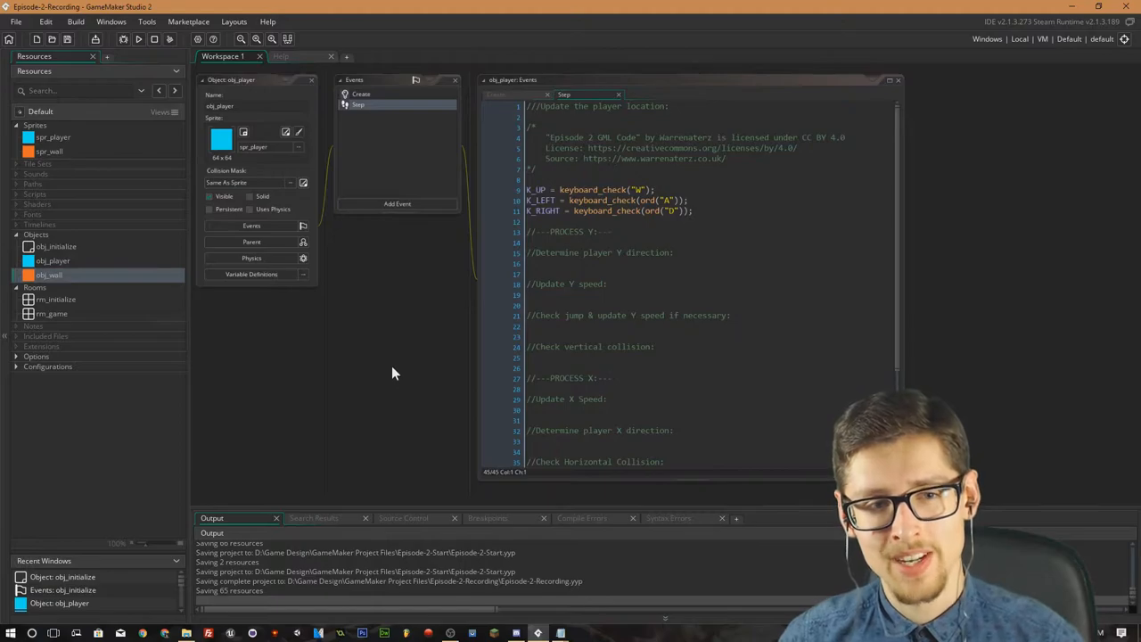
mouse_move(395, 350)
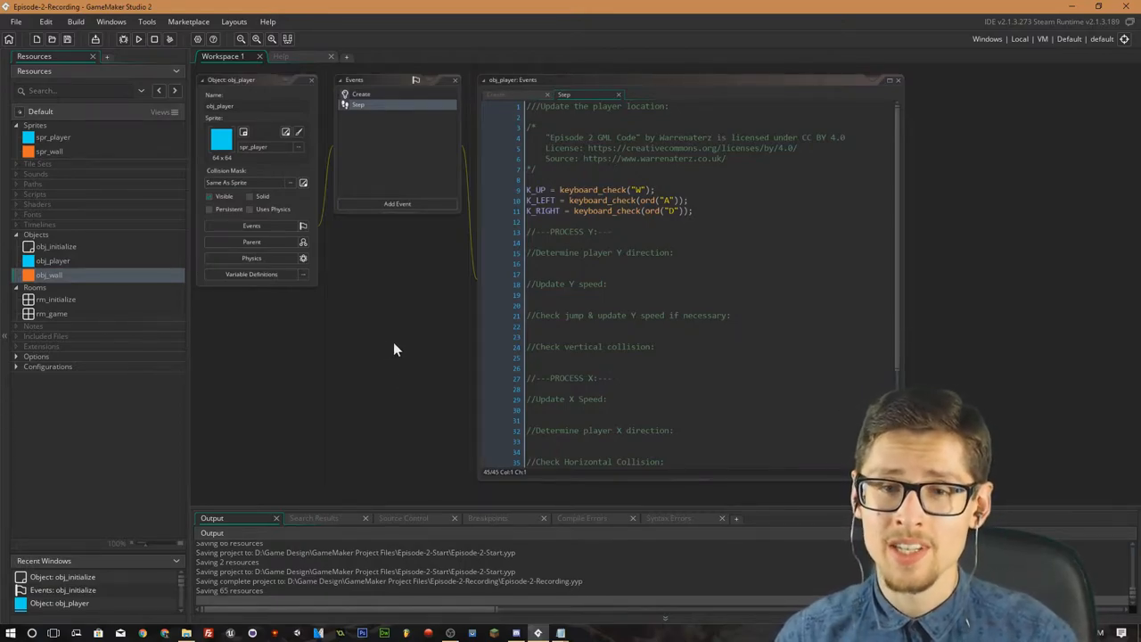
mouse_move(414, 339)
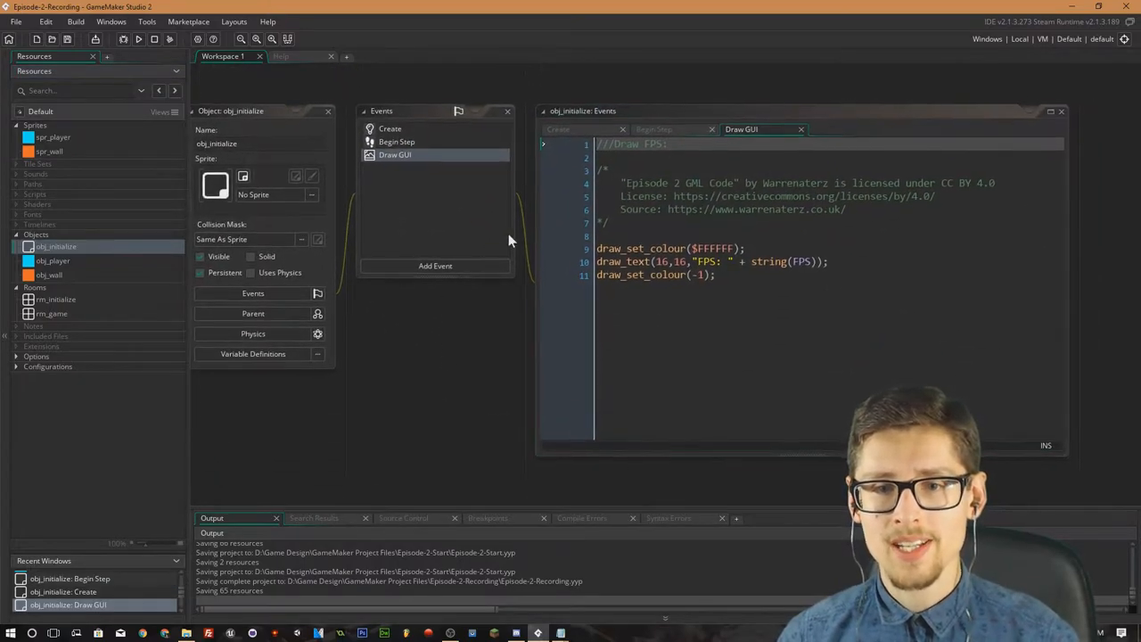
Review obj_initialize's delta-timing Create code, then switch to the obj_wall object.
click(391, 129)
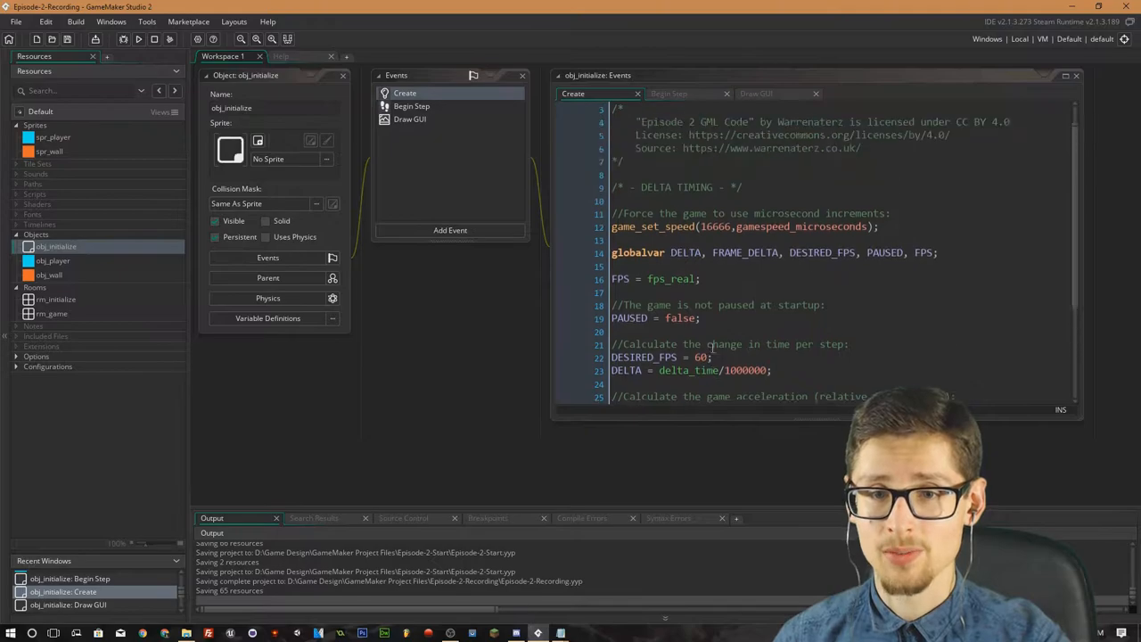
click(667, 99)
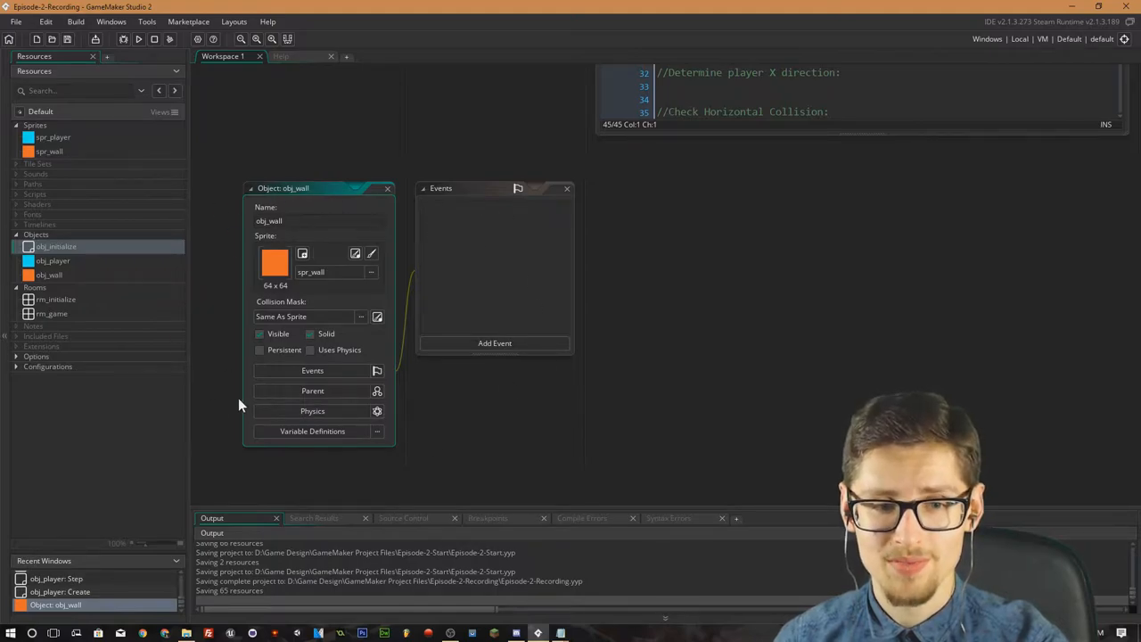
mouse_move(811, 367)
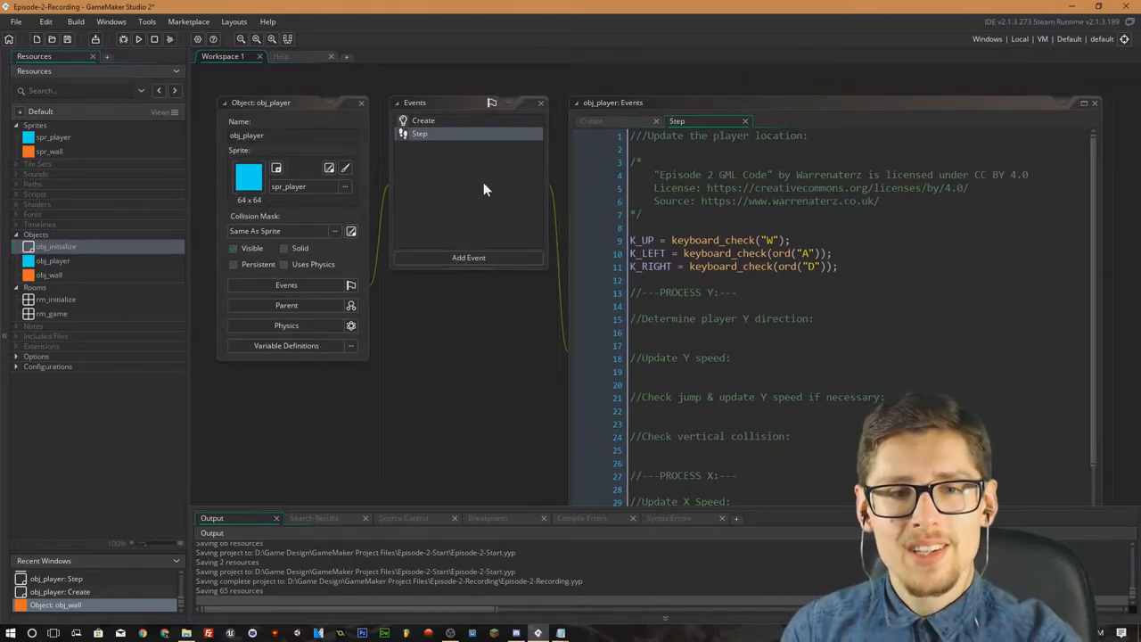
Add YSPEED = 0; beneath XSPEED in obj_player's Create event and check the GRAVITY_MAX value.
click(424, 121)
text(XSPEED = 0;)
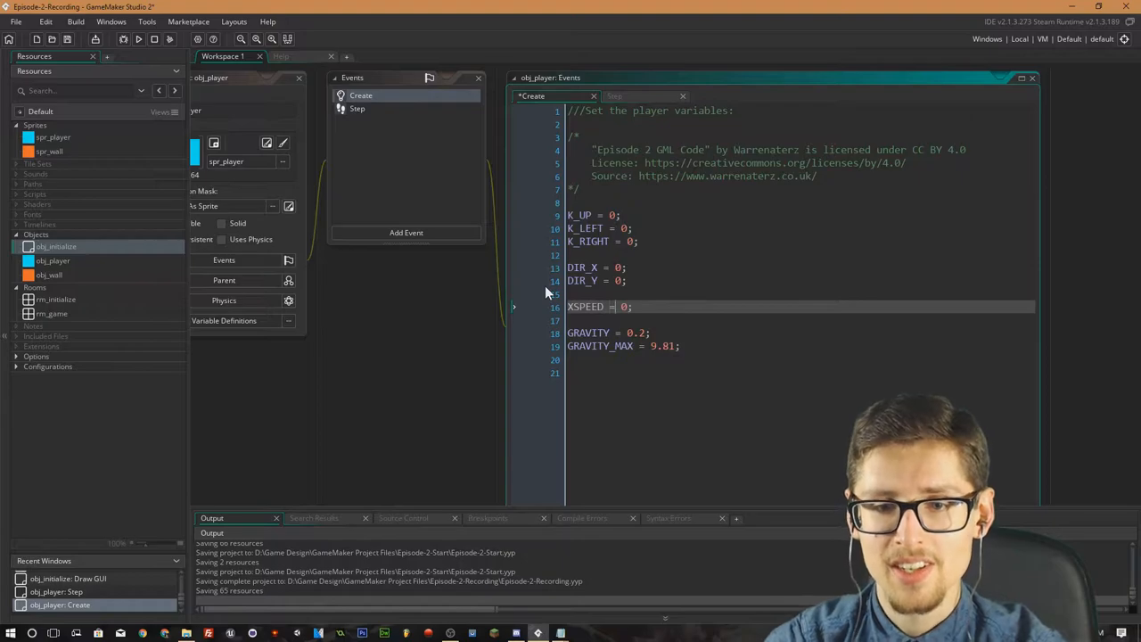
double_click(599, 307)
text(YSPEED = 0;)
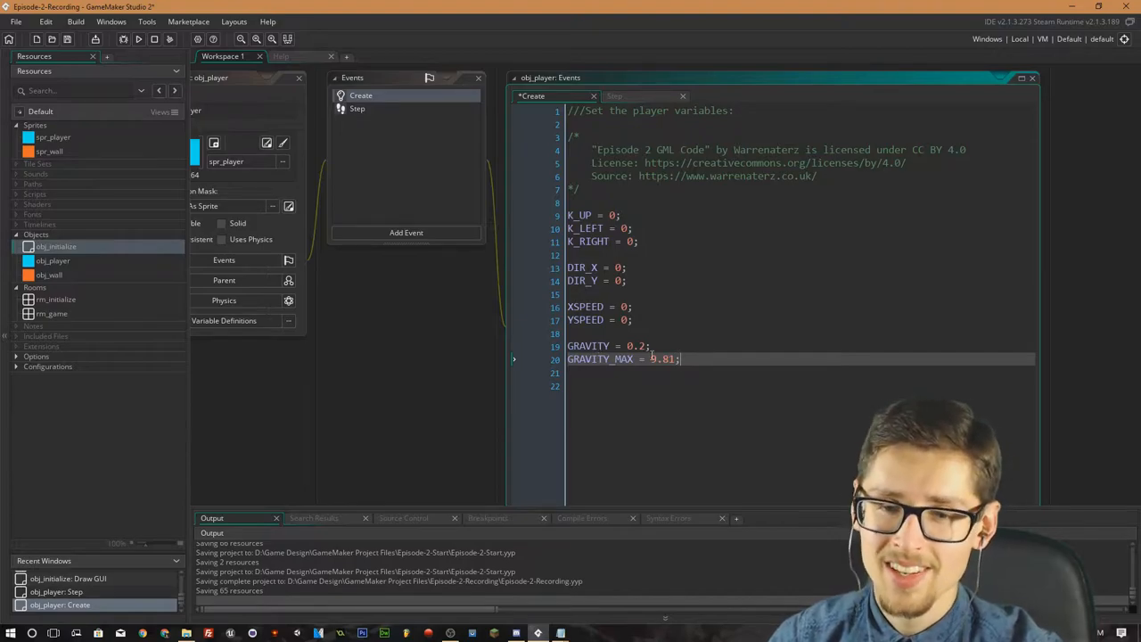
double_click(660, 360)
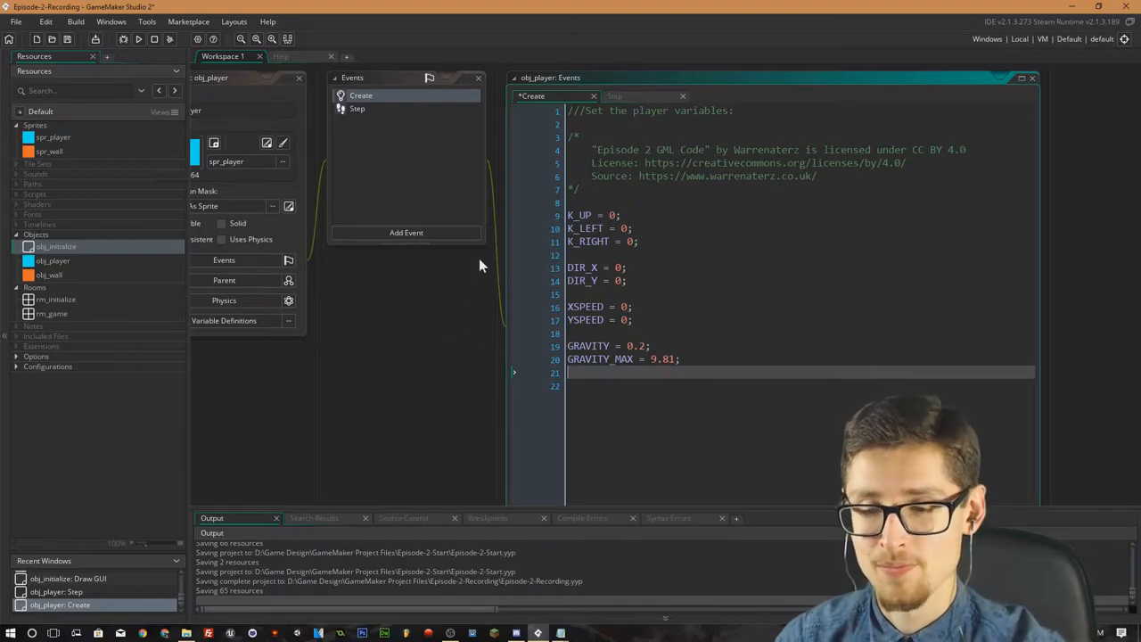
mouse_move(499, 248)
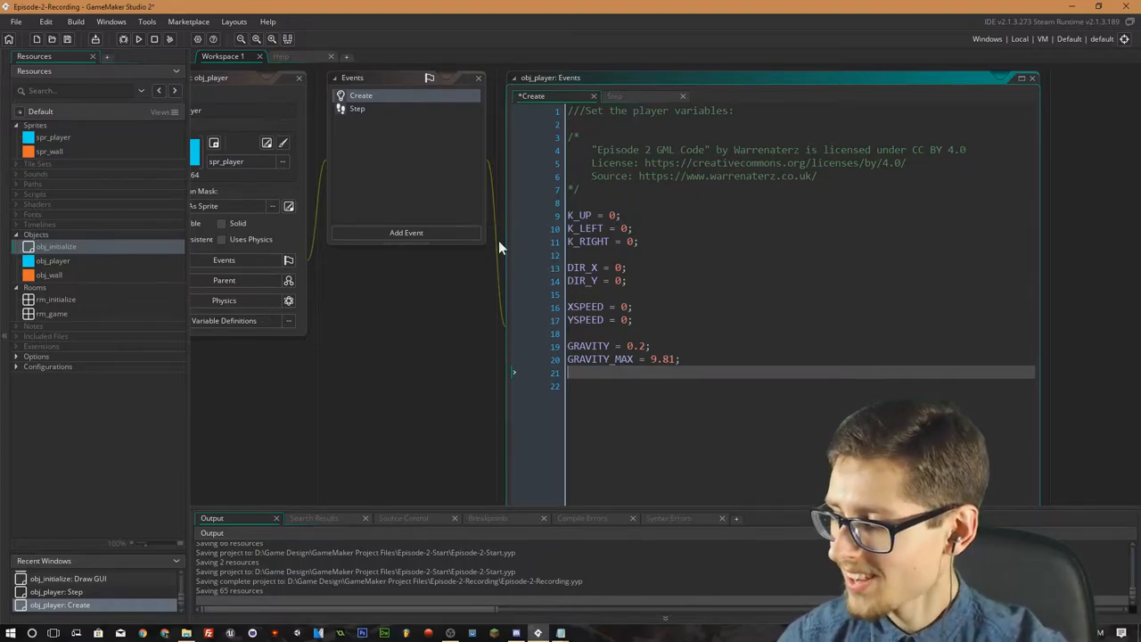
mouse_move(473, 247)
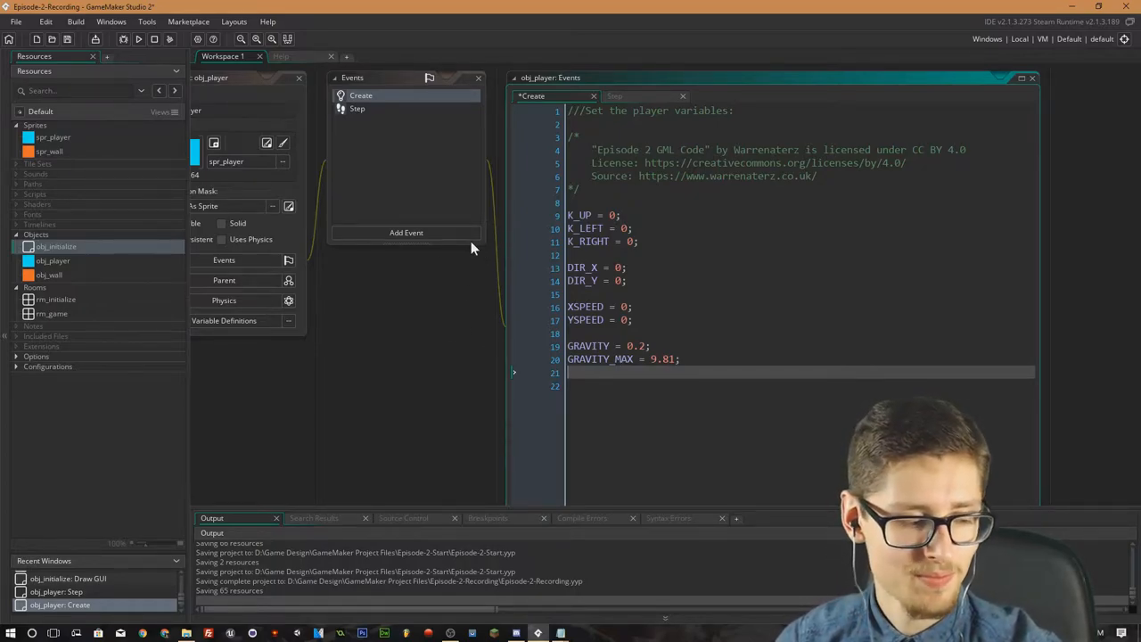
mouse_move(453, 248)
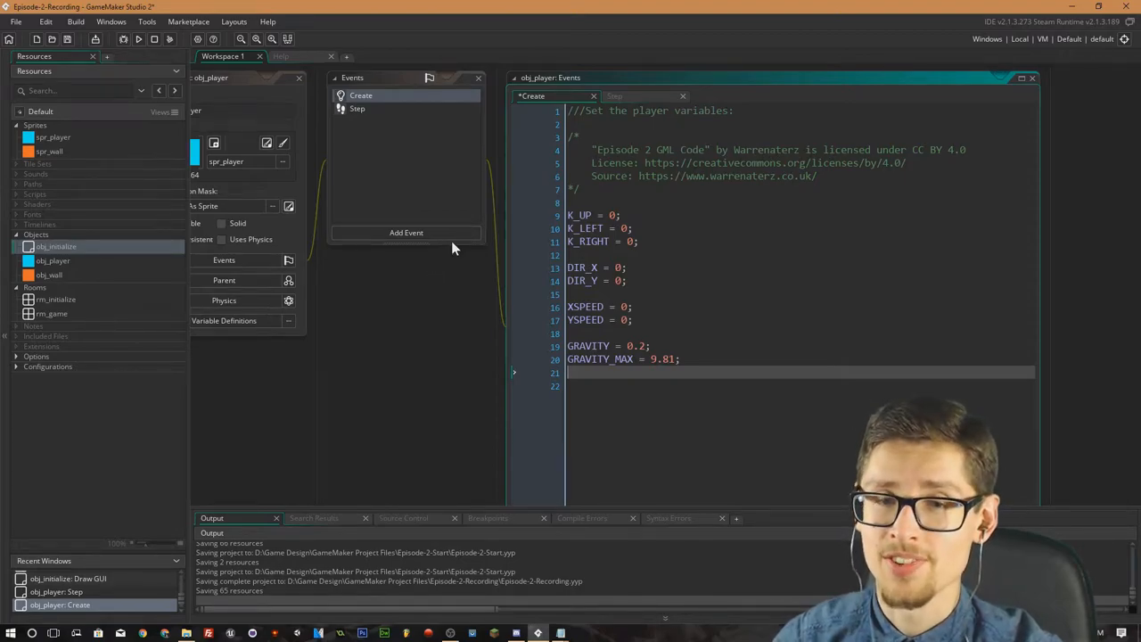
mouse_move(439, 278)
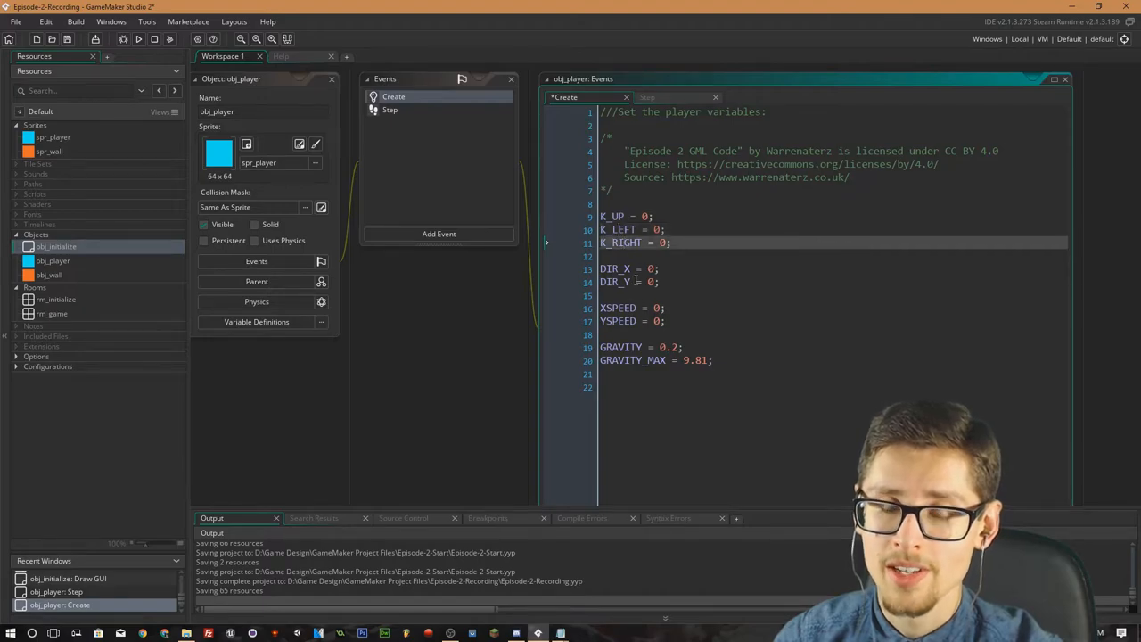
click(627, 282)
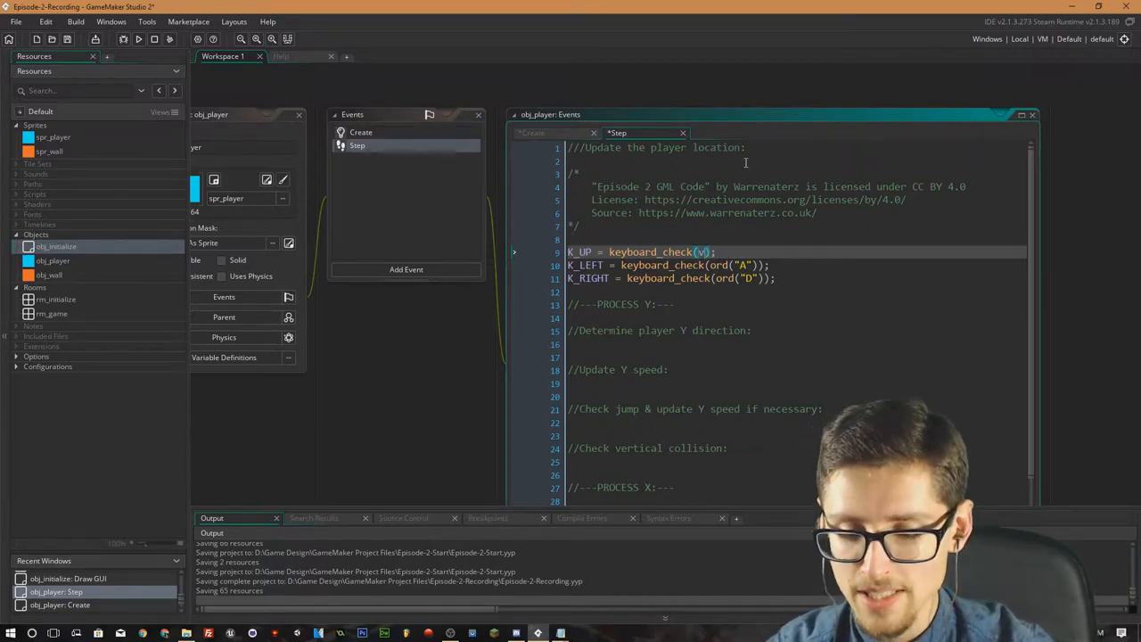
Change the jump input to keyboard_check(vk_space) and add blank lines under the Y-direction comment.
text(k_space)
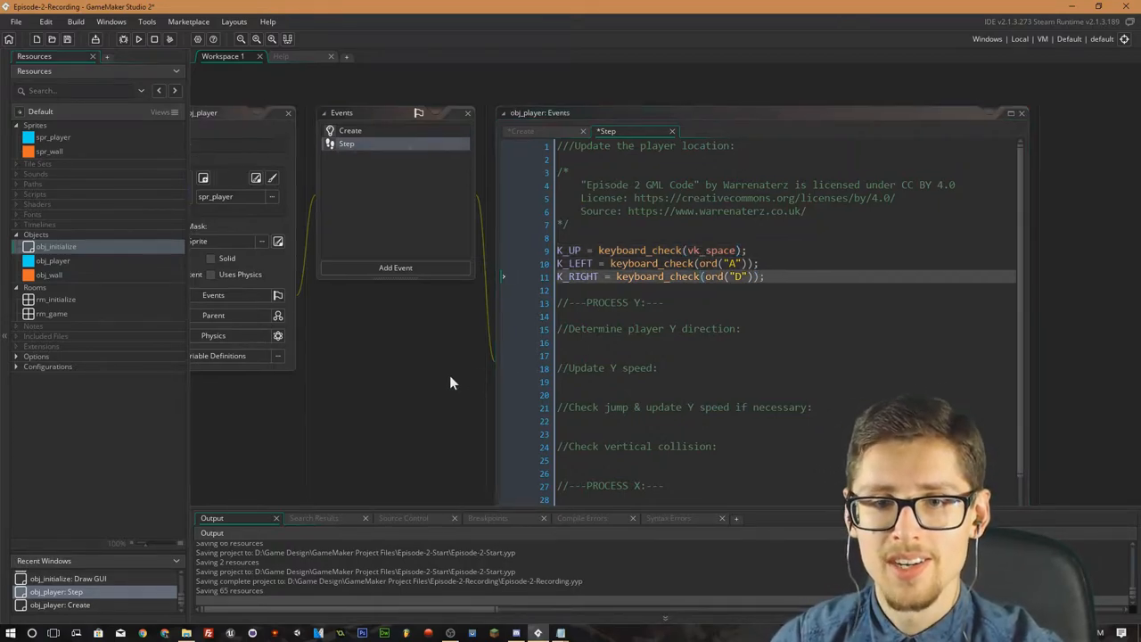
scroll(down, 3)
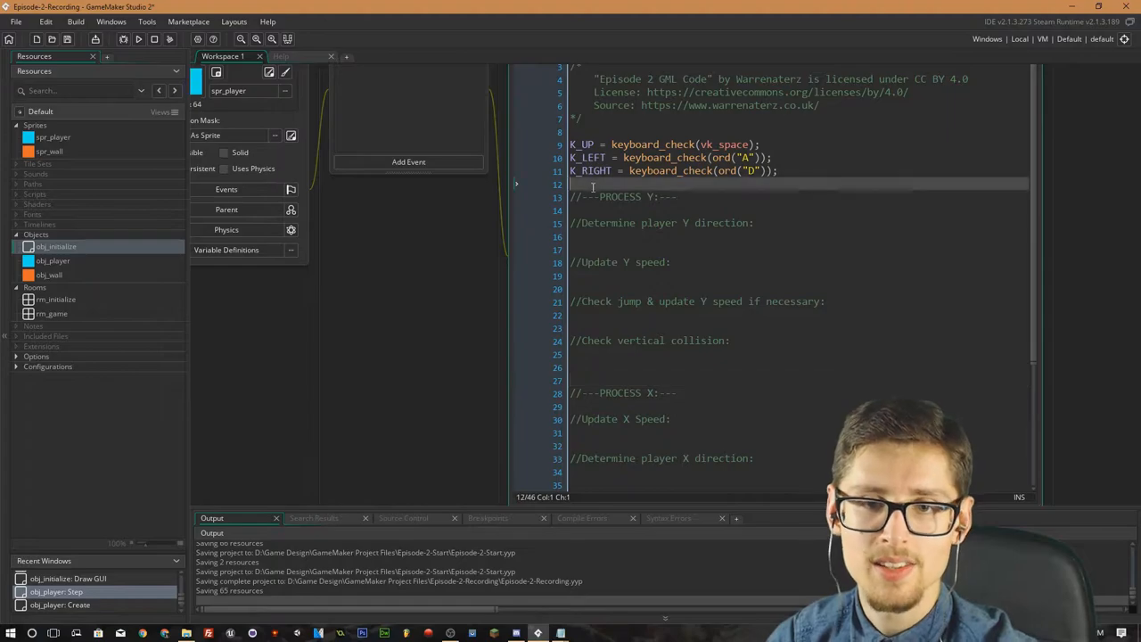
key(enter)
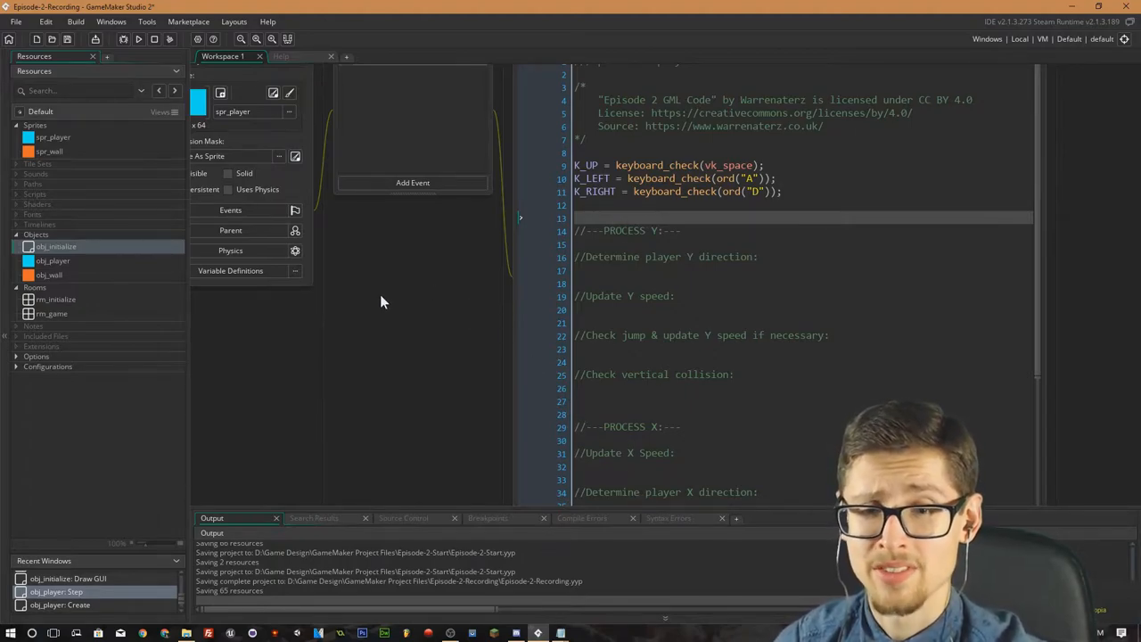
mouse_move(382, 328)
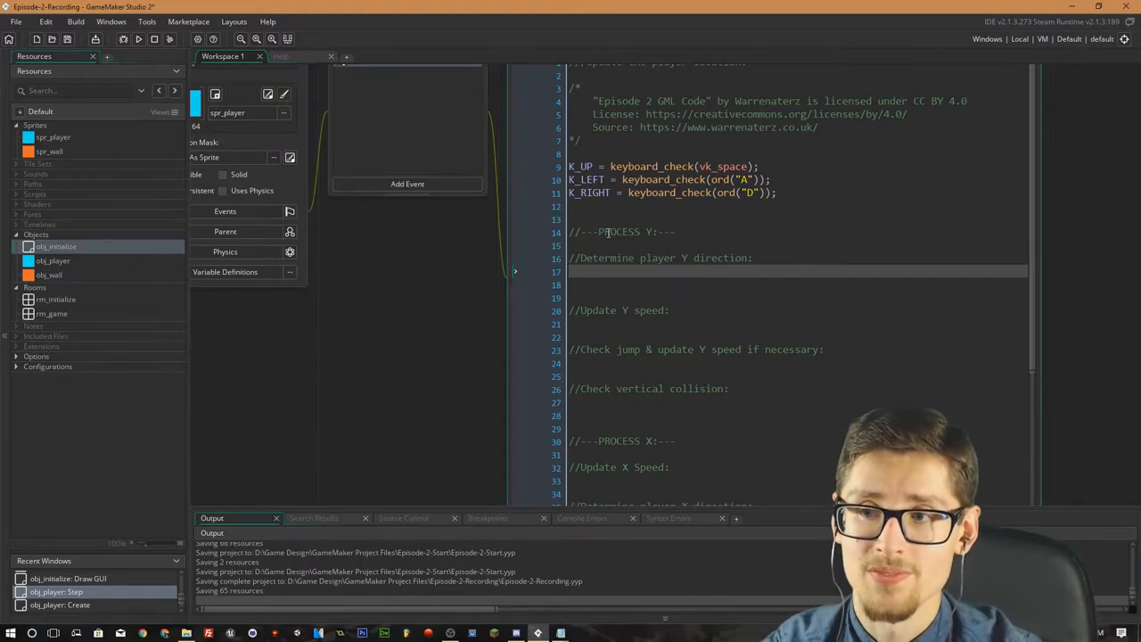
Write DIR_Y = sign(YSPEED); under the Determine player Y direction comment.
text(DIR+)
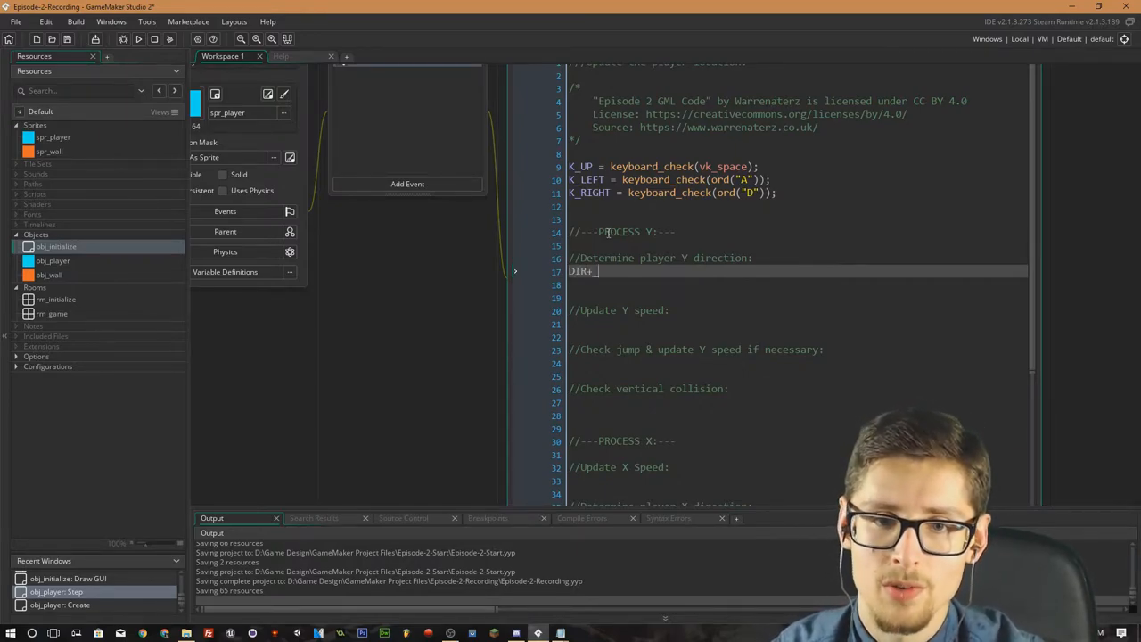
text(_Y = sign()
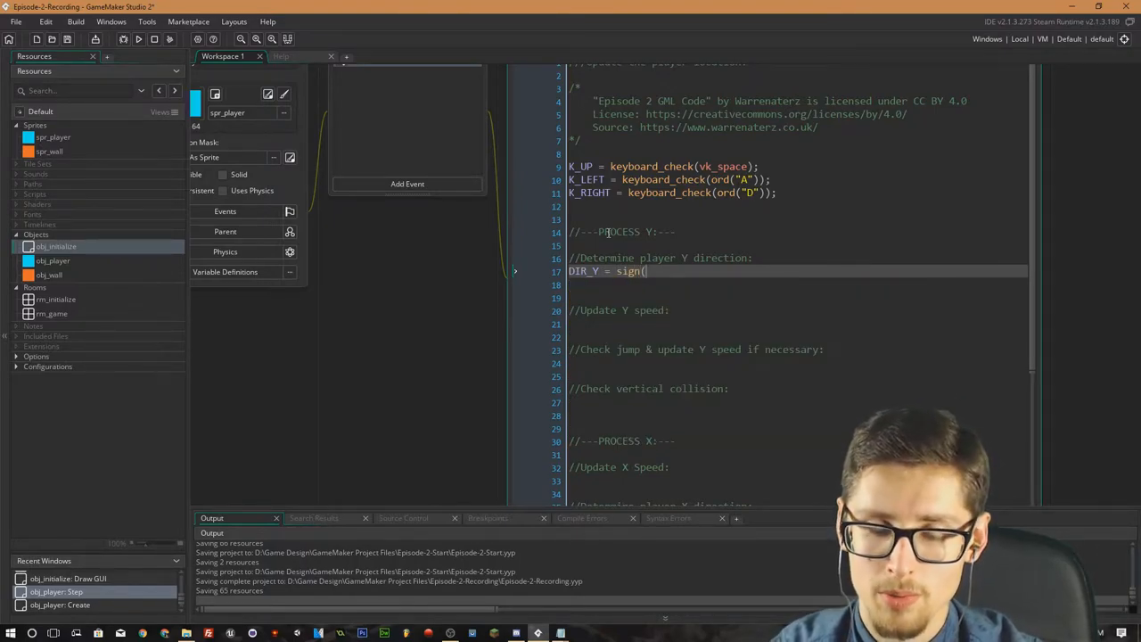
text(YSPEED);)
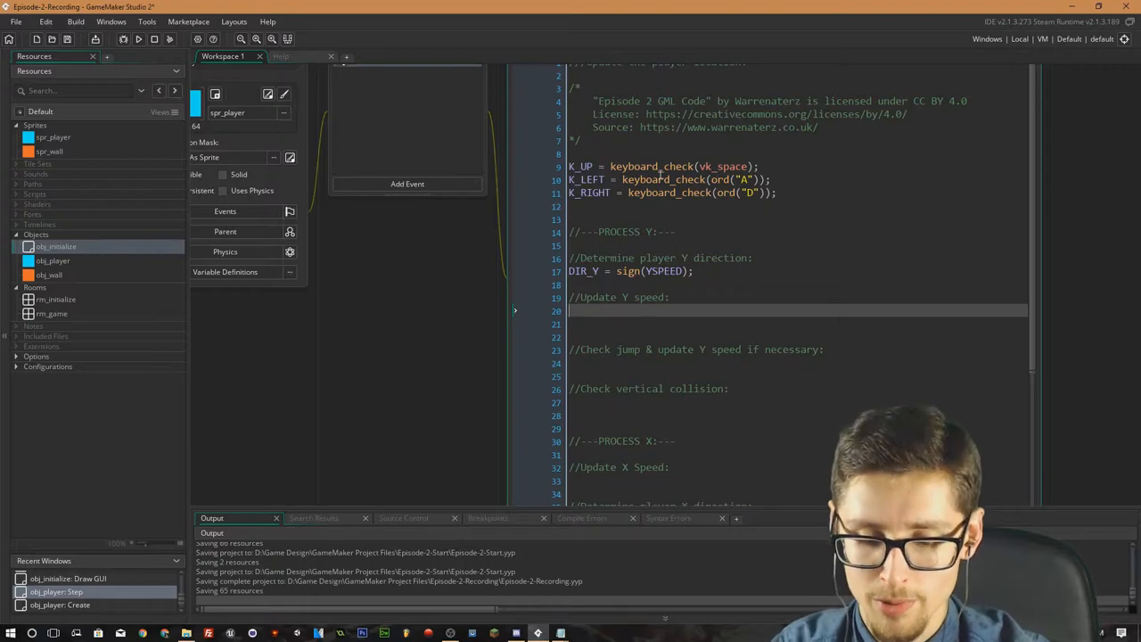
Write YSPEED += (GRAVITY * FRAME_DELTA); under the Update Y speed comment.
text(Y)
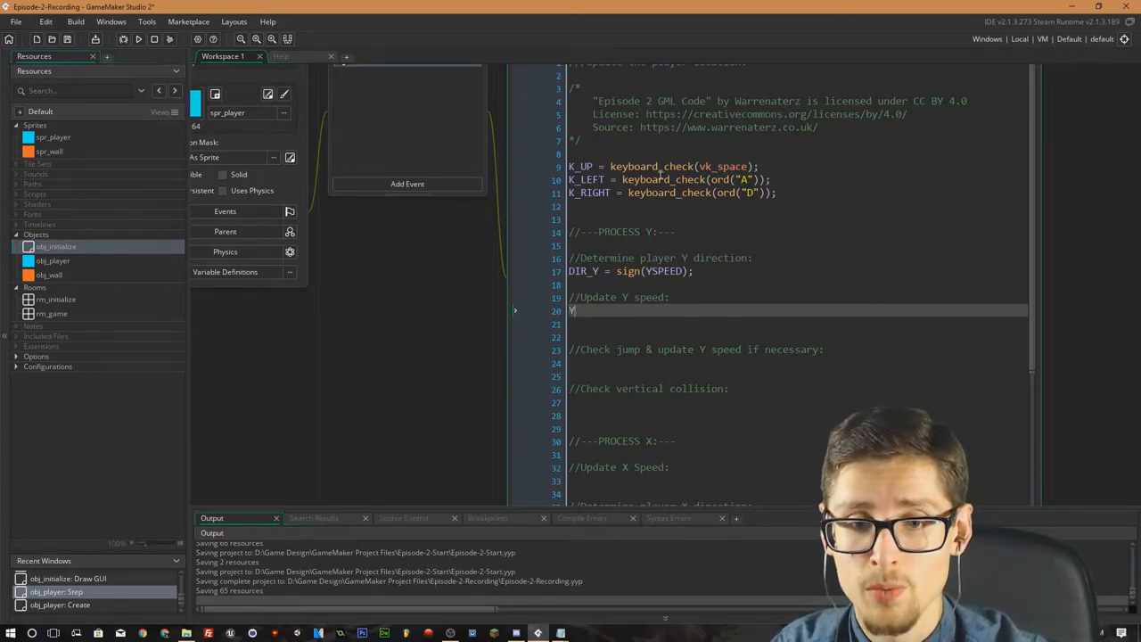
text(SPEED)
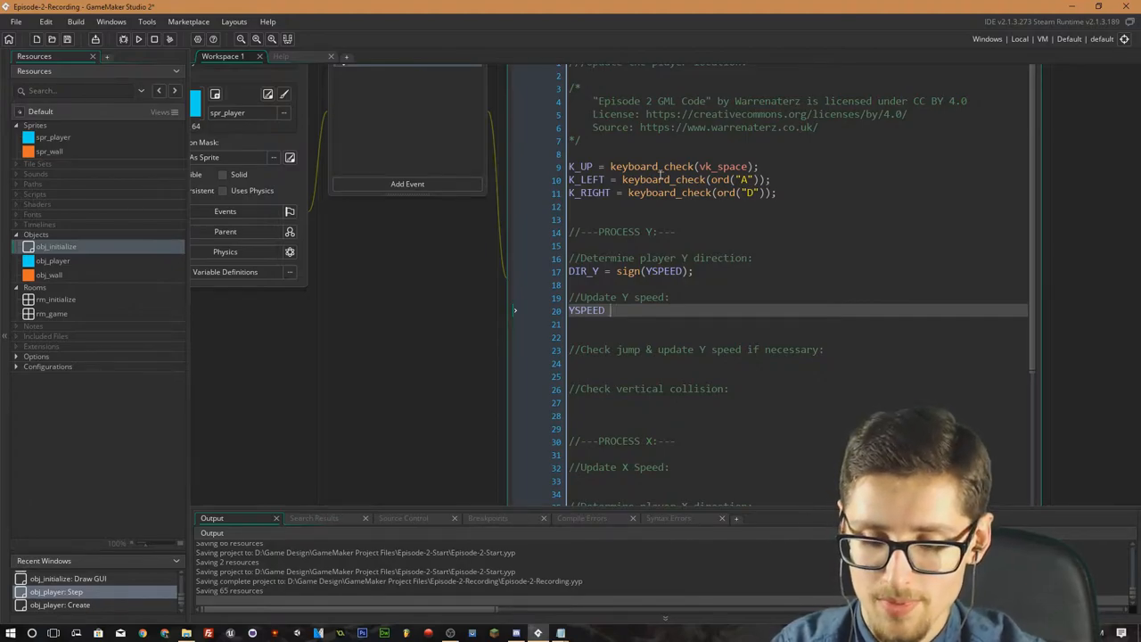
text(+=)
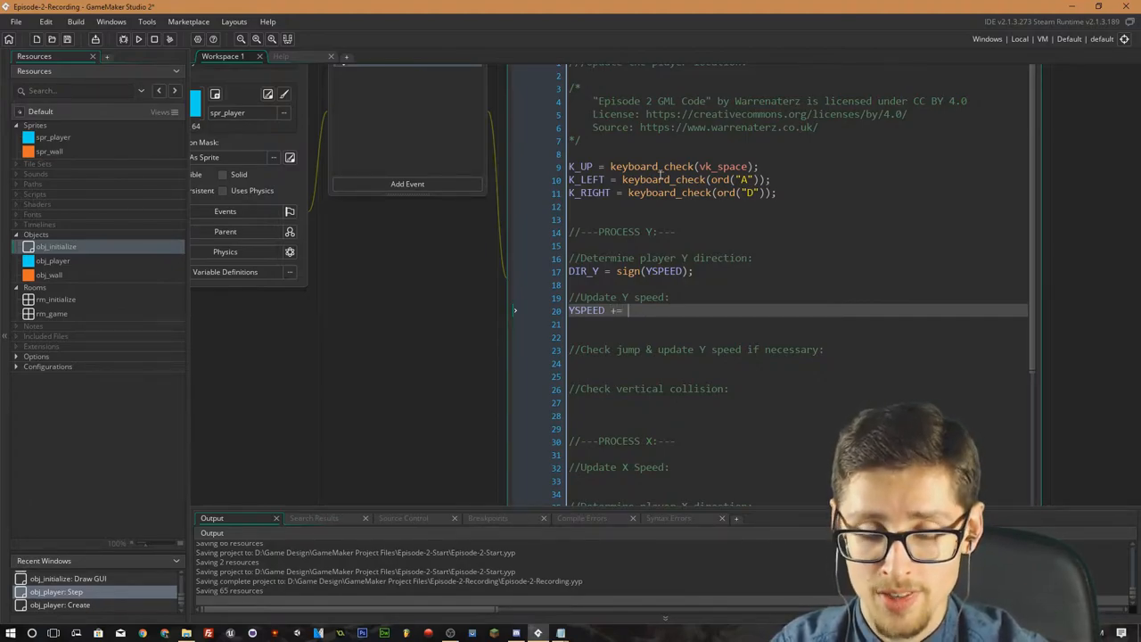
text(GRAVITY)
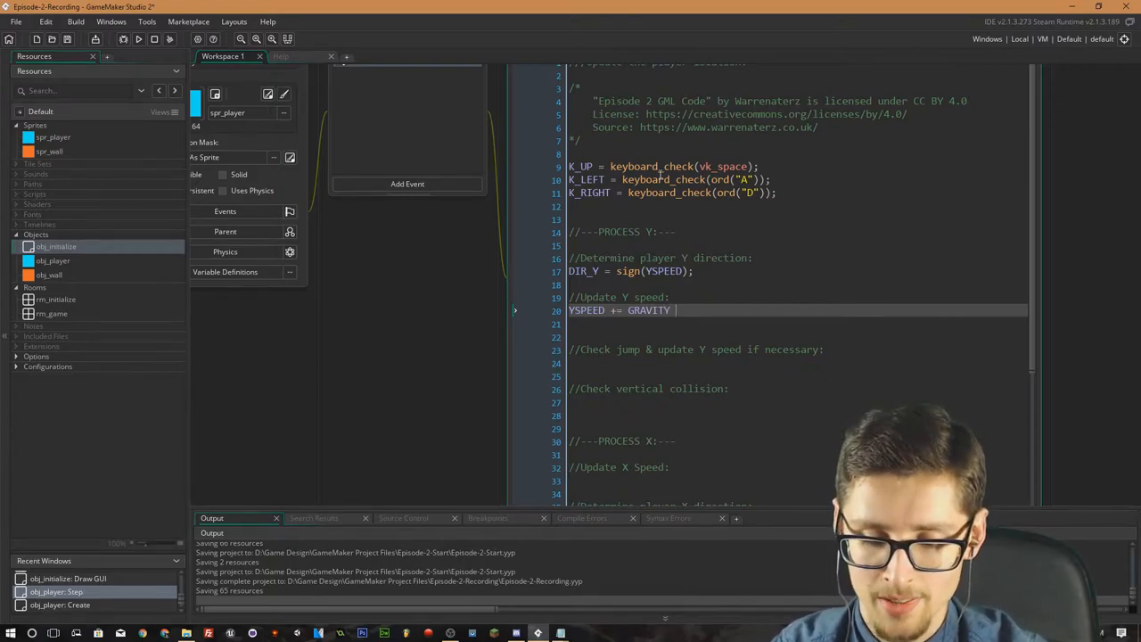
text(* FRAME)
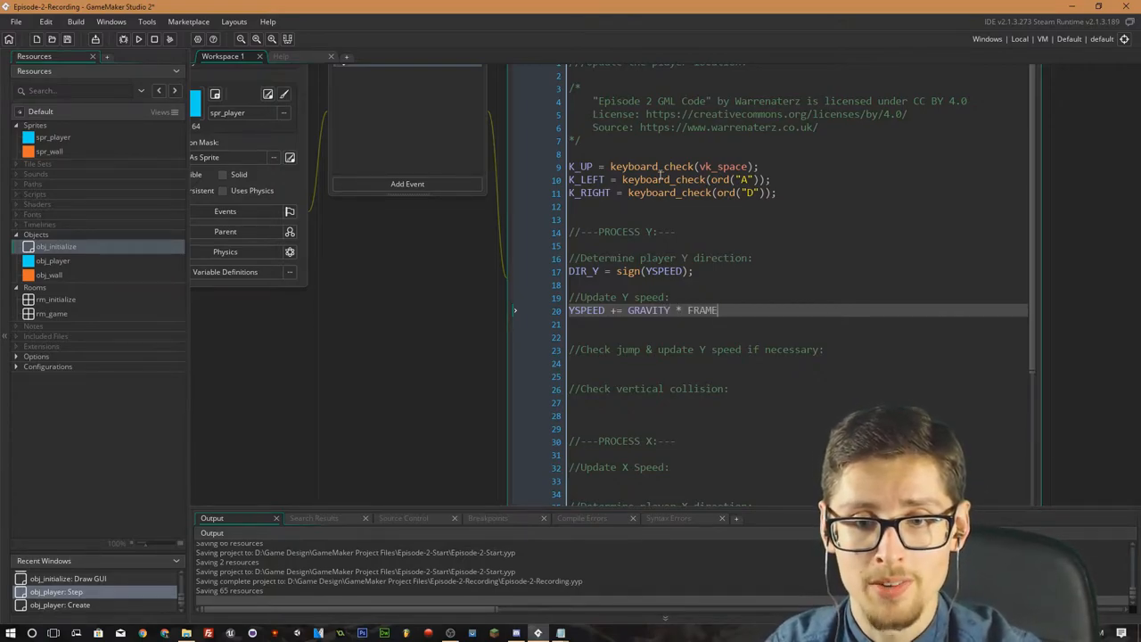
text(_DELTA);)
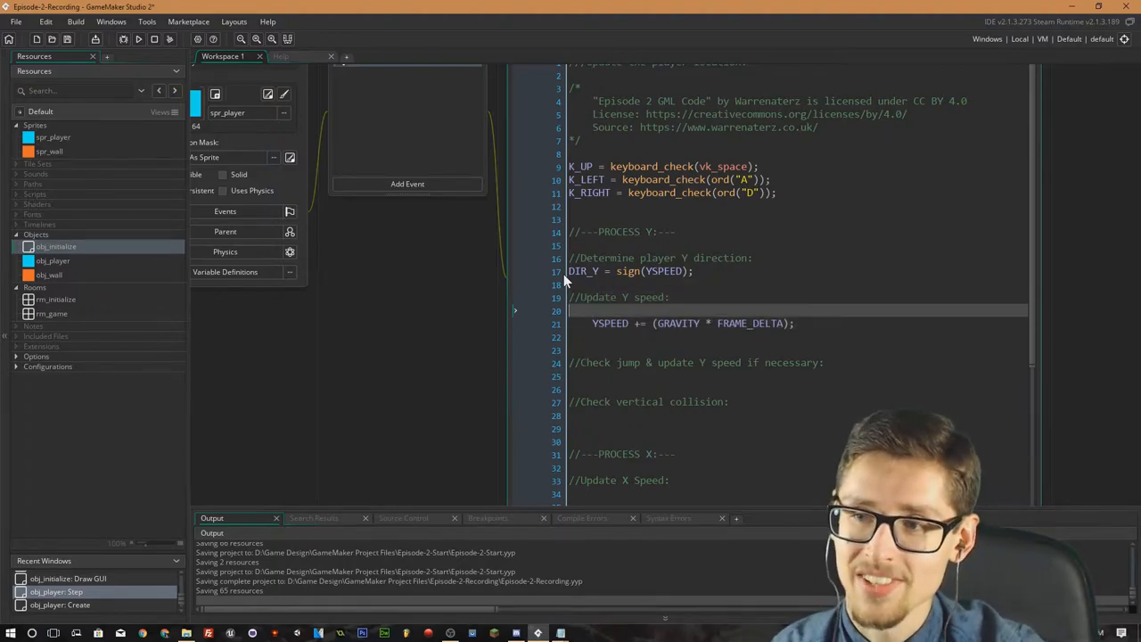
Wrap the gravity line in if !(place_meeting(x,y+1,obj_wall)){ ... } so it applies only when airborne.
text(if)
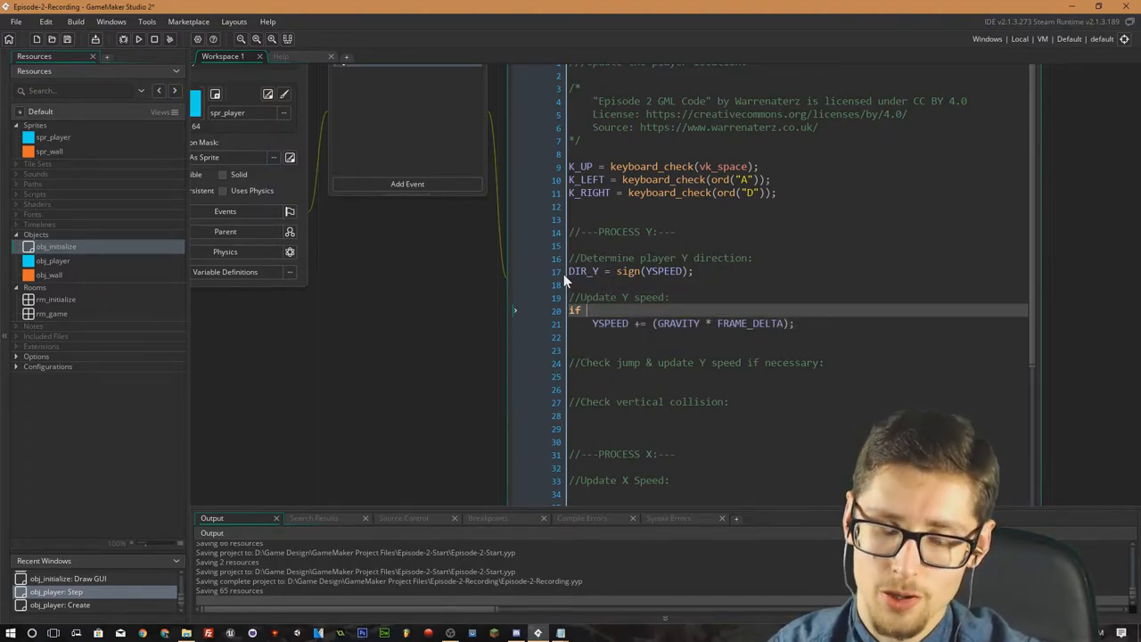
text(!(place_)
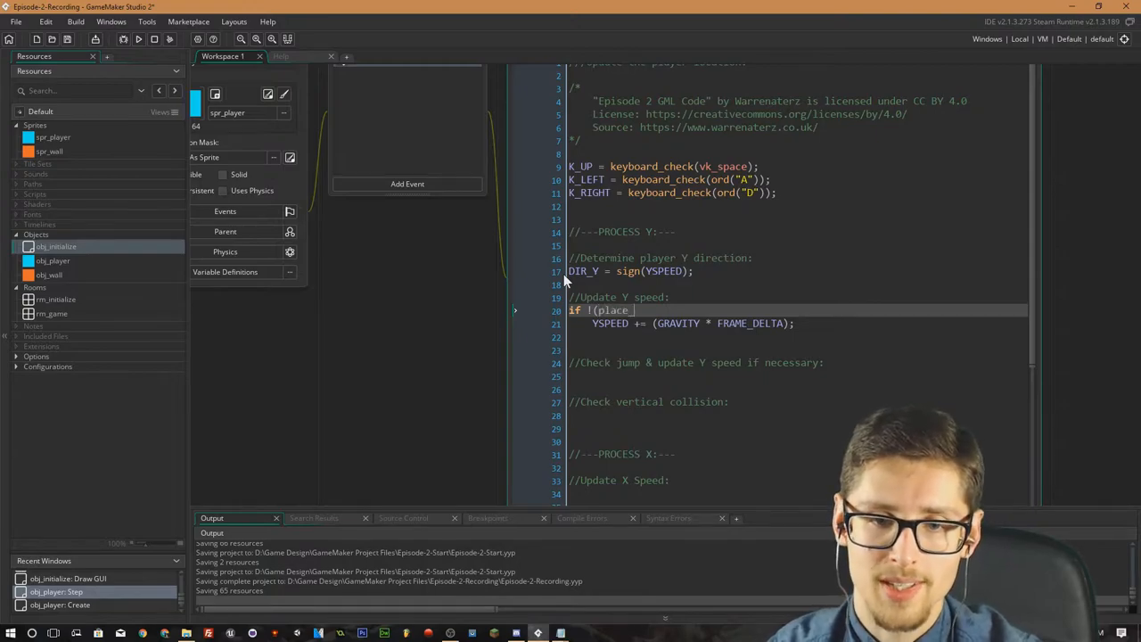
text(meeting()
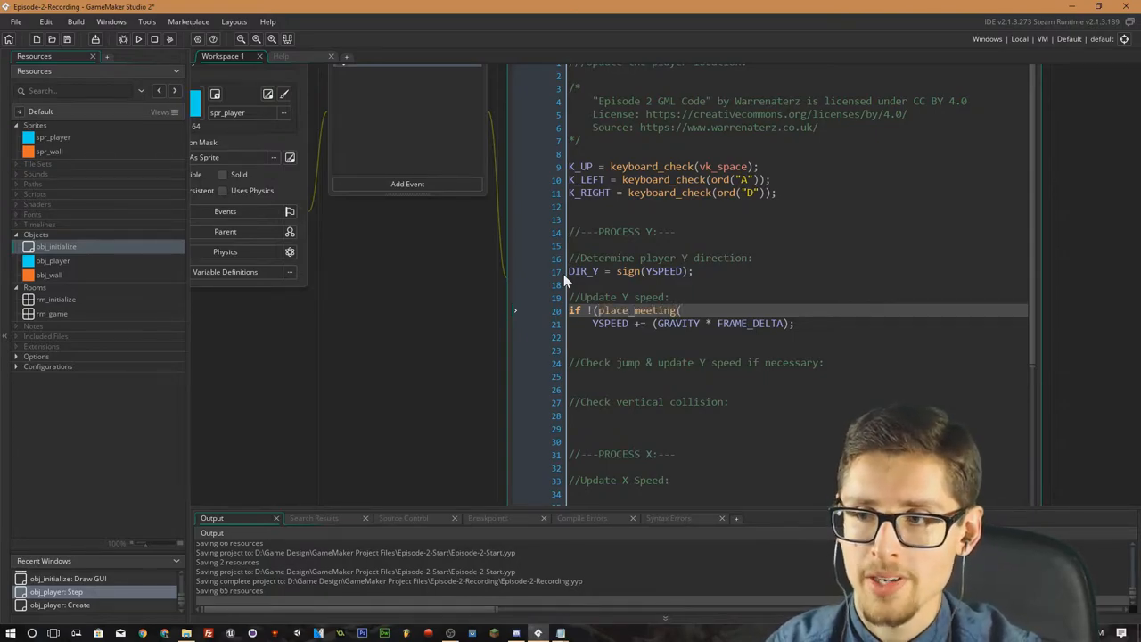
text(x,y)
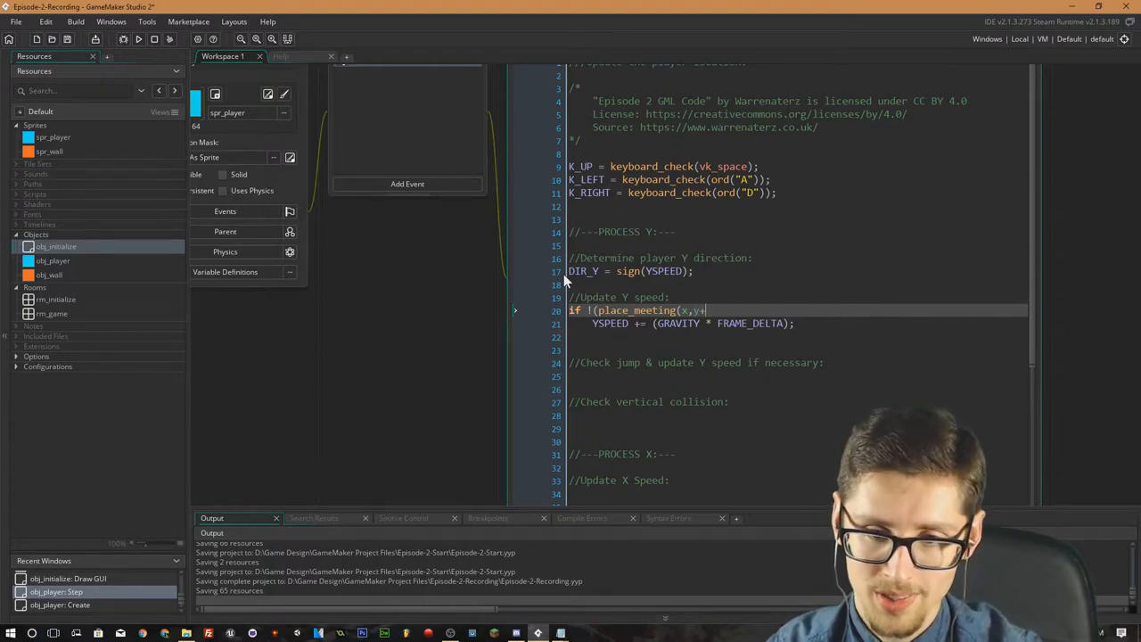
text(+1)
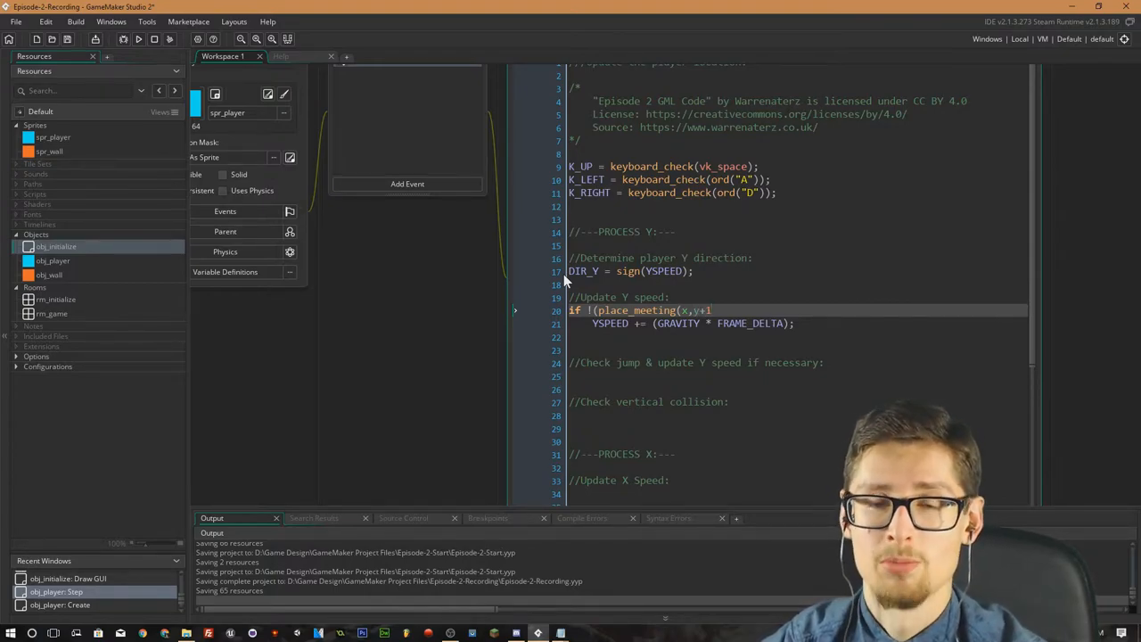
text(,obj)
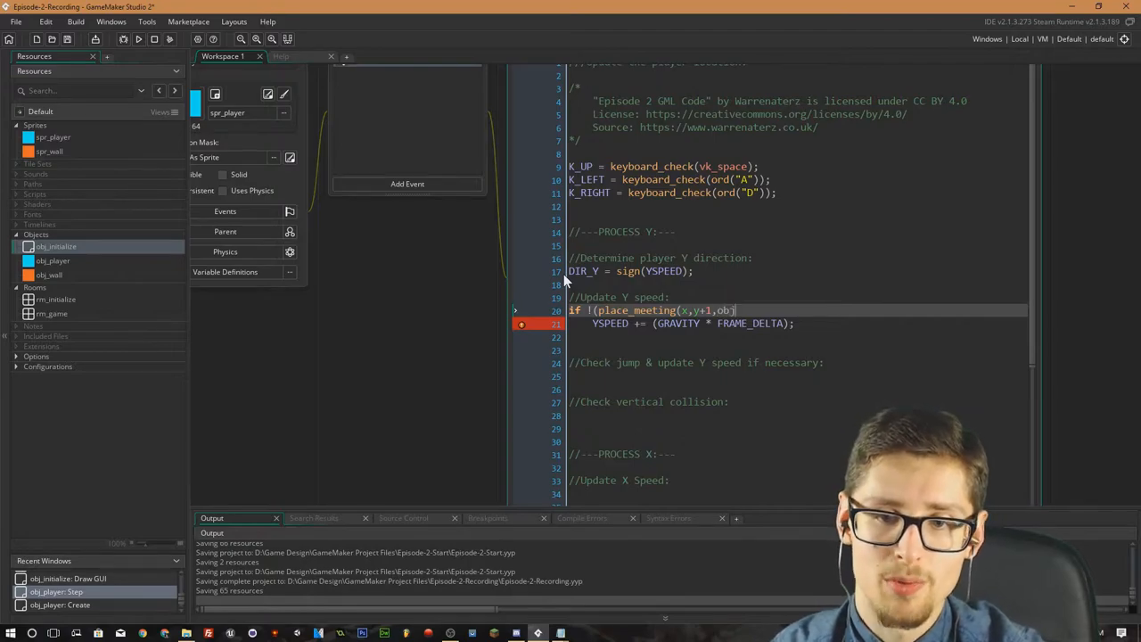
text(_wall)){)
click(796, 337)
text(})
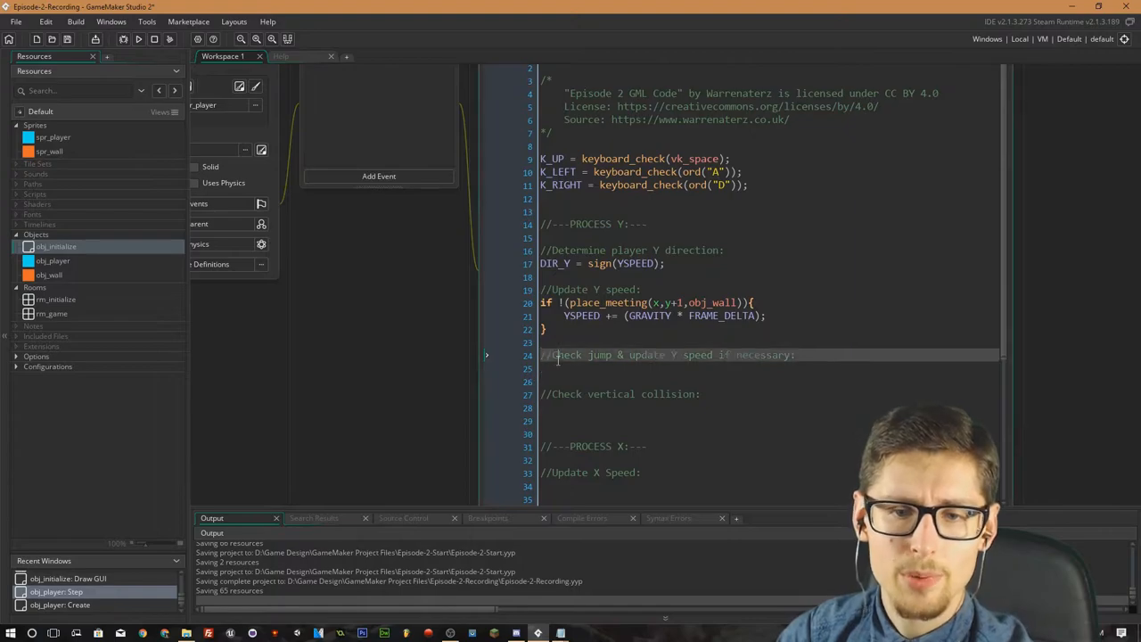
Write if (K_UP){ under the jump comment and open a line inside the block.
click(549, 369)
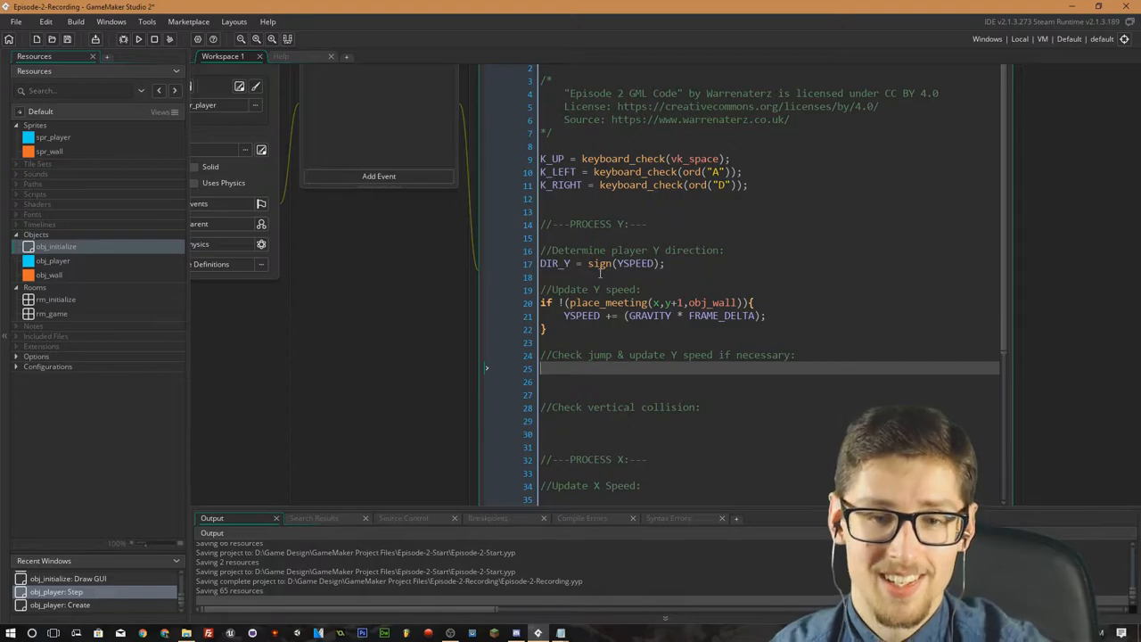
text(if)
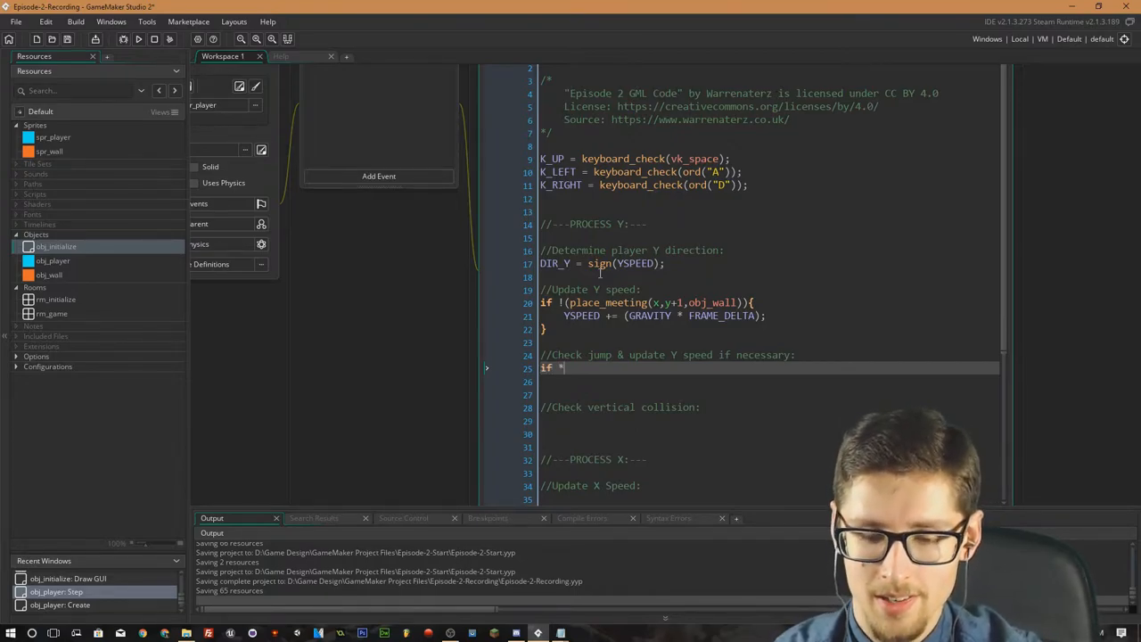
text(()
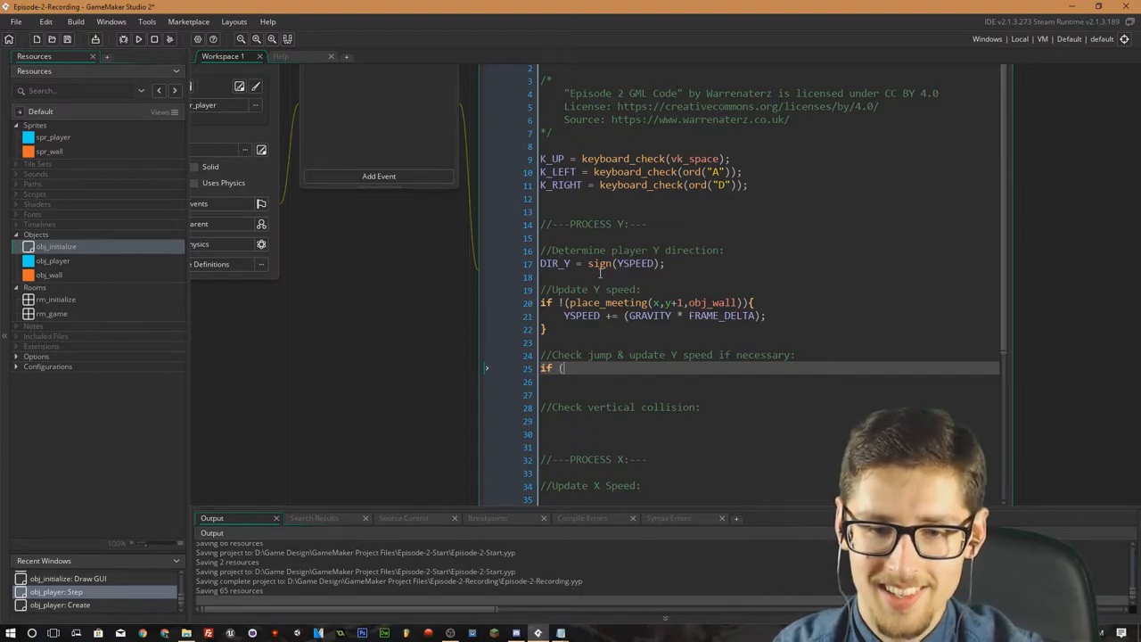
text(K_UP))
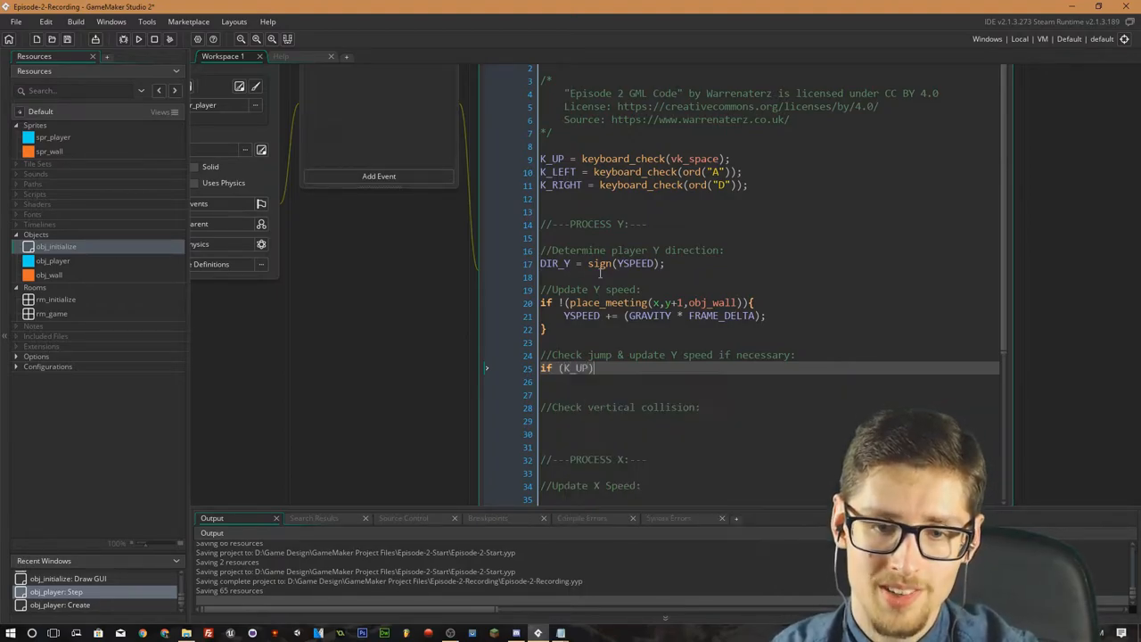
text({)
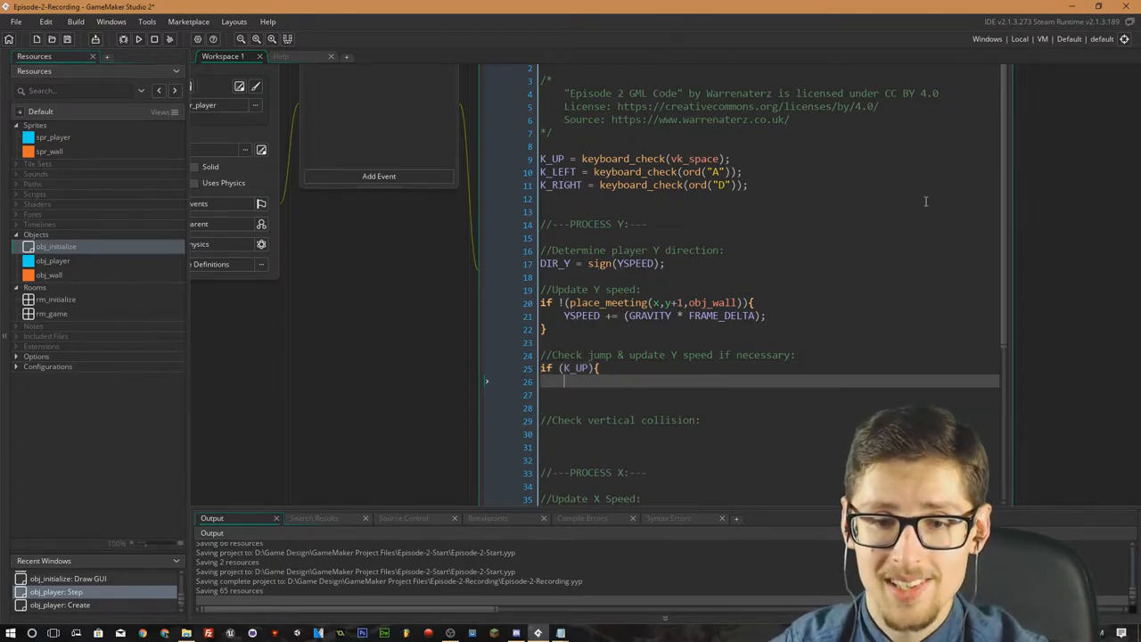
text(_pressed)
key(Return)
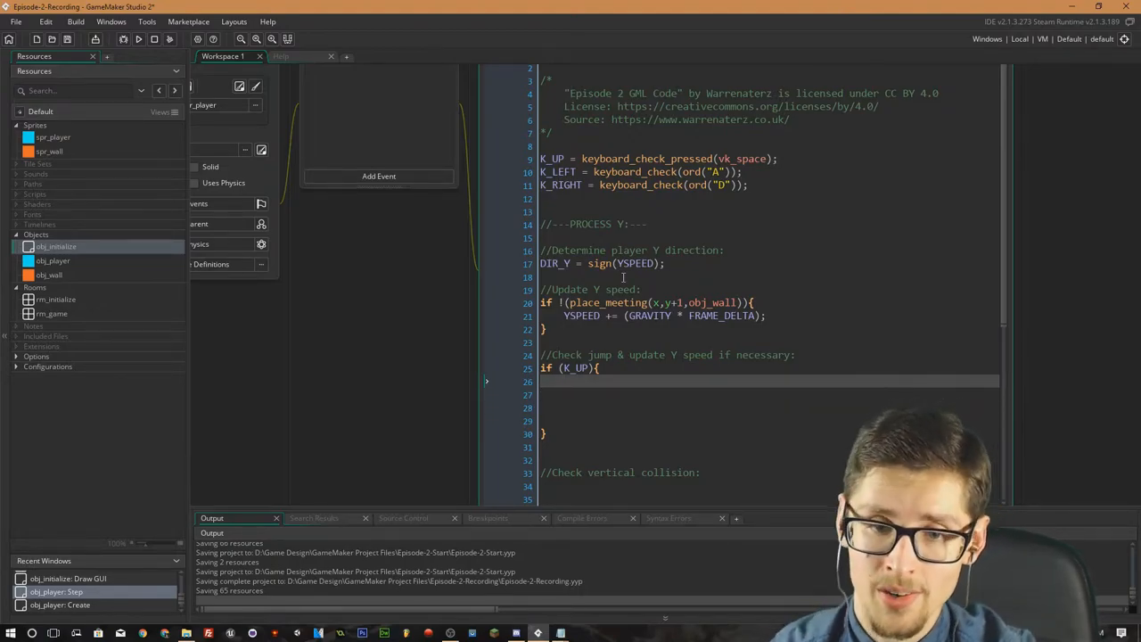
Inside it, add if (place_meeting(x,y+1,obj_wall)){ YSPEED = -6; } so jumps start only on the ground.
text(if (place_meeting(x)
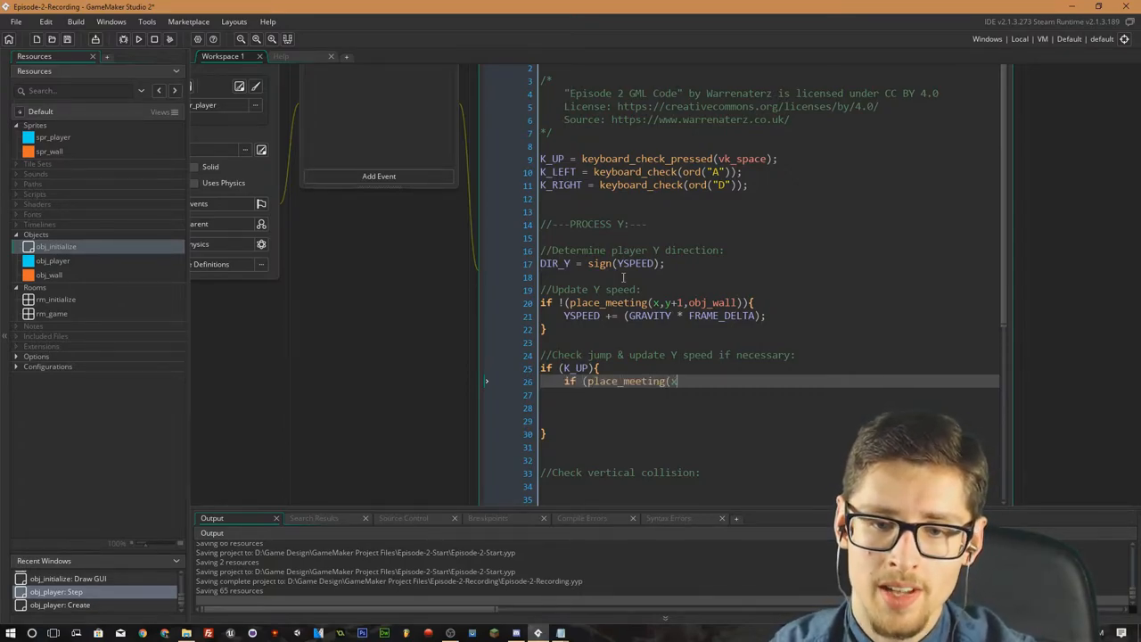
text(,y)
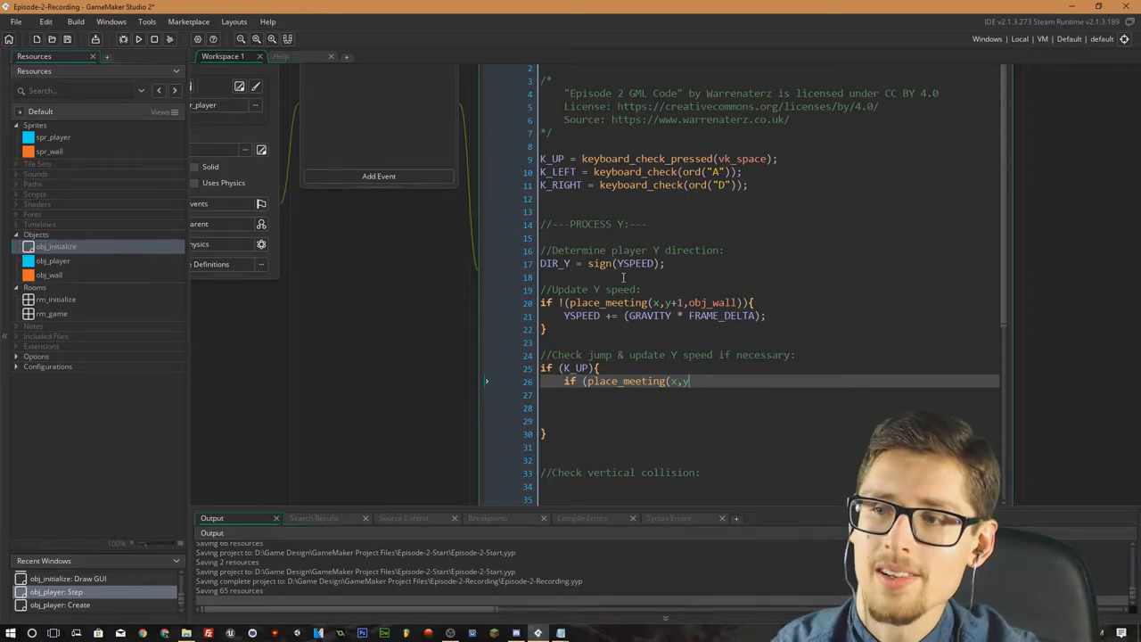
text(,)
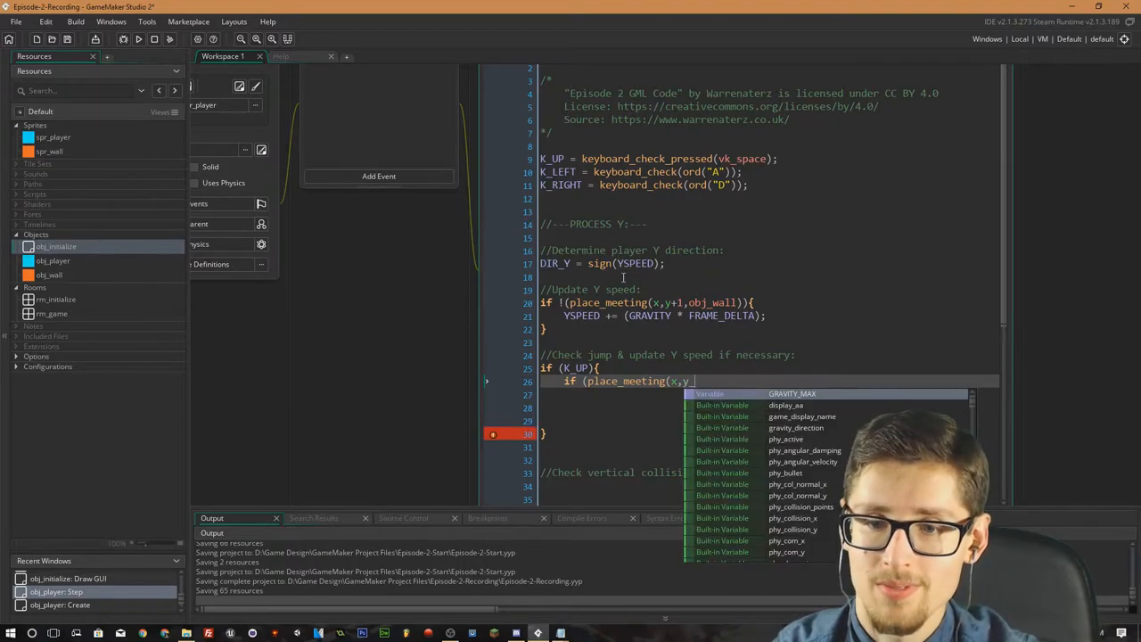
text(+1)
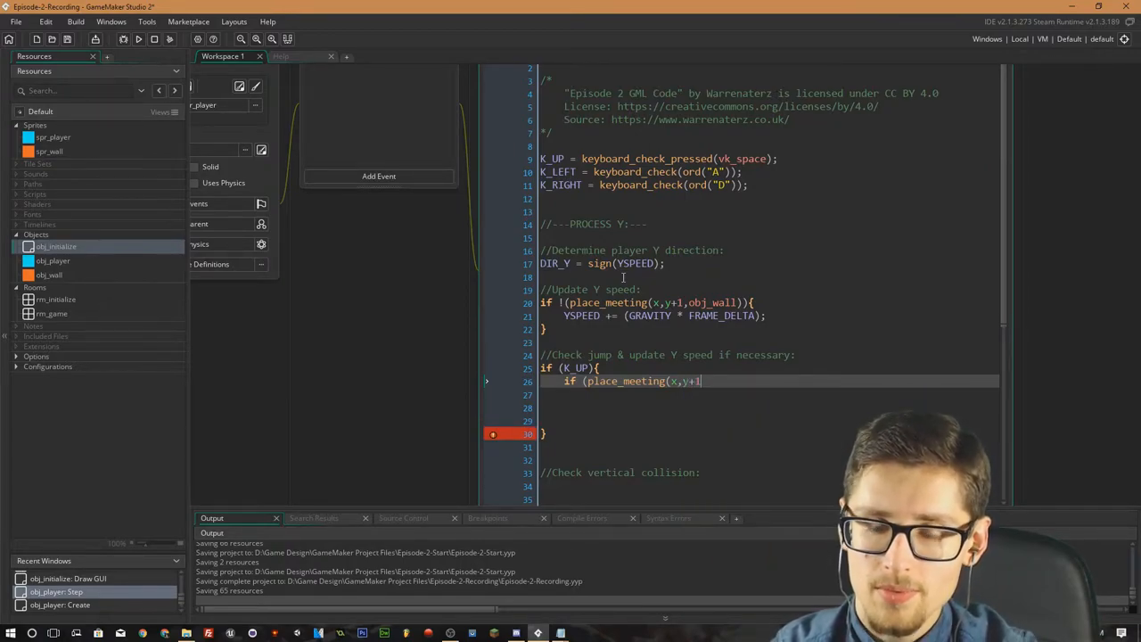
text(,obj_wall)))
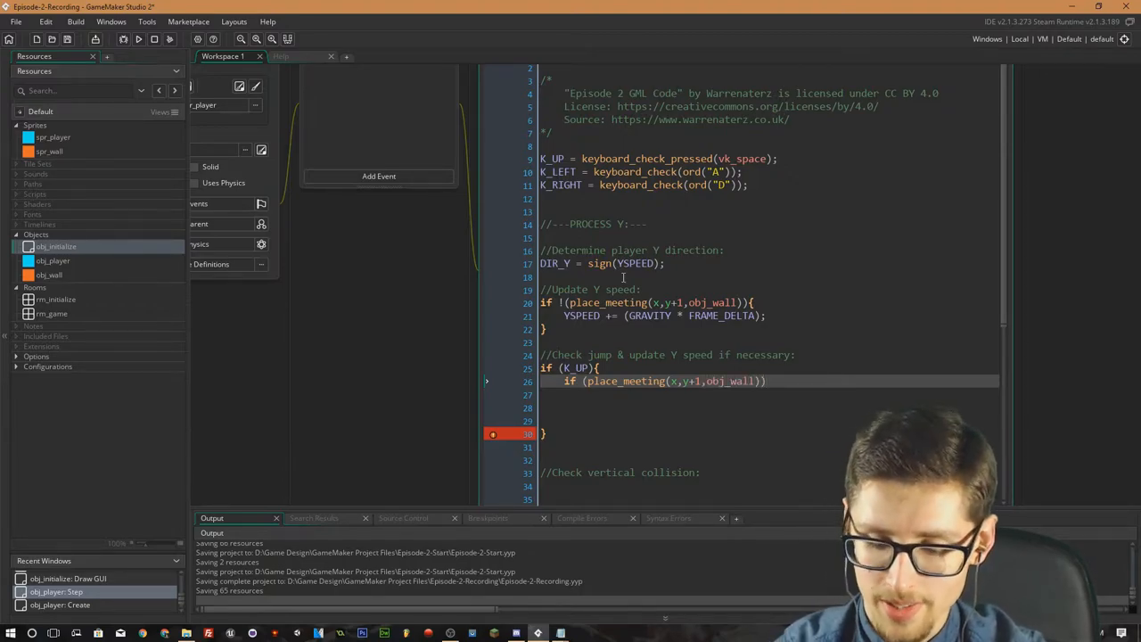
text({)
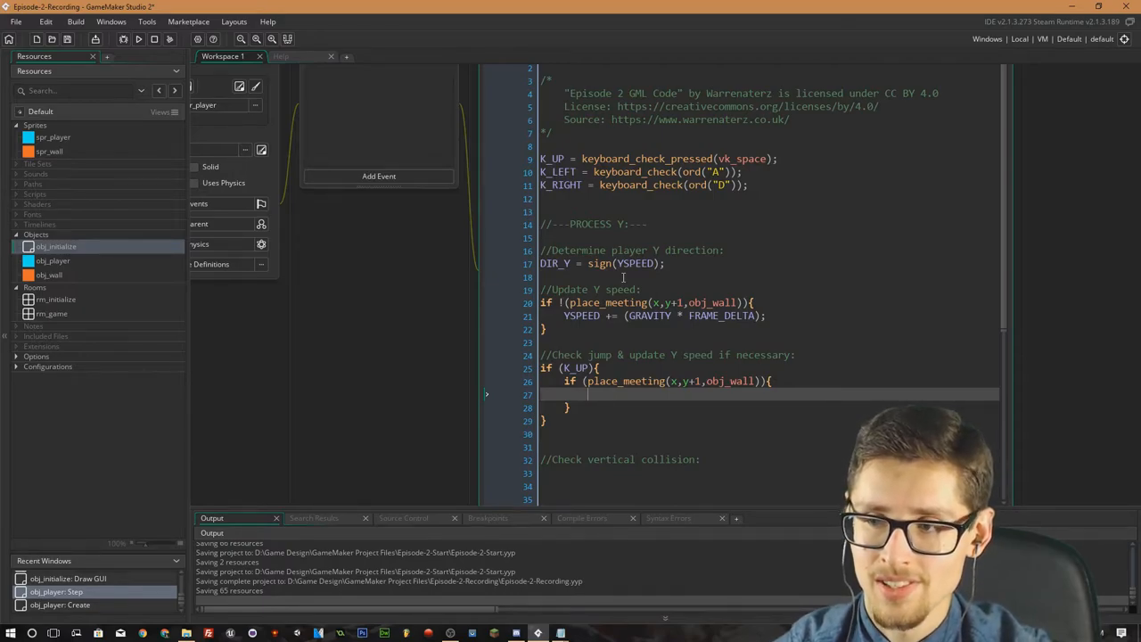
text(YSPEED = 0)
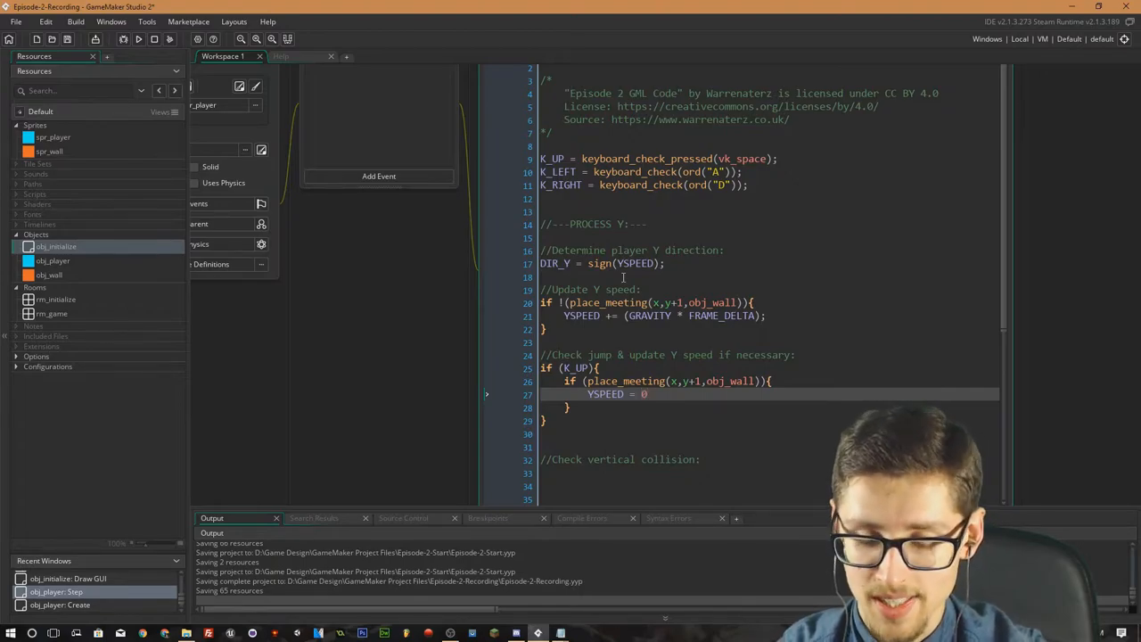
text(-6;)
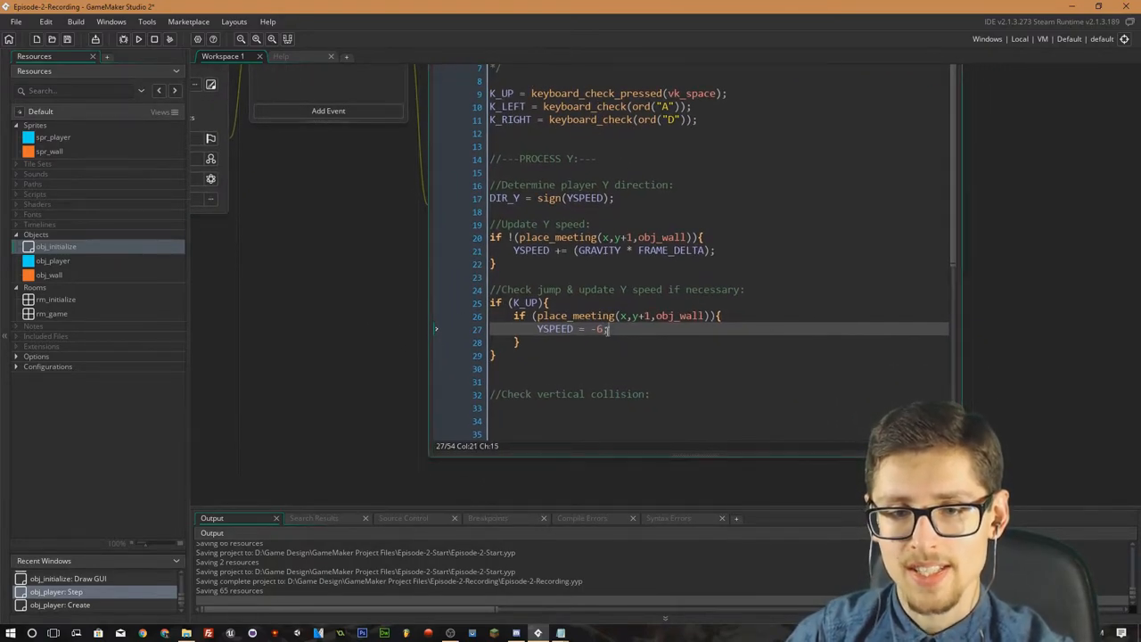
Select the -6 jump speed and insert a blank line above the YSPEED assignment.
double_click(592, 328)
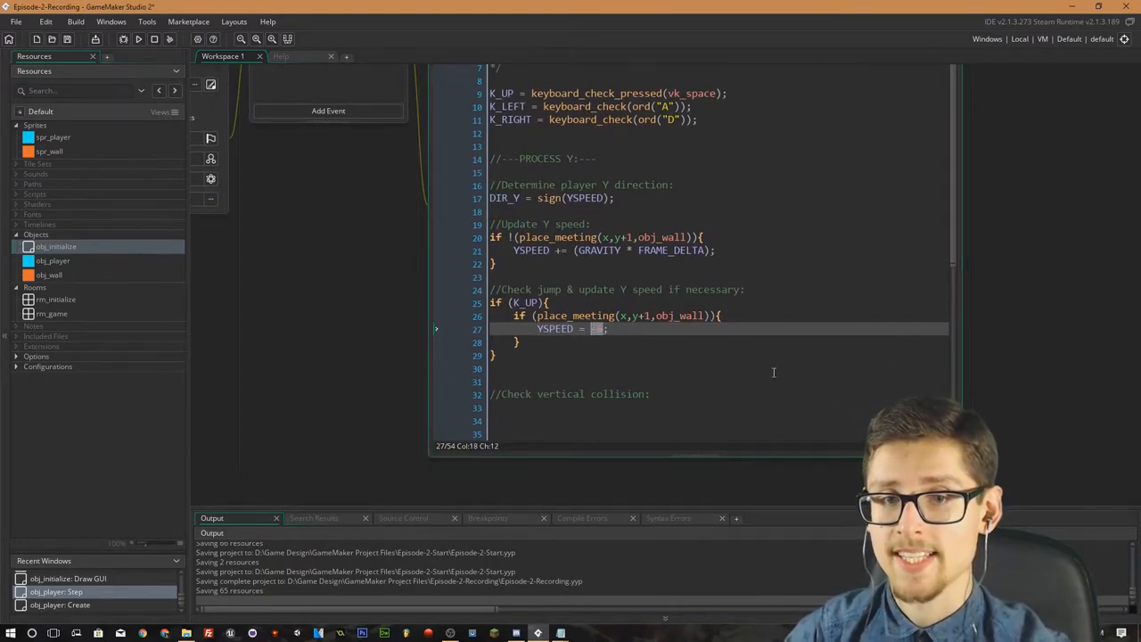
scroll(down, 3)
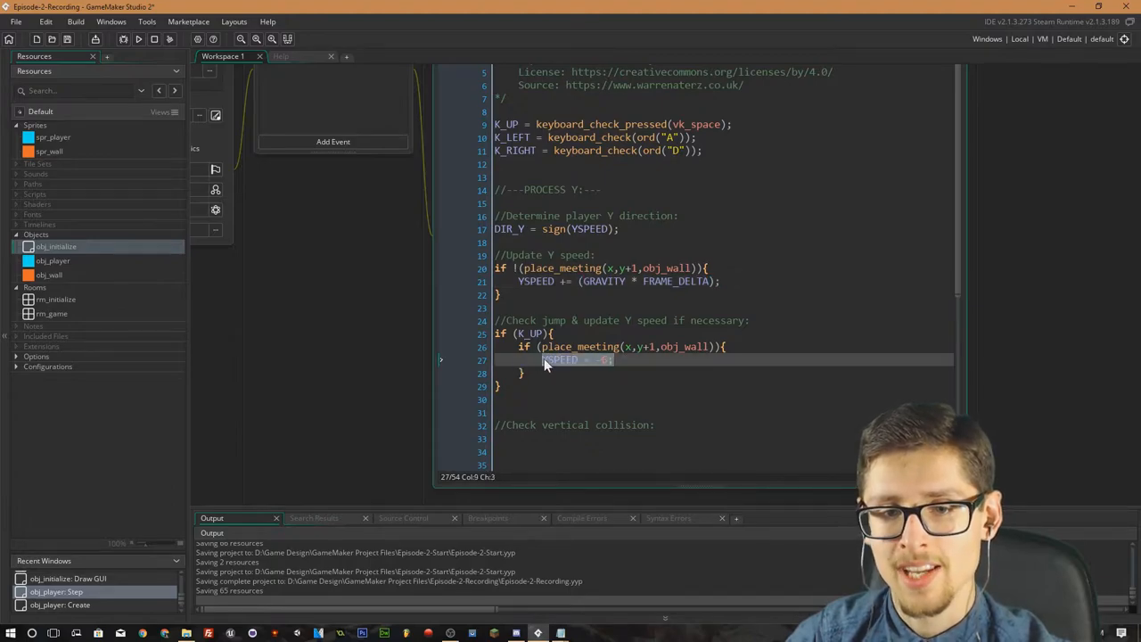
mouse_move(399, 420)
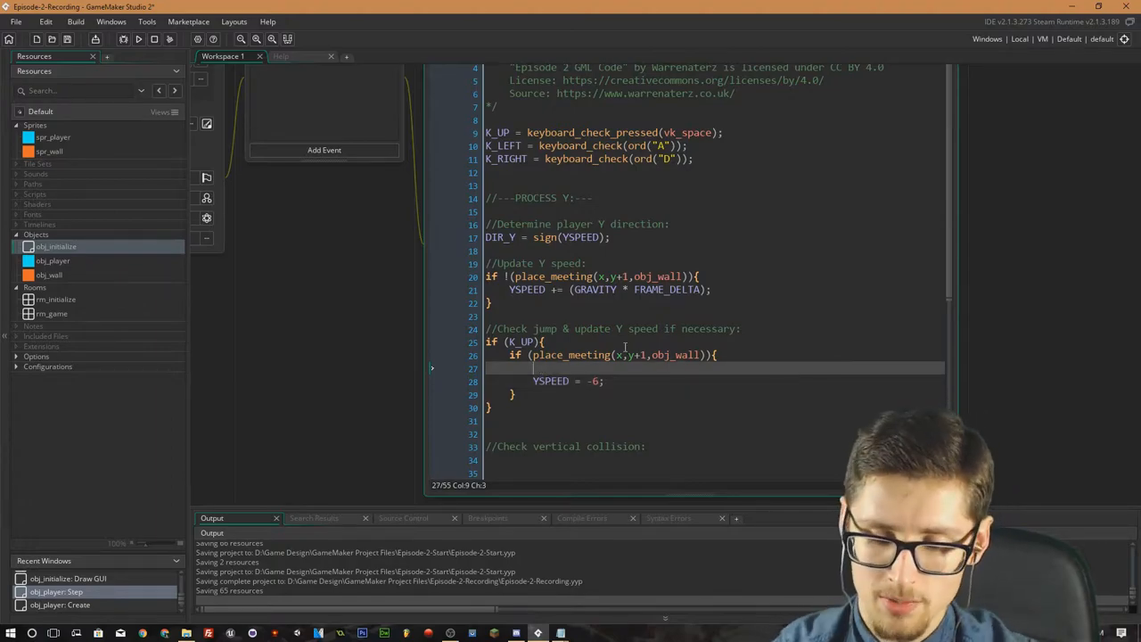
Wrap YSPEED = -6; in if !(place_meeting(x,y-1,obj_wall)){ ... } so jumping requires no wall overhead.
text(if (place_)
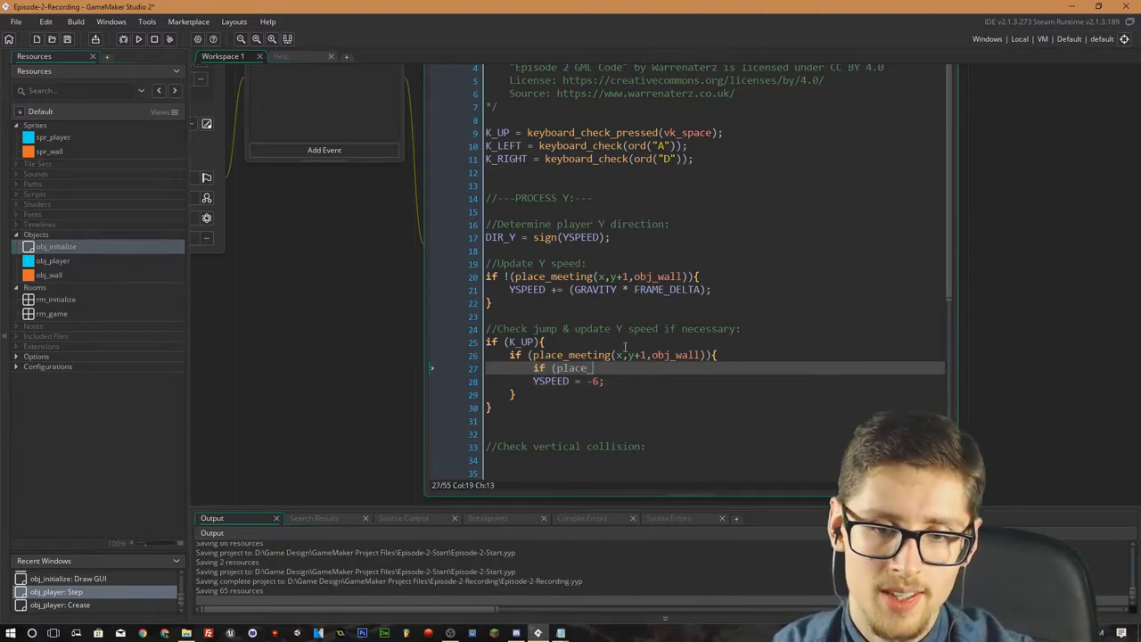
text(meeting(x,y)
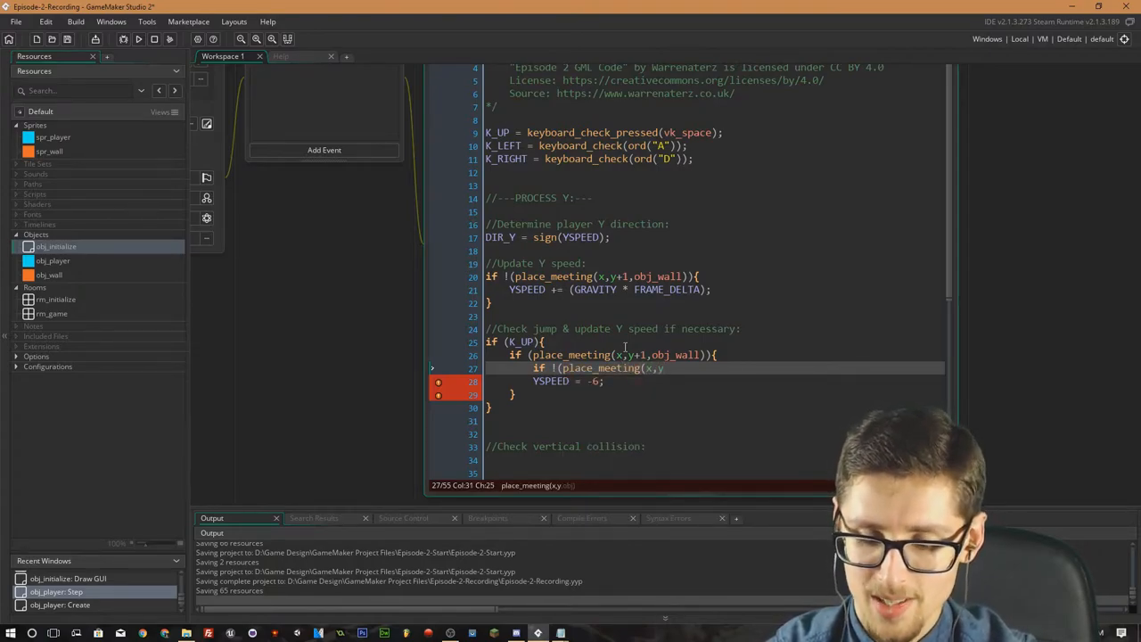
text(-1,obj)
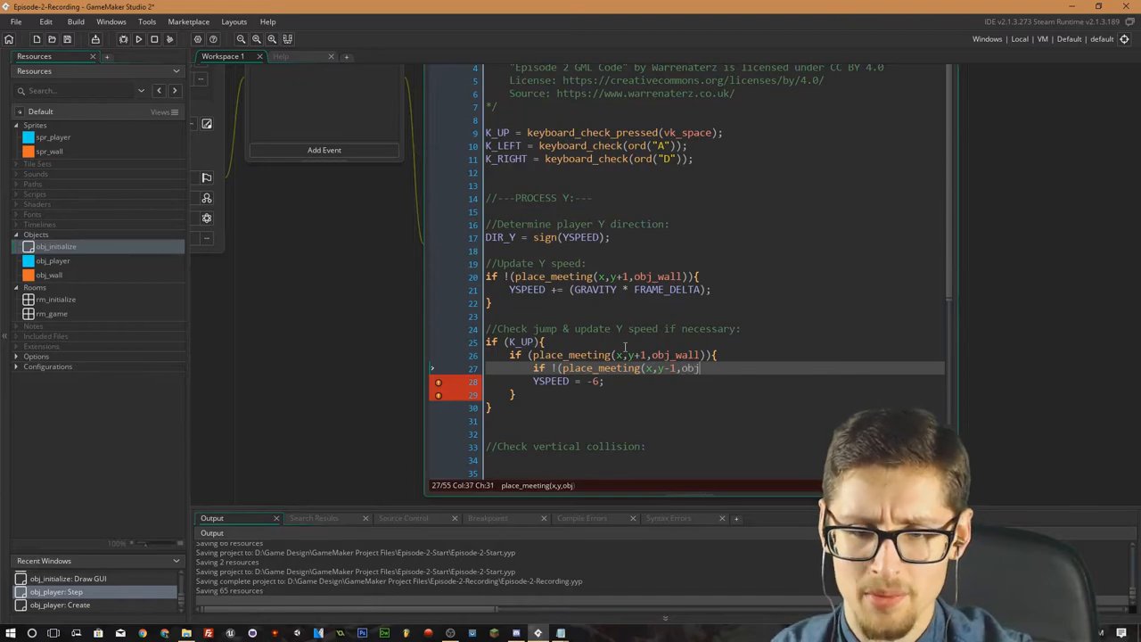
text(_wal)
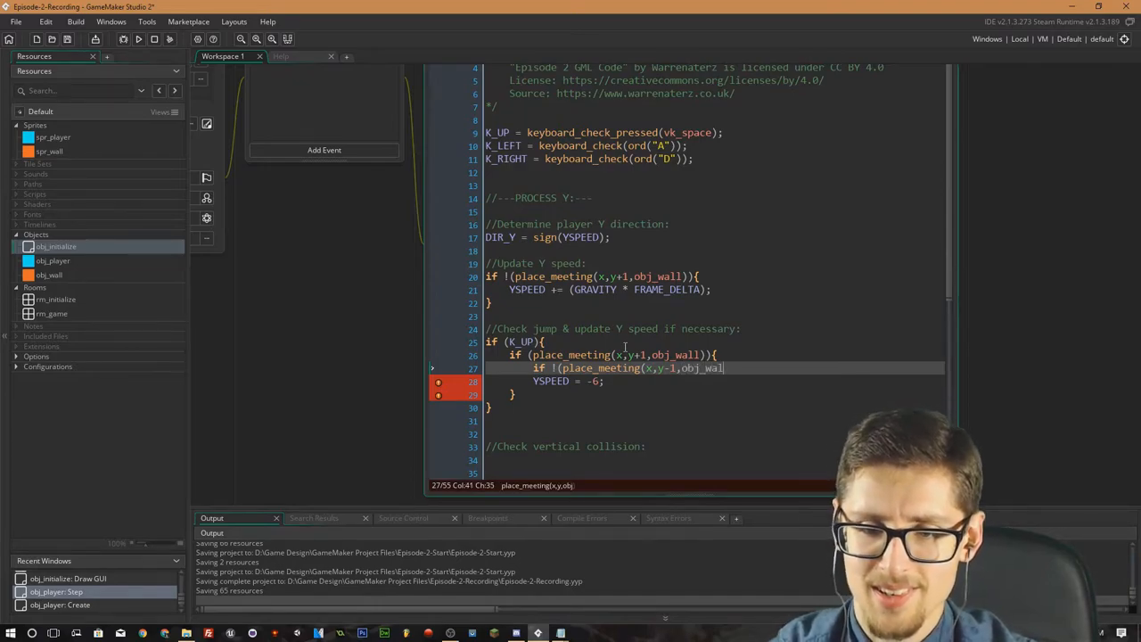
text(){)
text(})
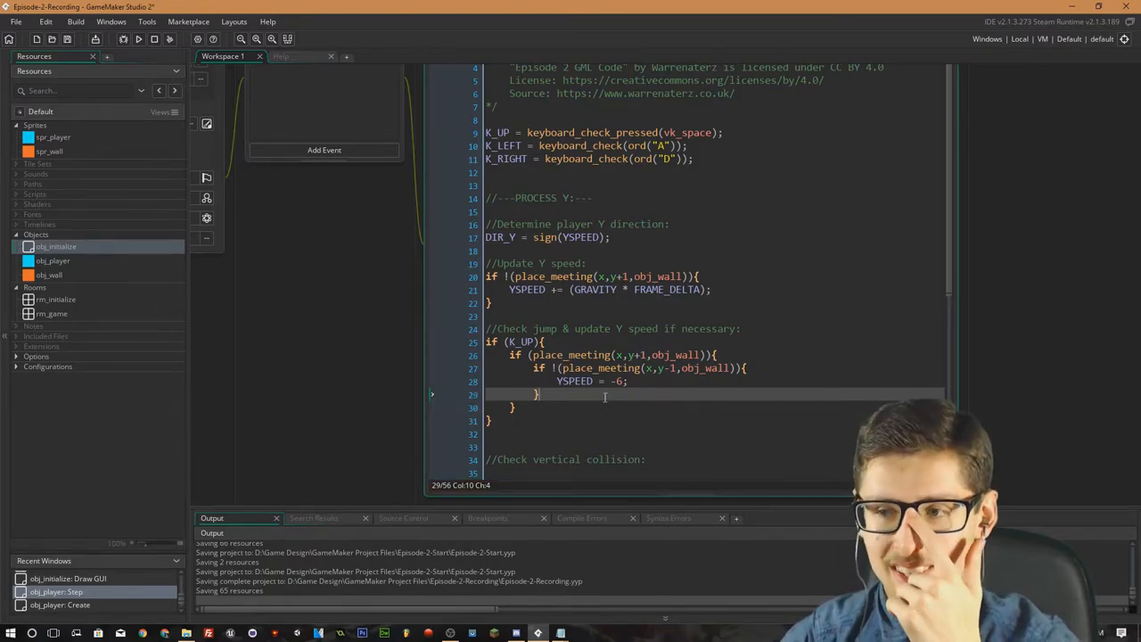
scroll(down, 3)
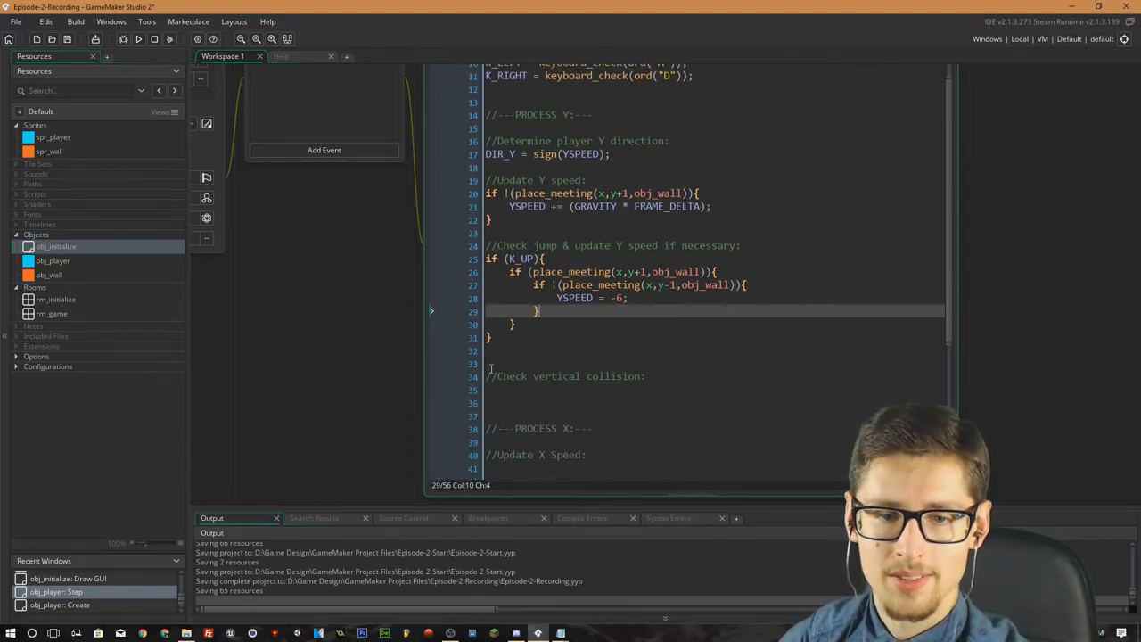
Delete the spare empty line before the //Check vertical collision: comment.
click(493, 364)
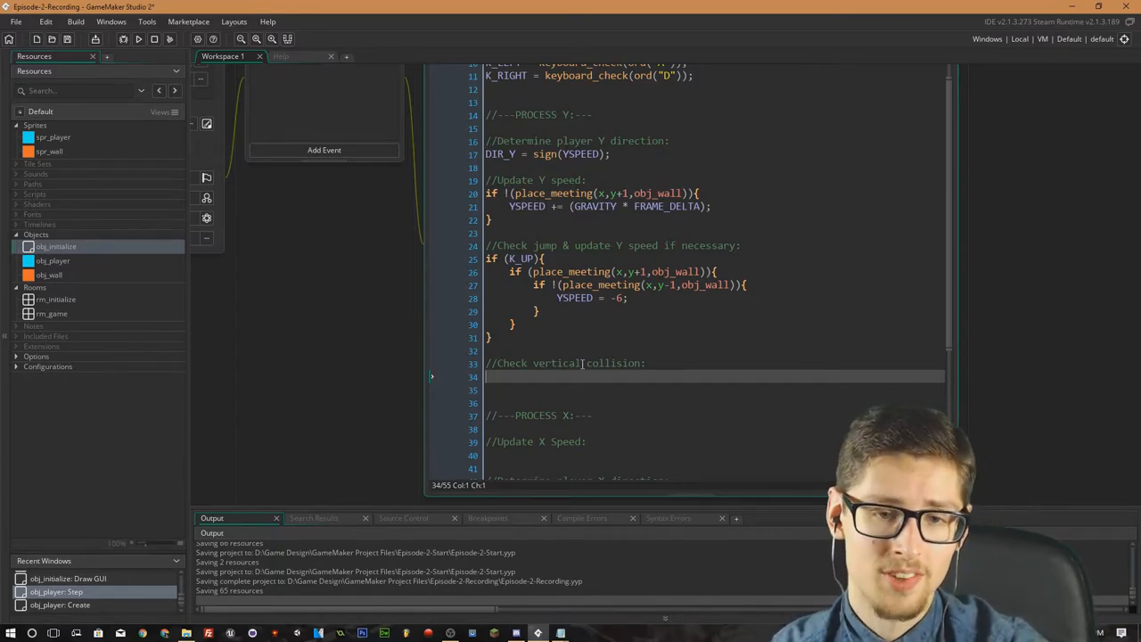
Write if (place_meeting(x,y+(YSPEED*DIR_Y), under the vertical collision comment and revisit the y offset.
text(if)
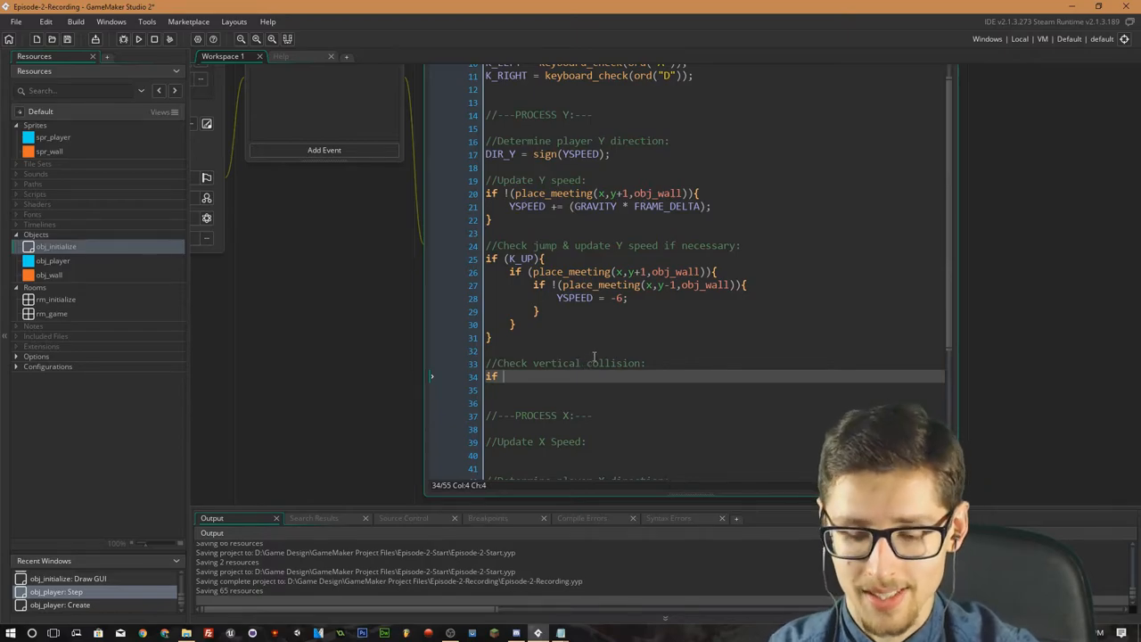
text(()
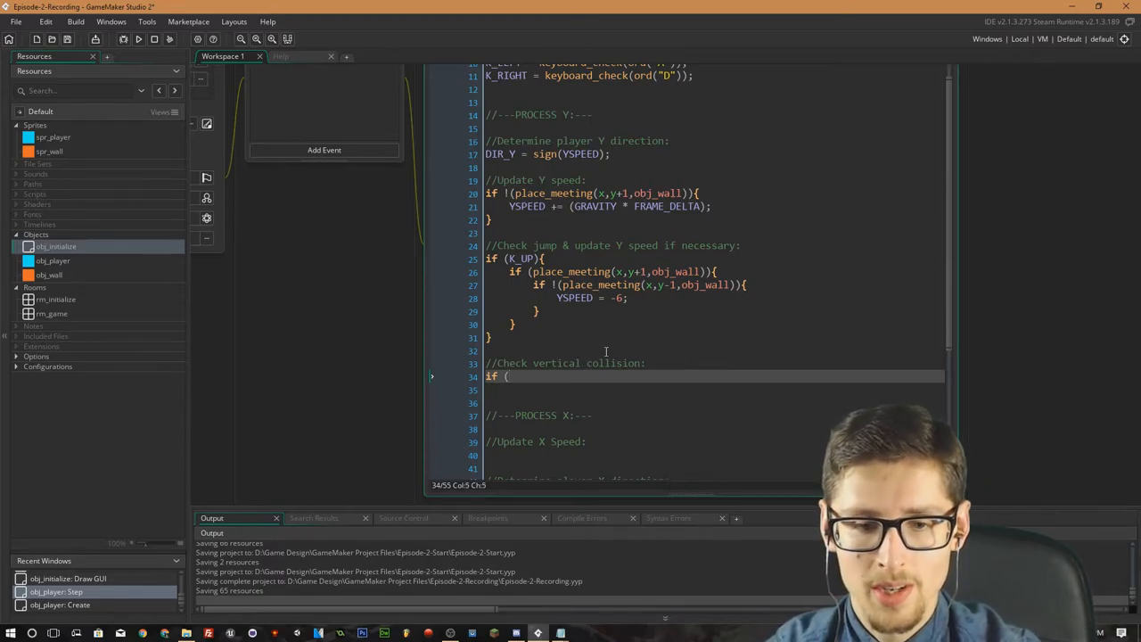
text(place_meeting()
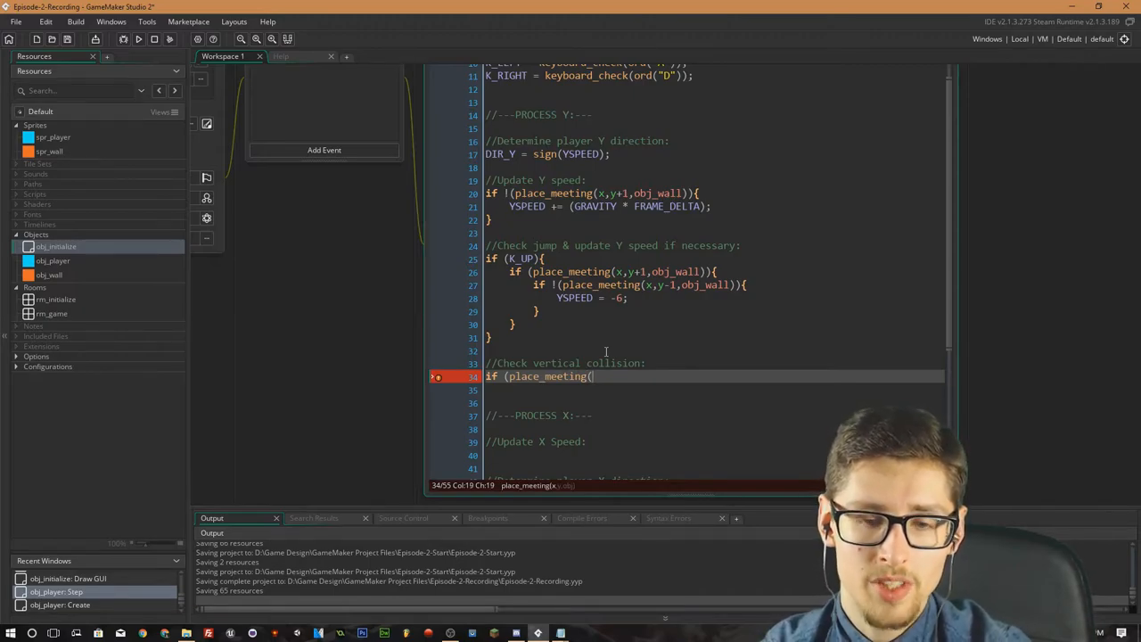
text(x,)
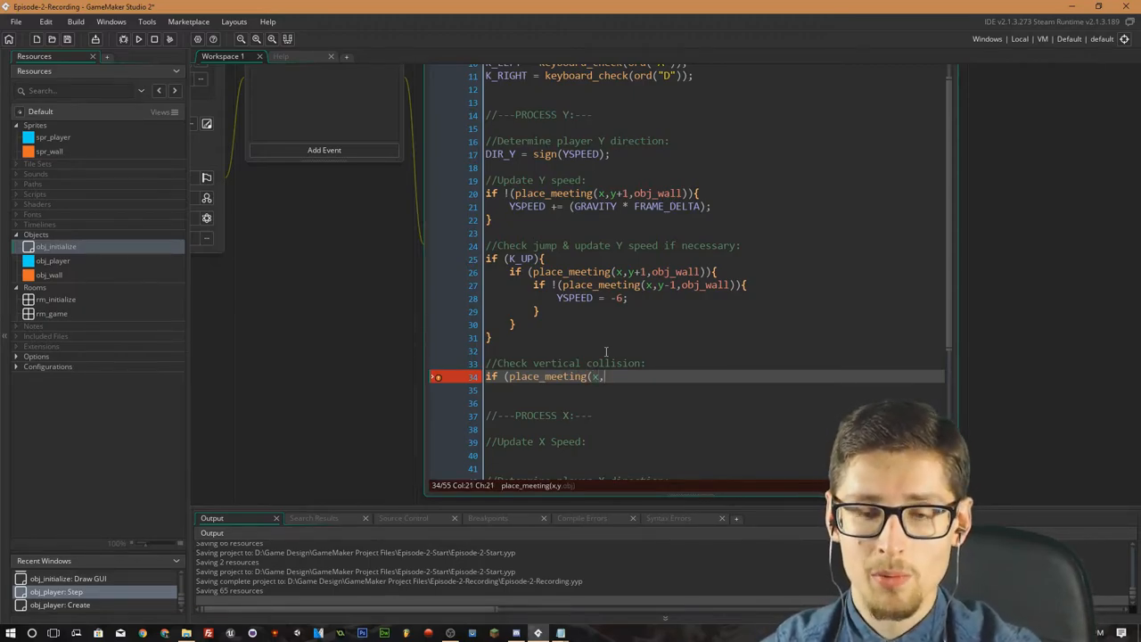
text(y+)
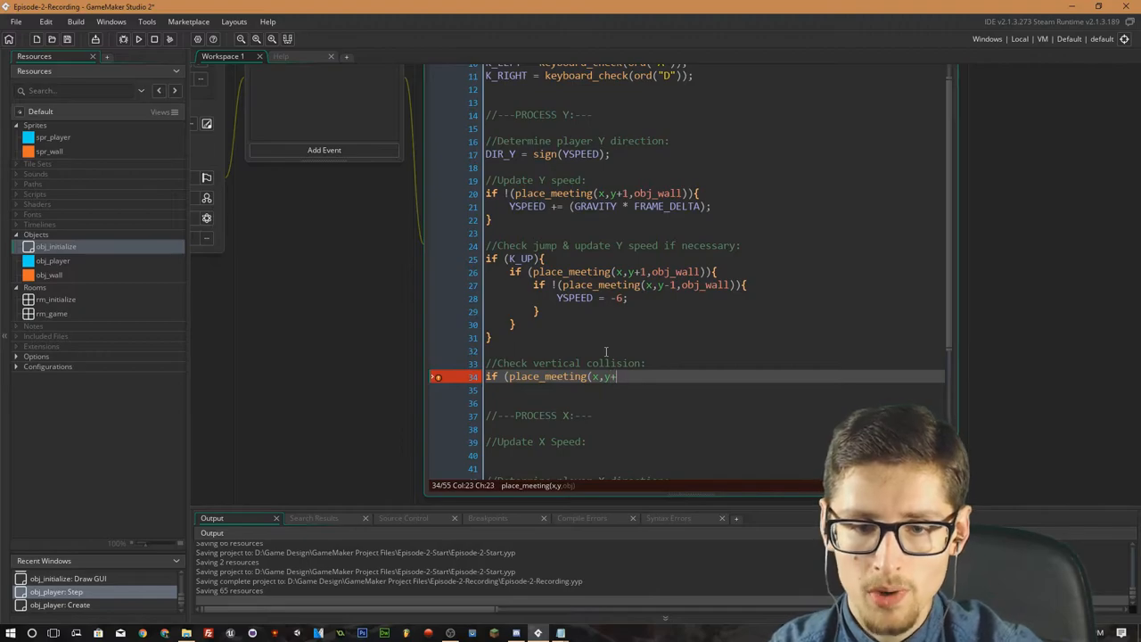
text(()
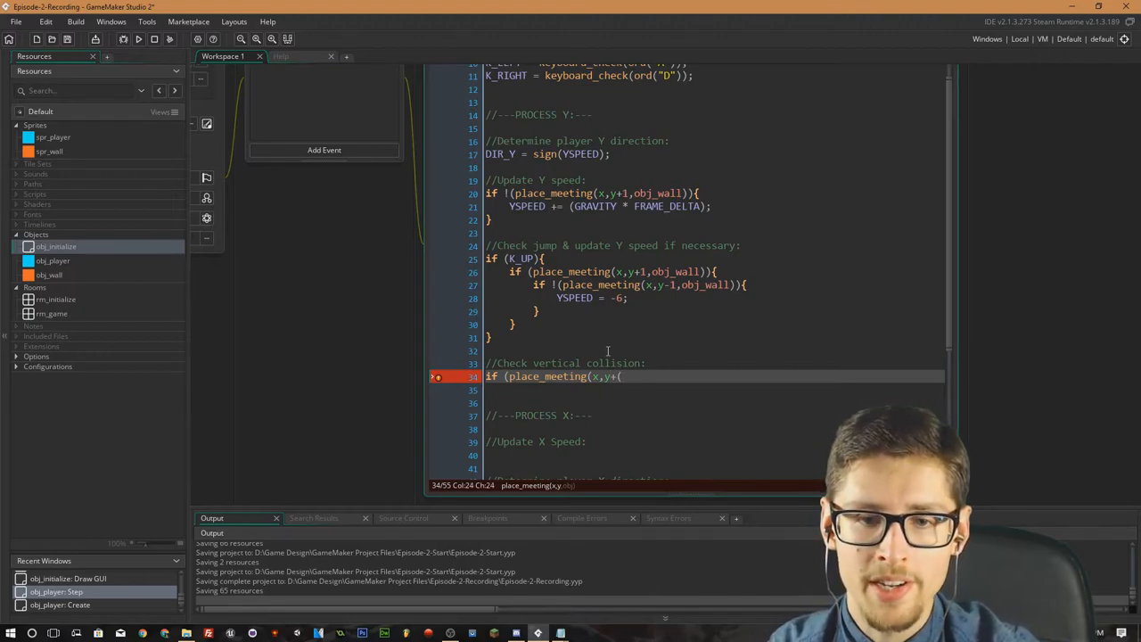
text(YSPEED)
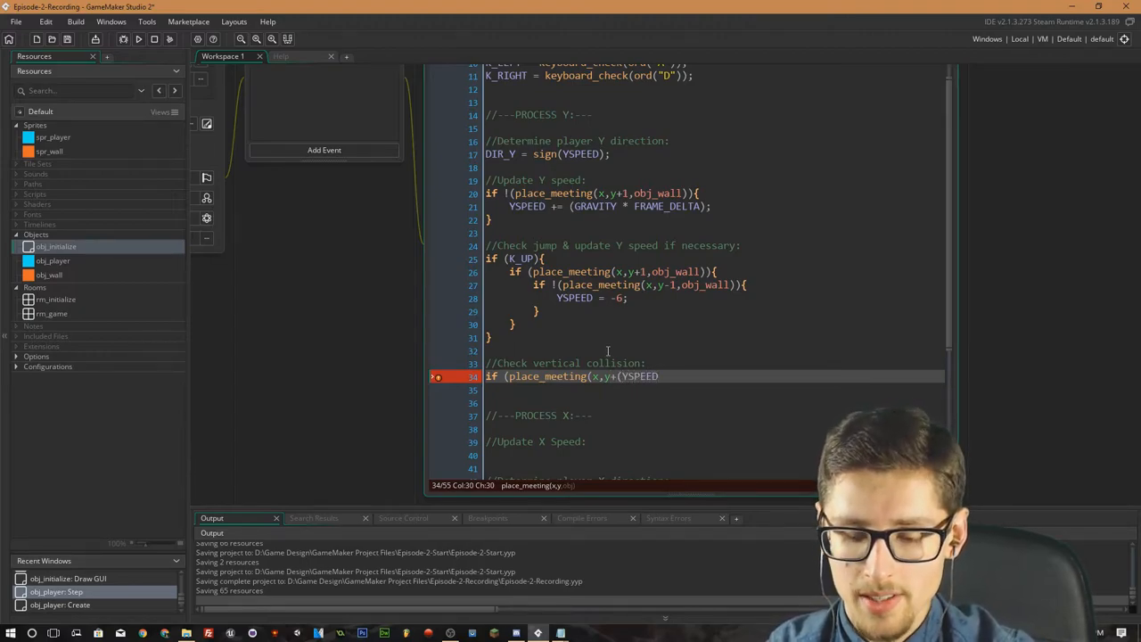
text(*)
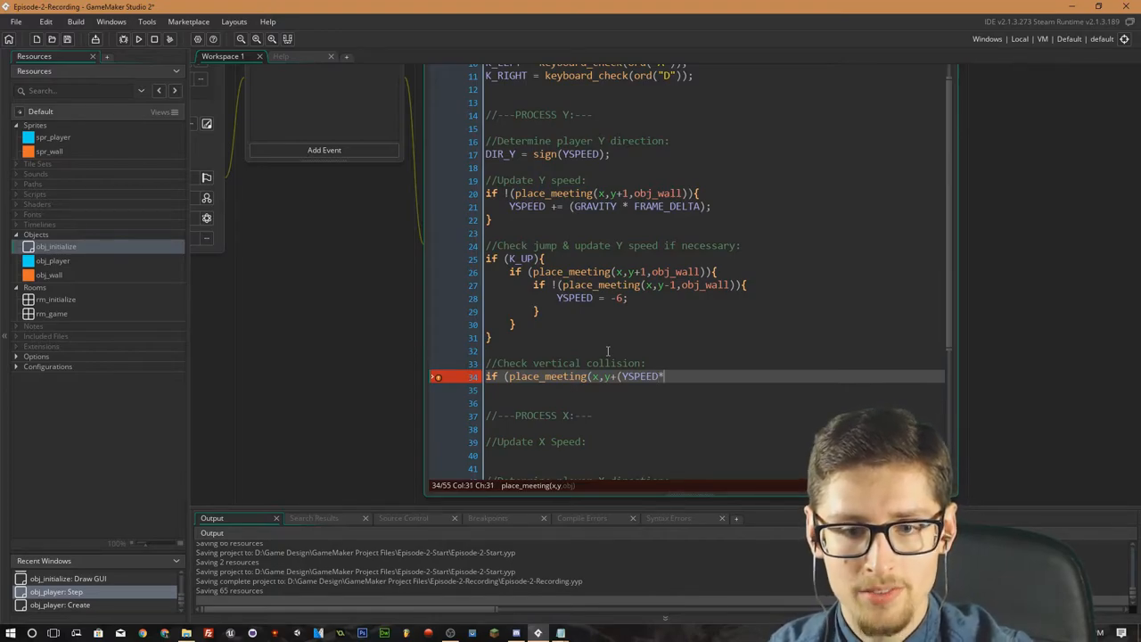
text(DIR_Y))
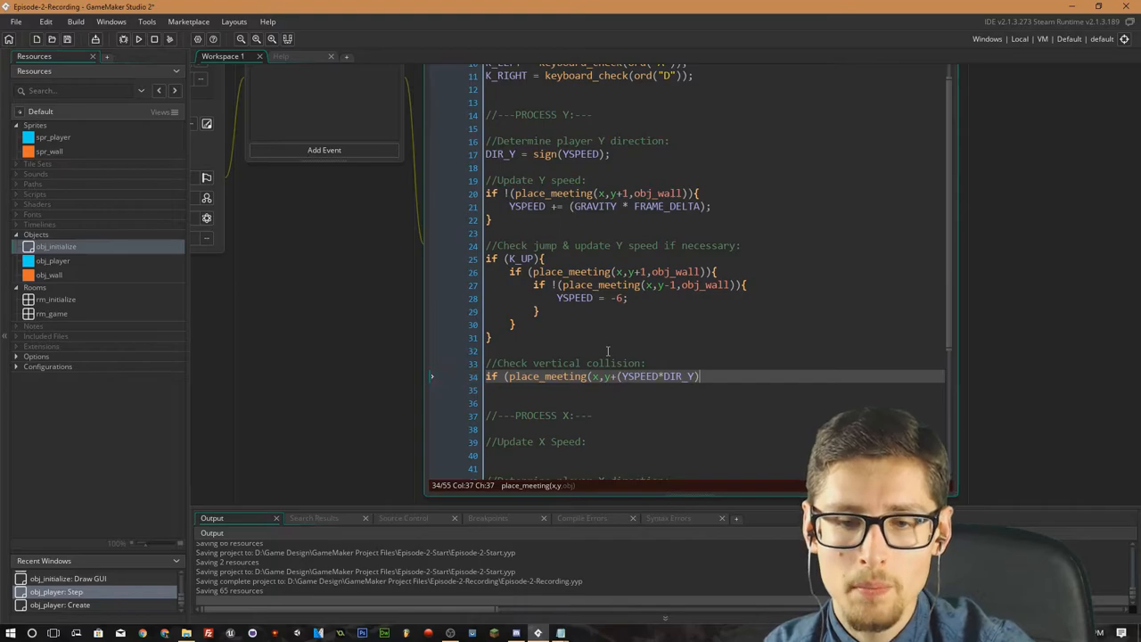
text(,)
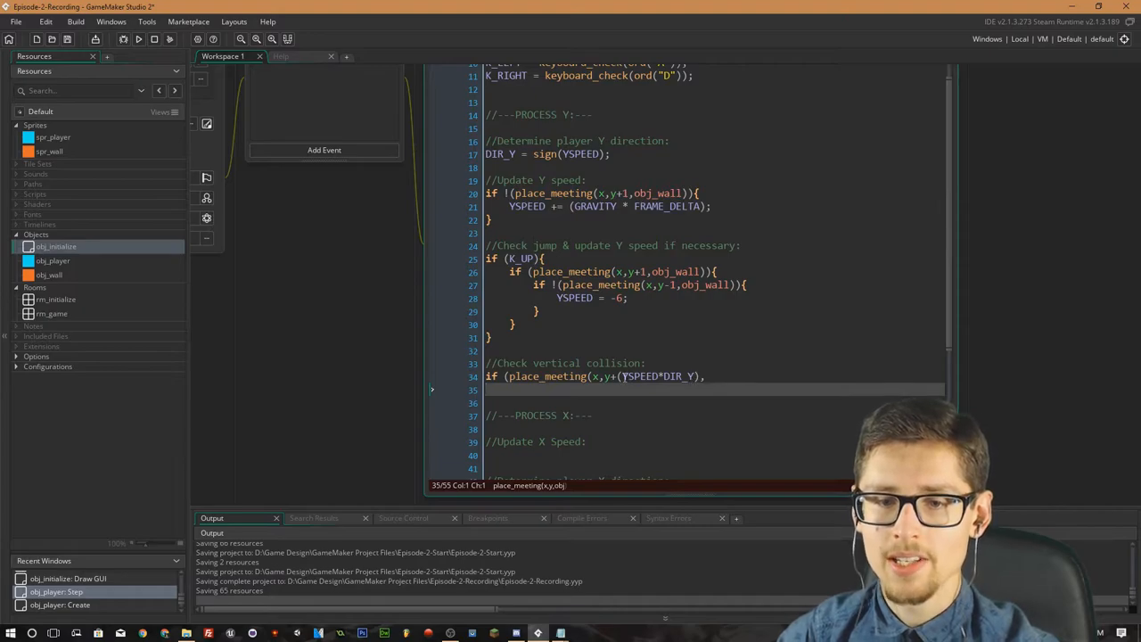
click(656, 376)
text(s)
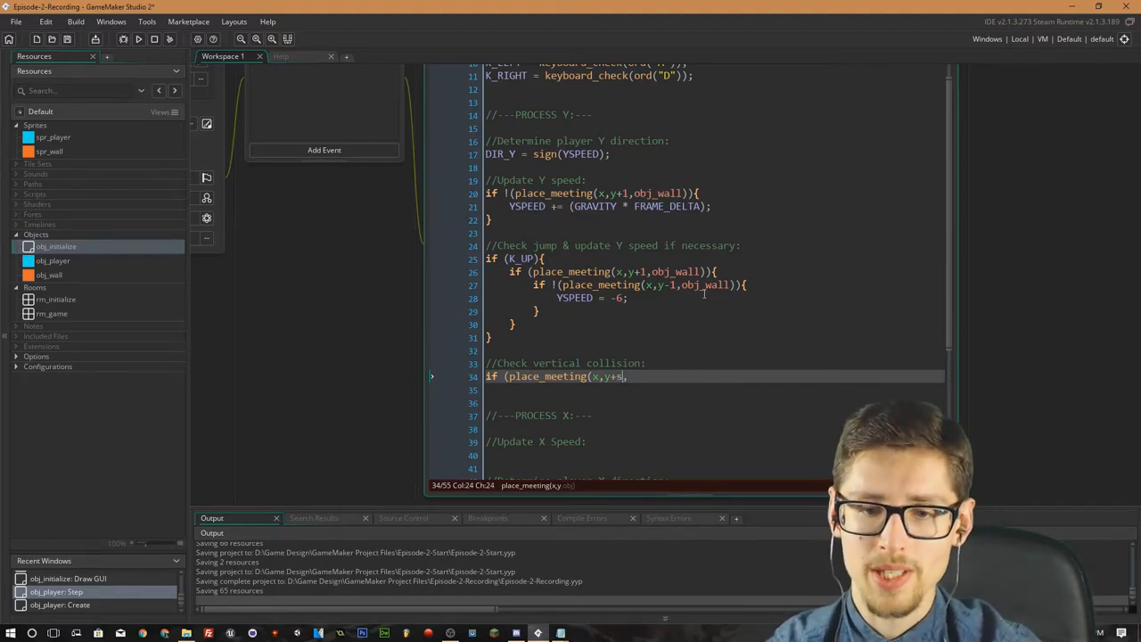
Try sign(YSPEED) as the vertical offset, then revert it to (YSPEED*DIR_Y).
text(gn)
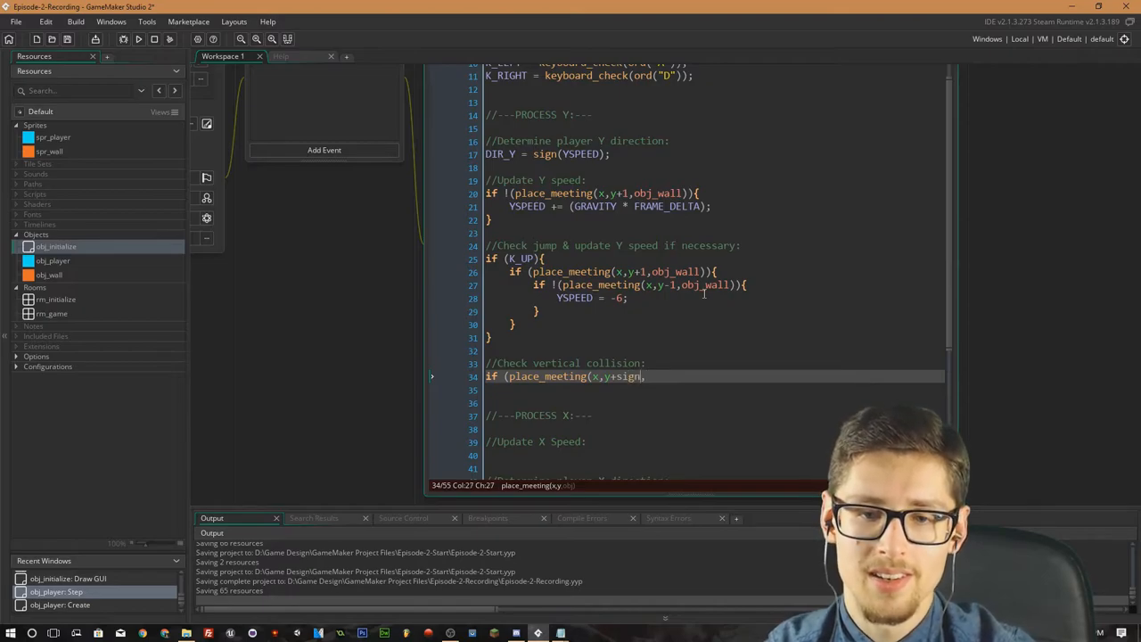
text(YSPEED))
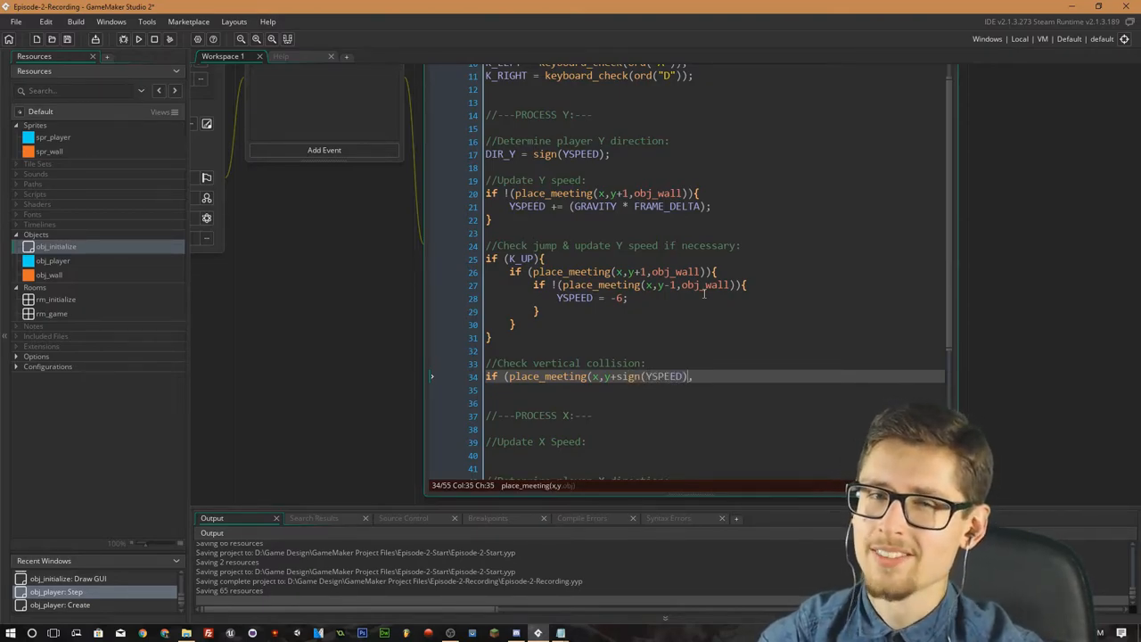
key(BackSpace)
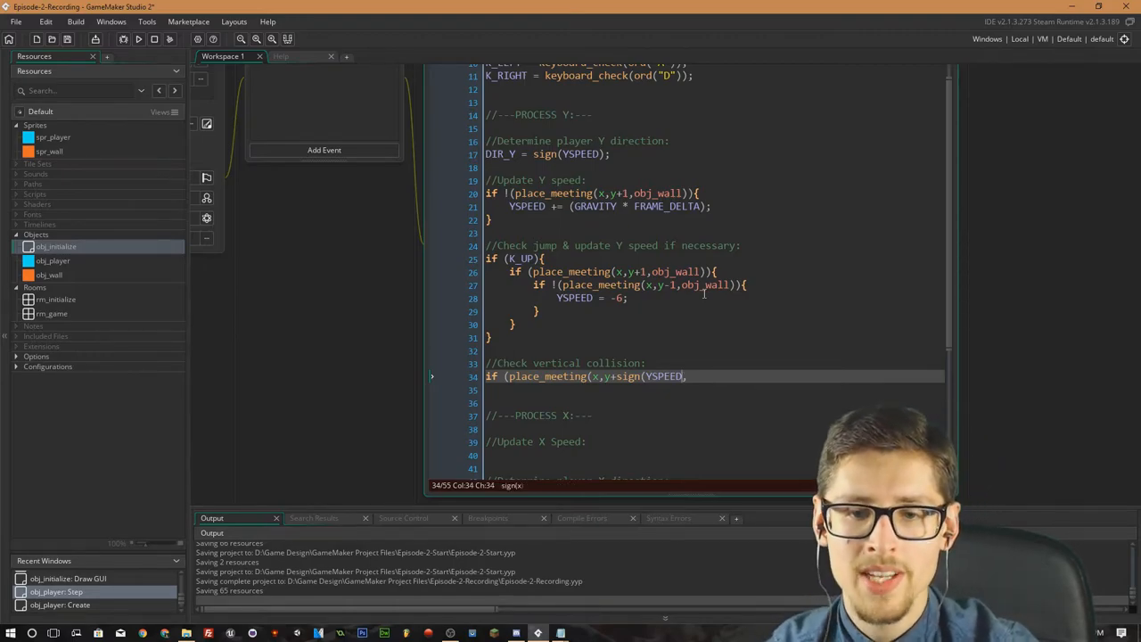
key(Backspace)
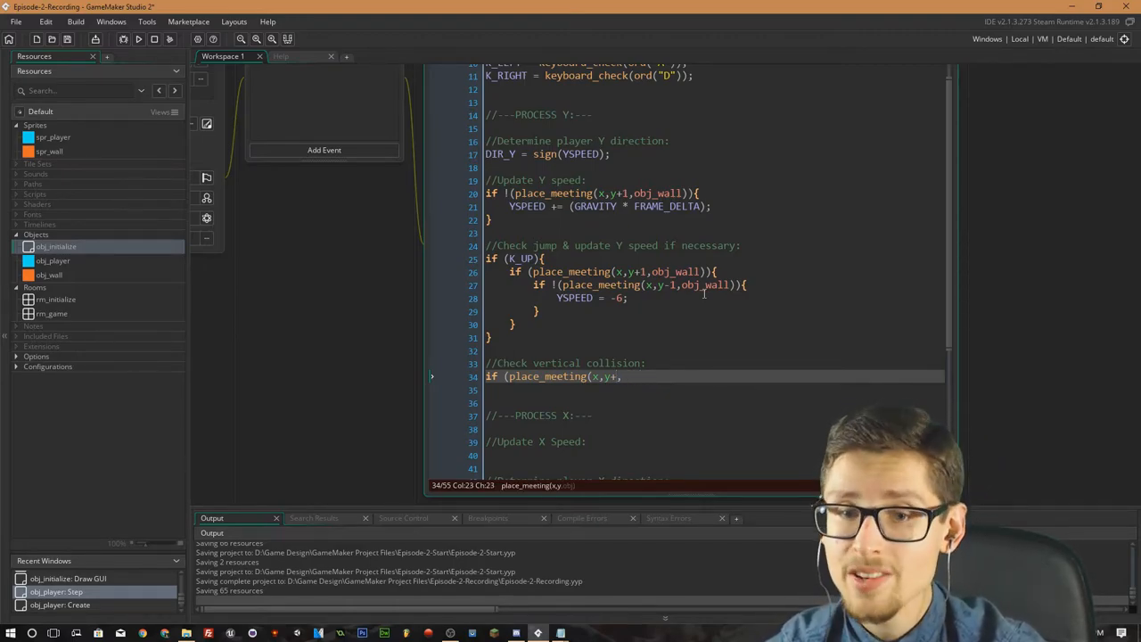
text(()
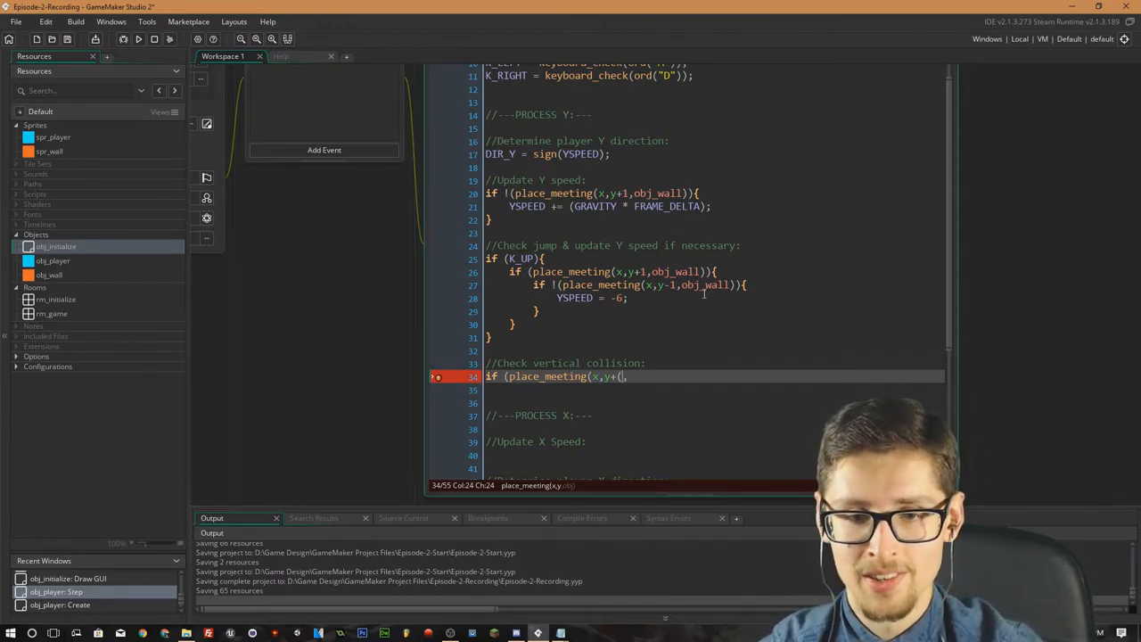
text(YSPEED)
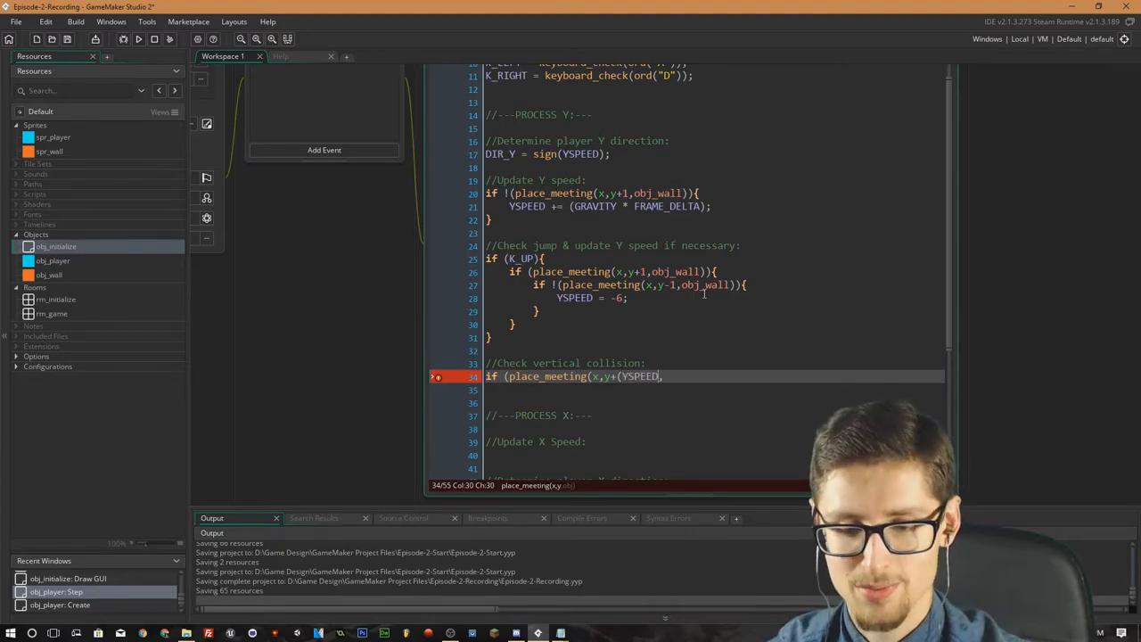
text(*DIR_Y)
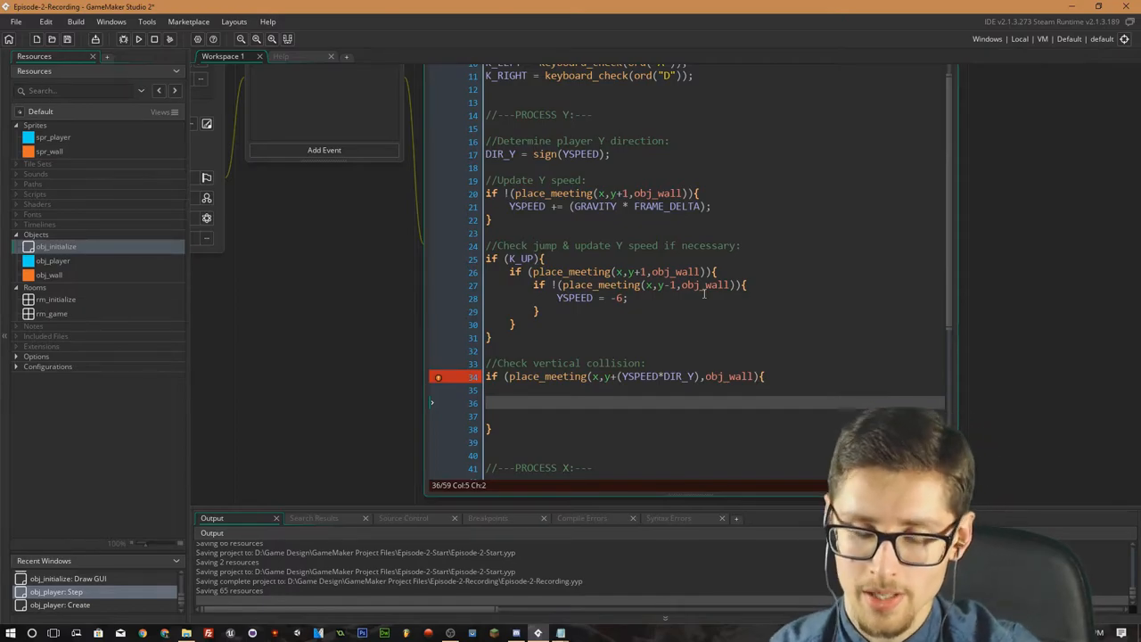
Write while (!place_meeting(x, y+DIR_Y, obj_wall)){ inside the vertical-collision block and check DIR_Y.
text(wh)
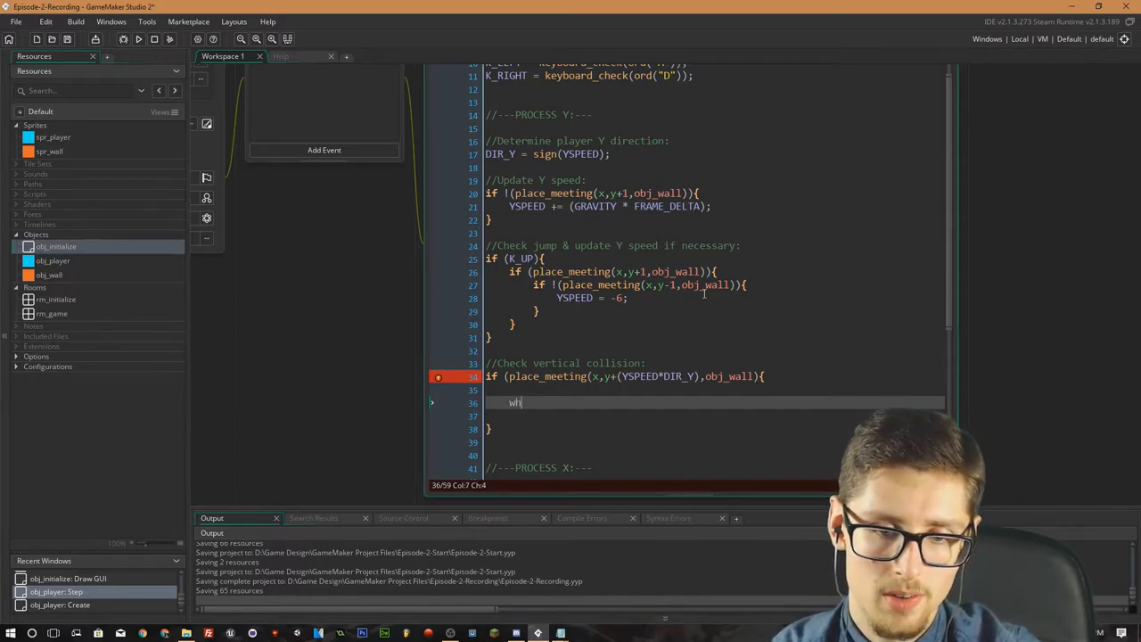
text(ile()
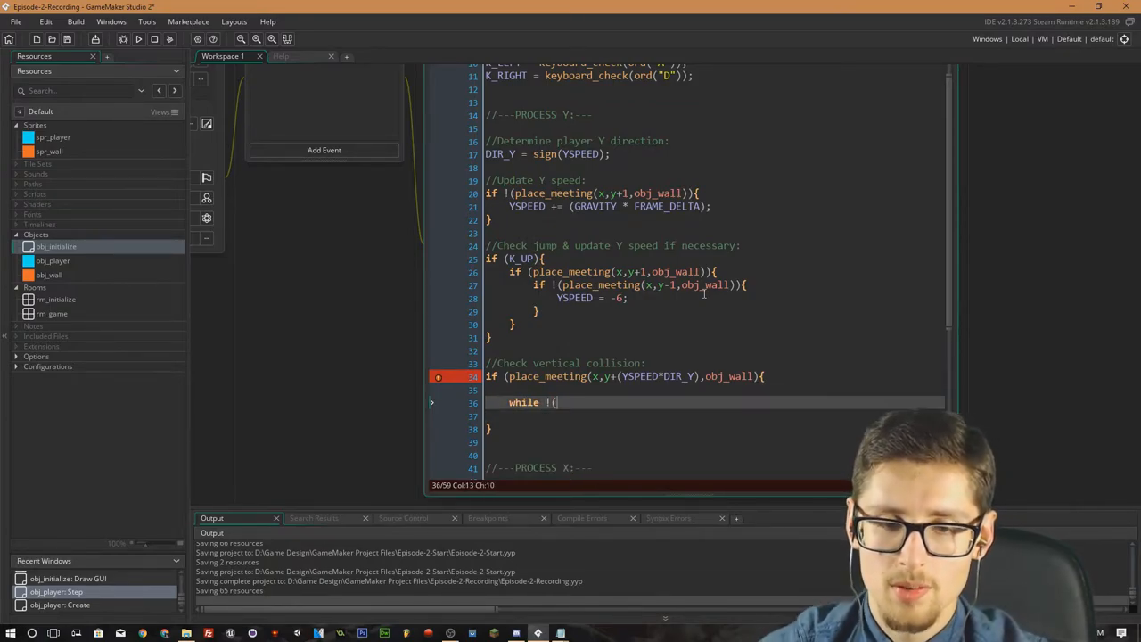
text(place_meeting()
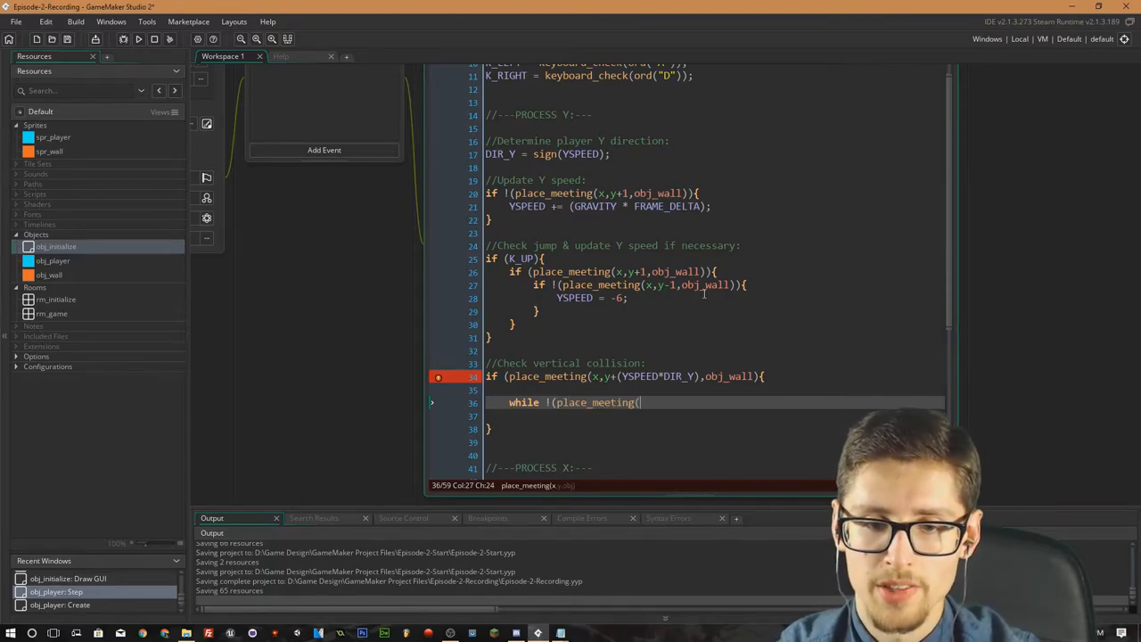
text(x,y)
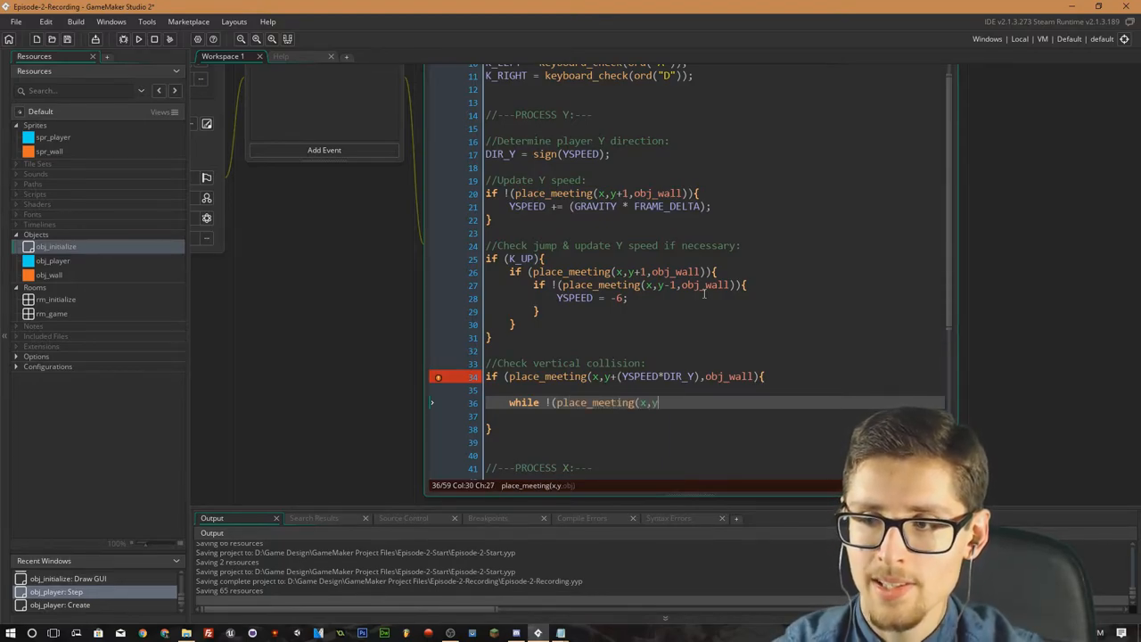
text(+)
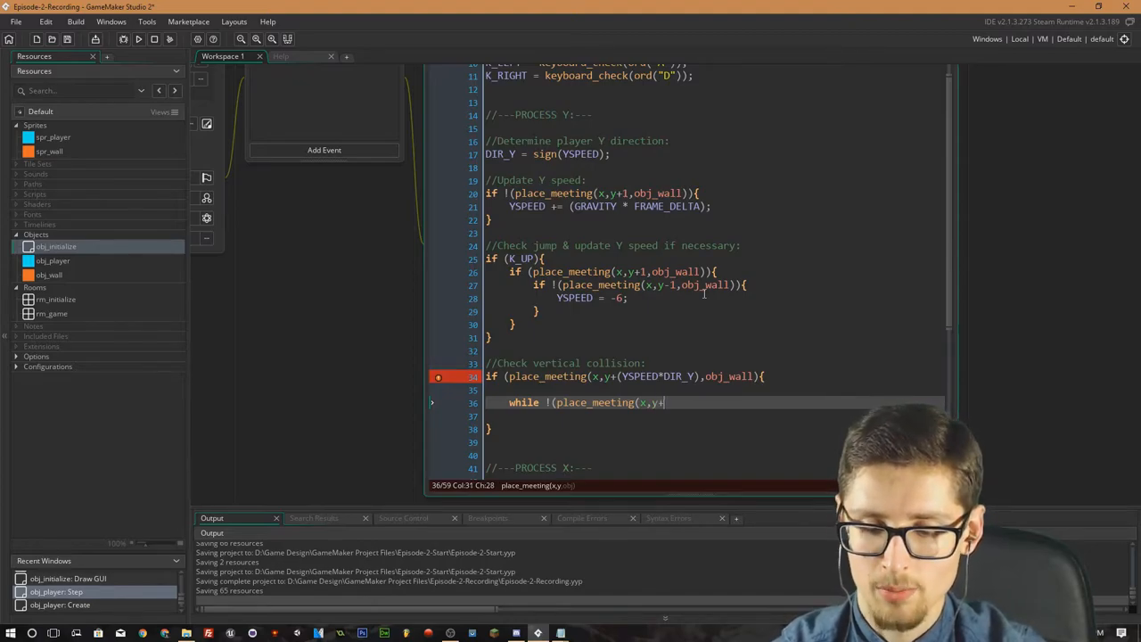
text(DIR_)
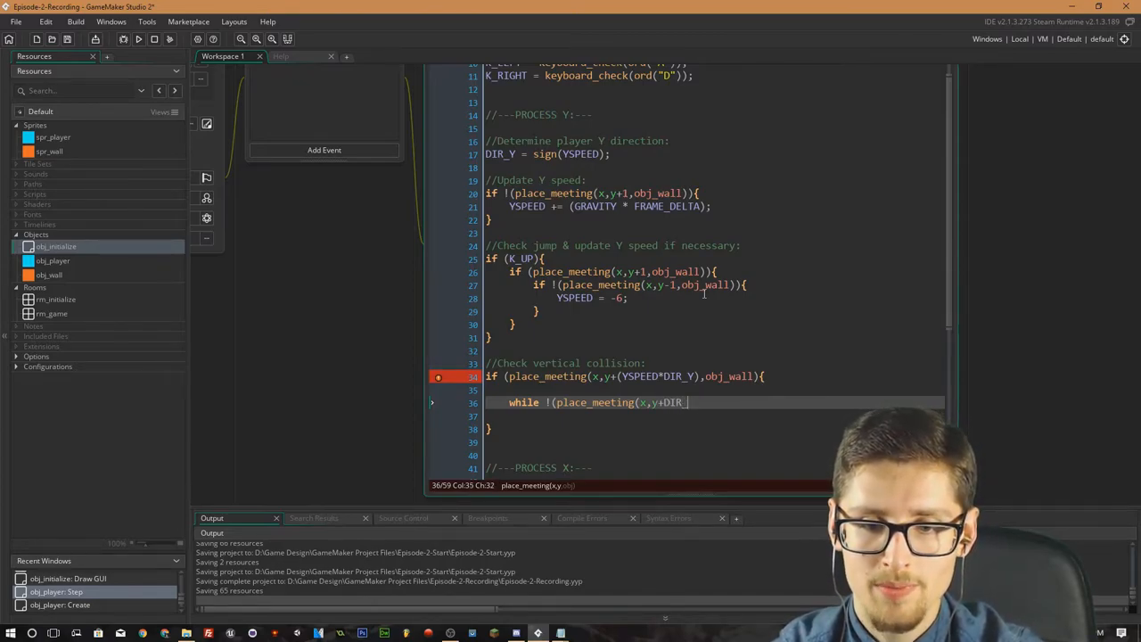
text(Y,)
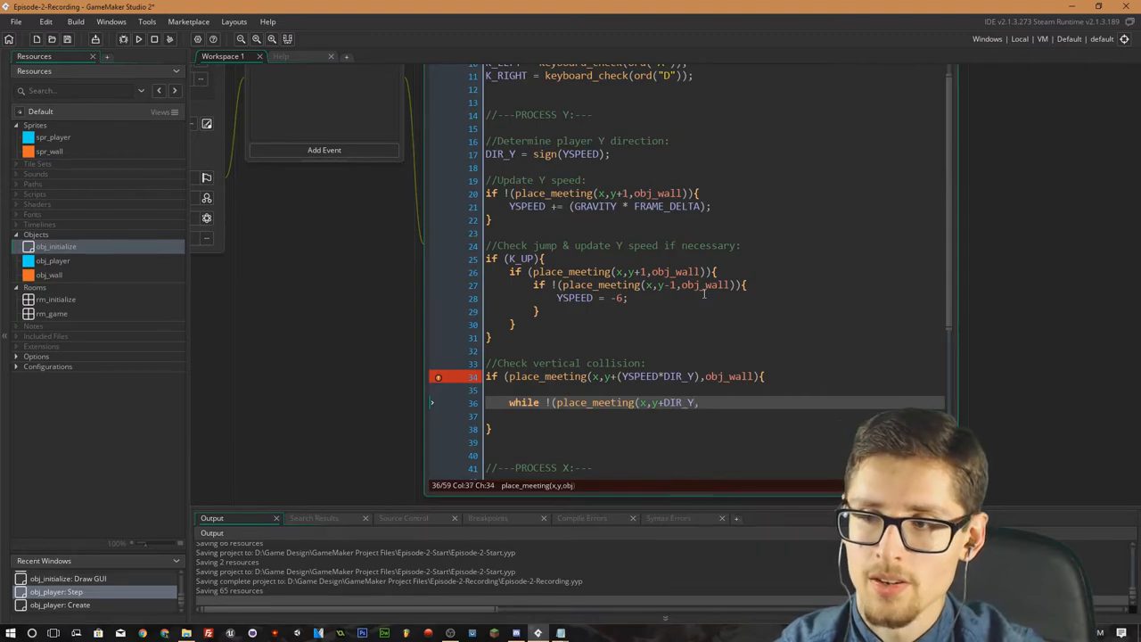
text(obj_wall)
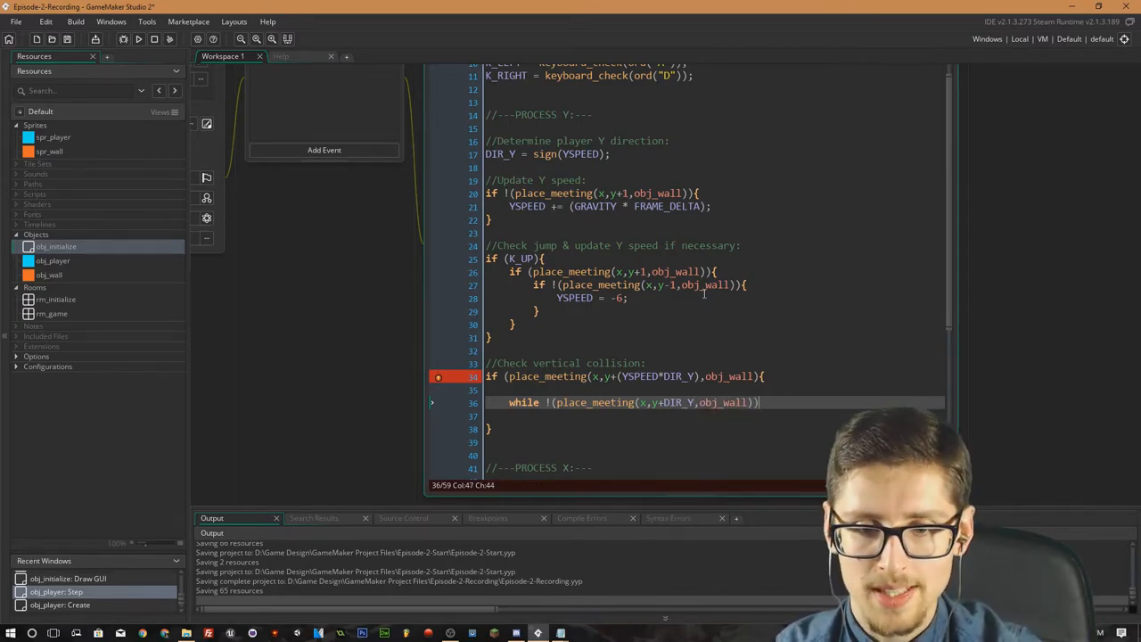
text({)
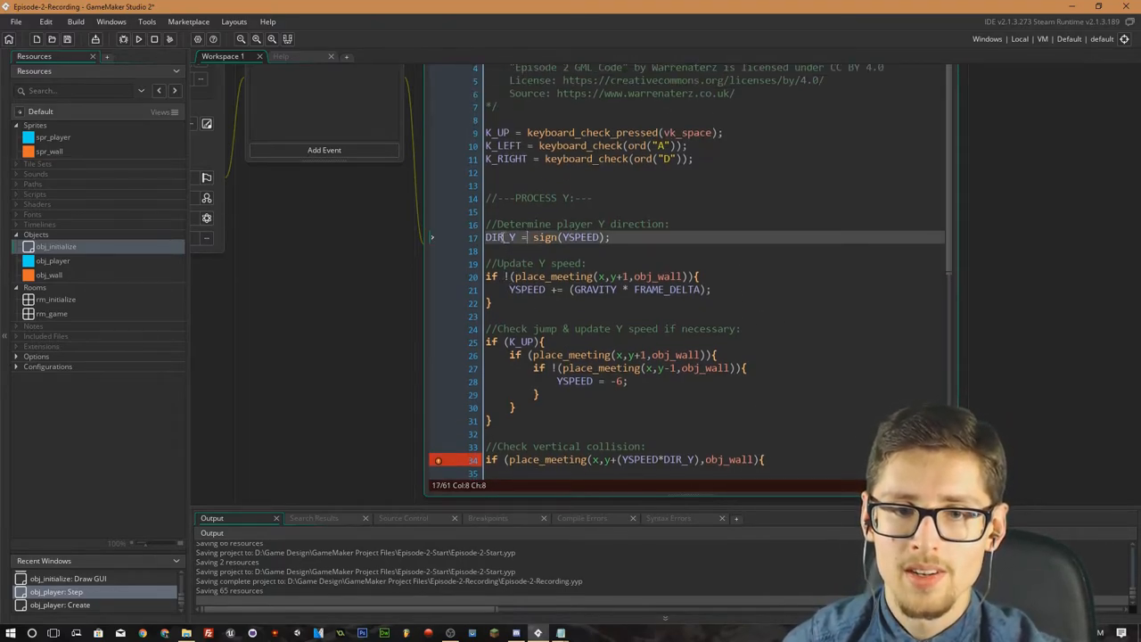
double_click(499, 238)
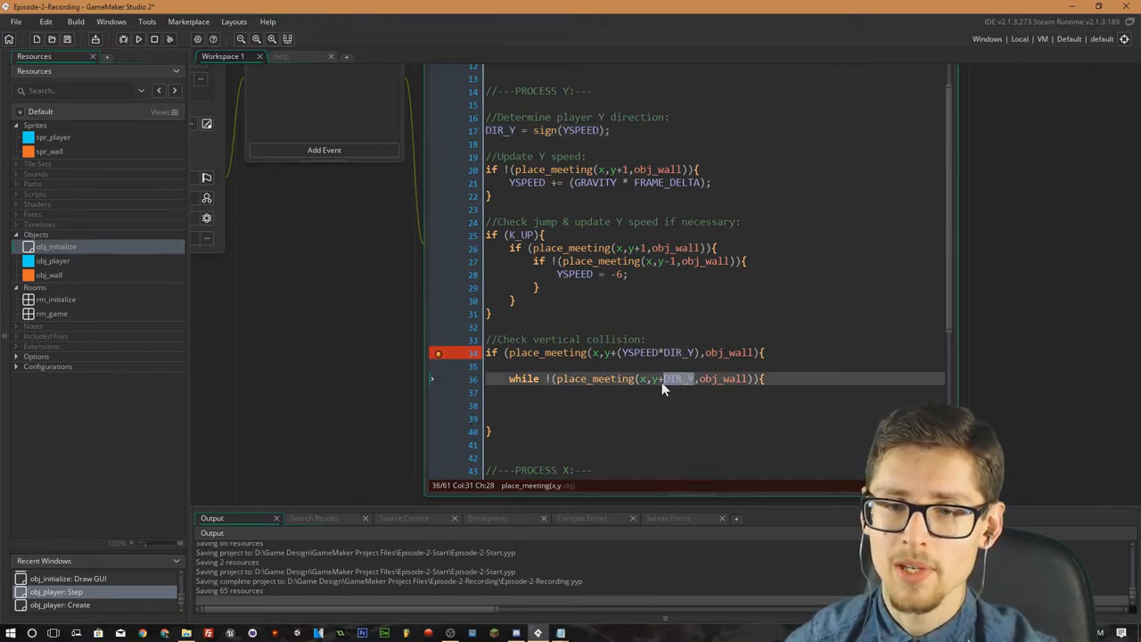
double_click(676, 378)
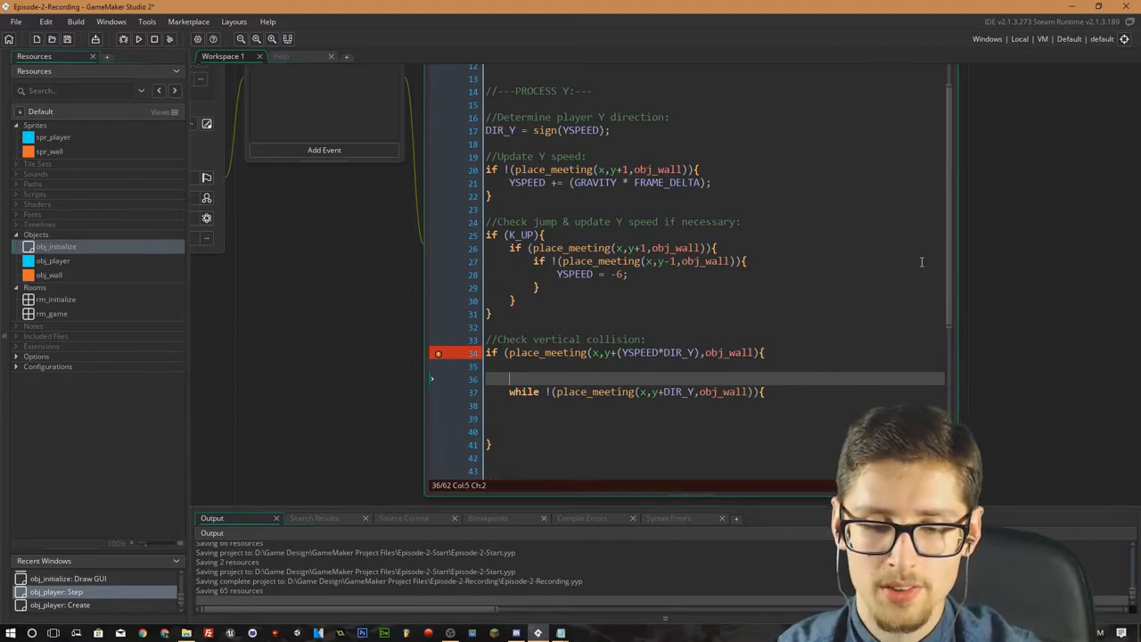
Wrap the while loop in an if (DIR_Y != 0){ check and open its body.
text(if)
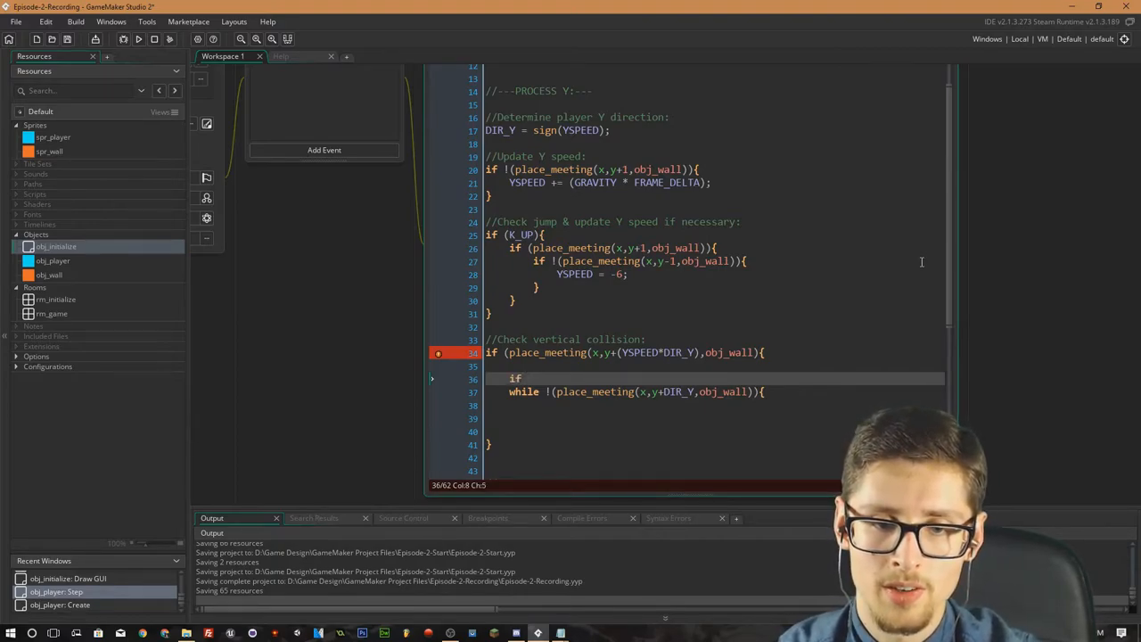
text(DIR_Y)
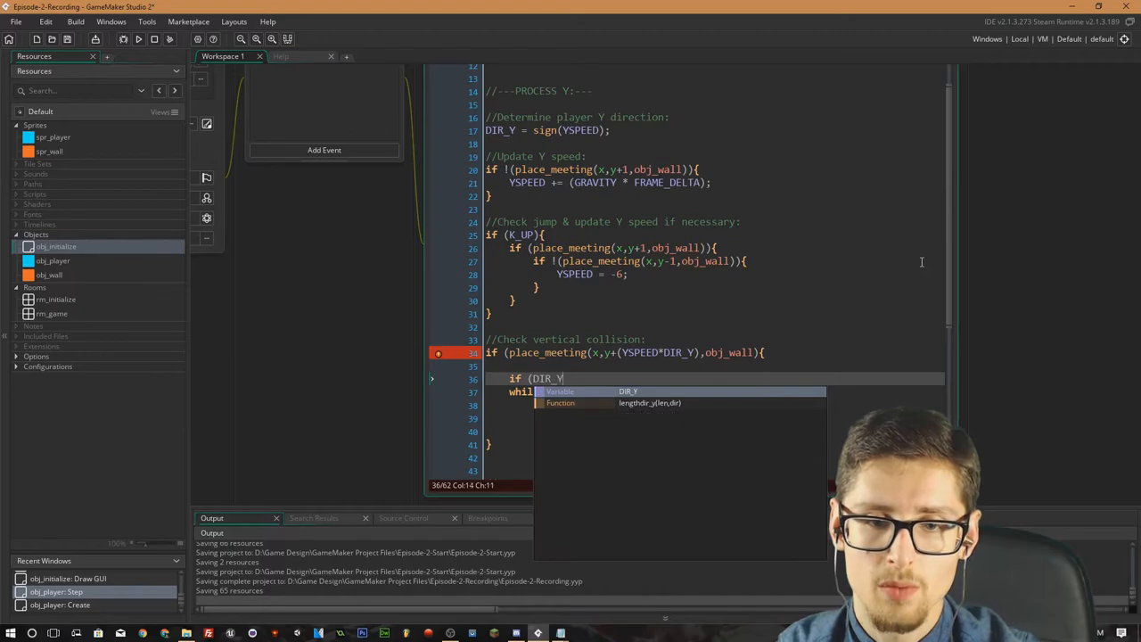
text(!= 0){)
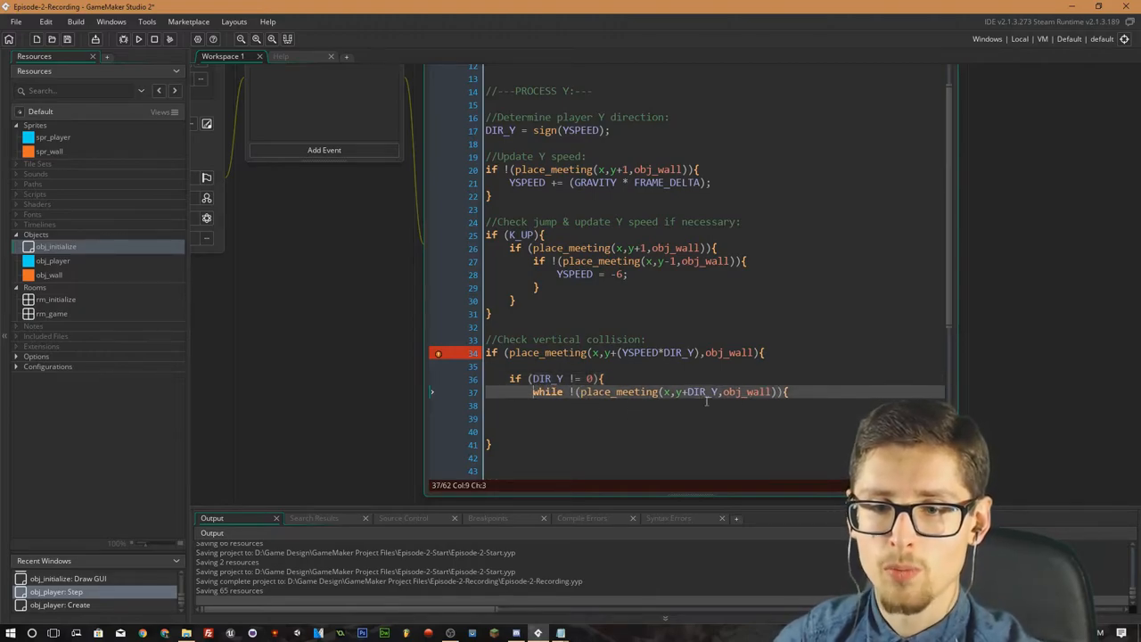
key(enter)
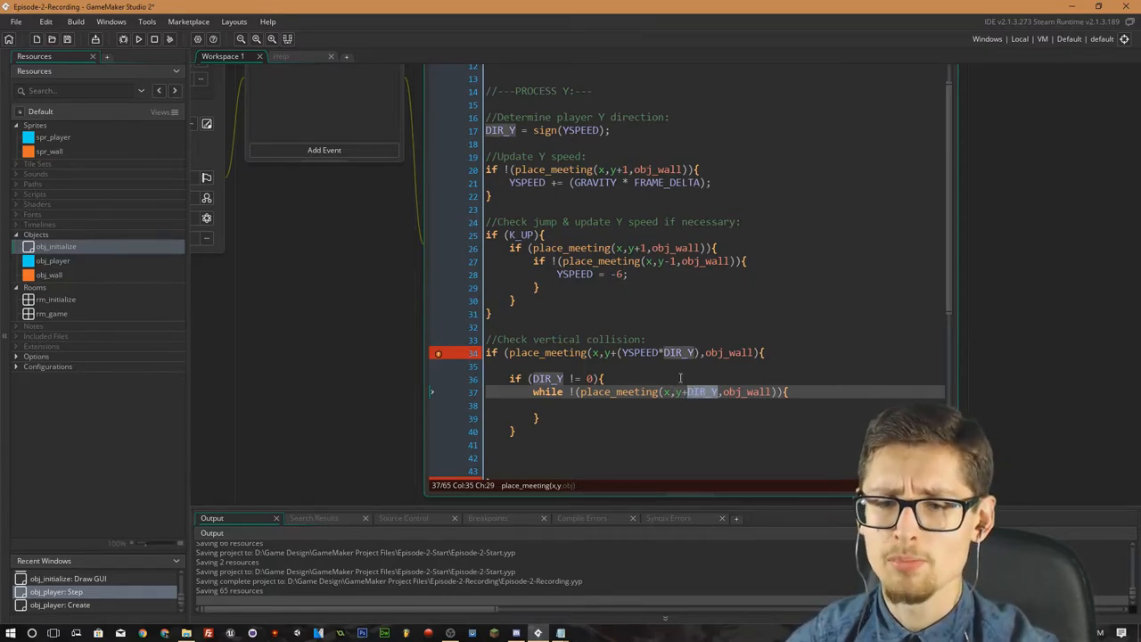
mouse_move(709, 401)
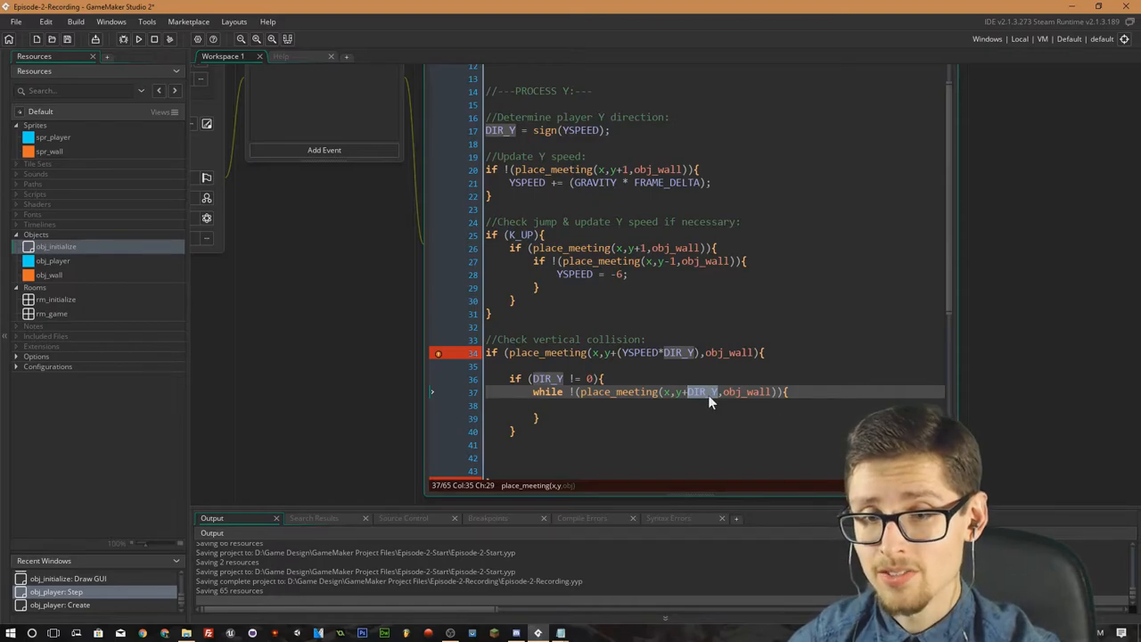
mouse_move(694, 400)
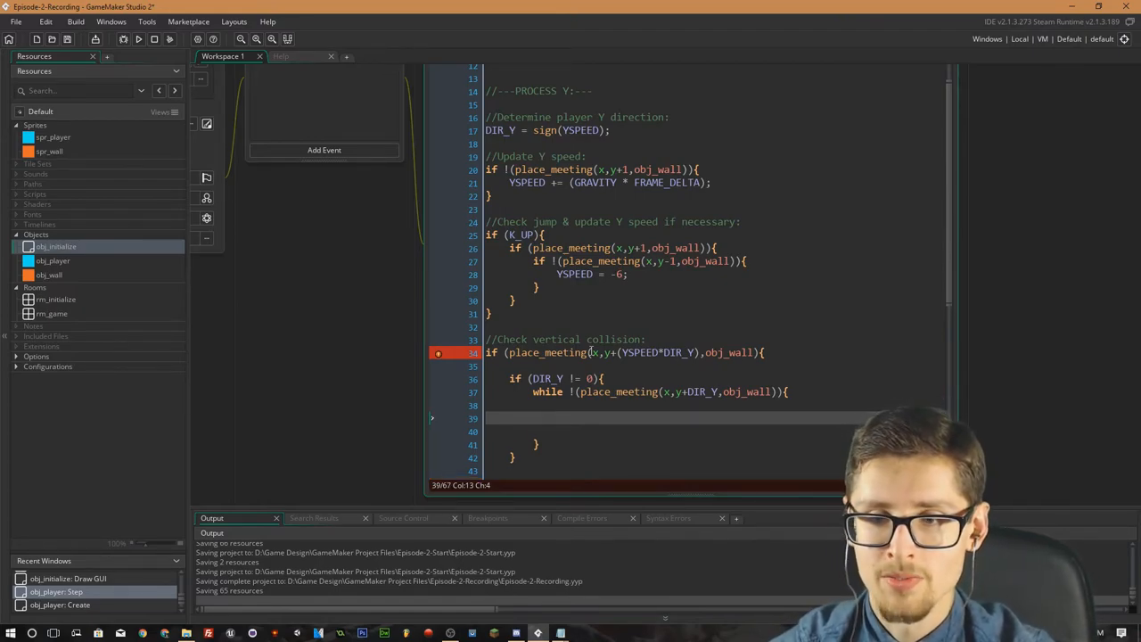
Add y += DIR_Y; inside the loop and YSPEED = 0; after the DIR_Y check.
text(y += DIR_)
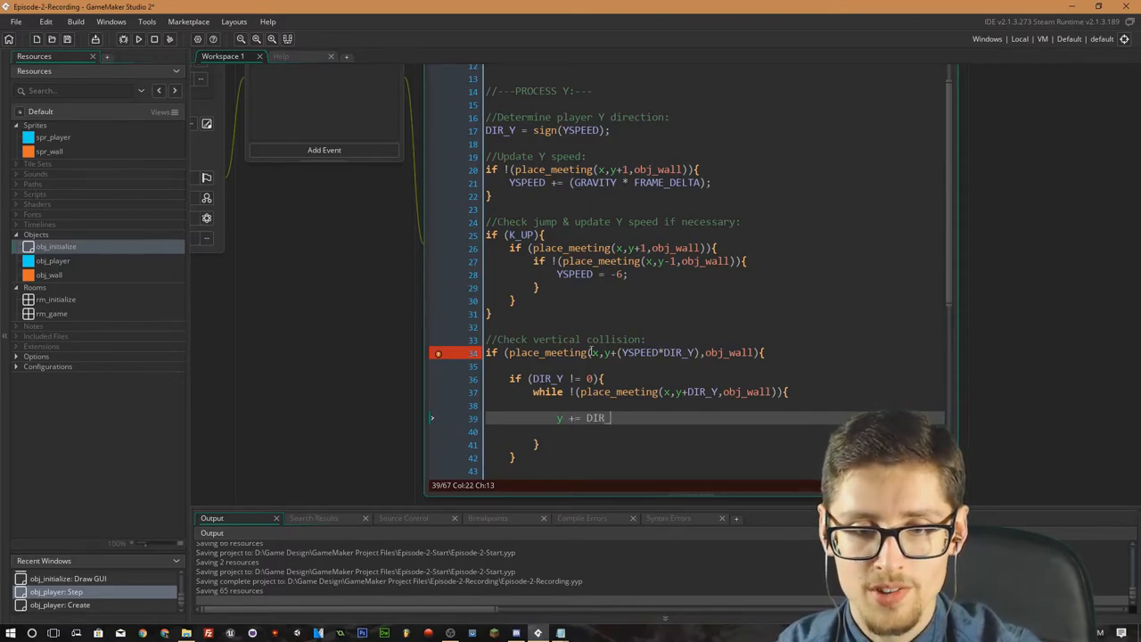
text(Y;)
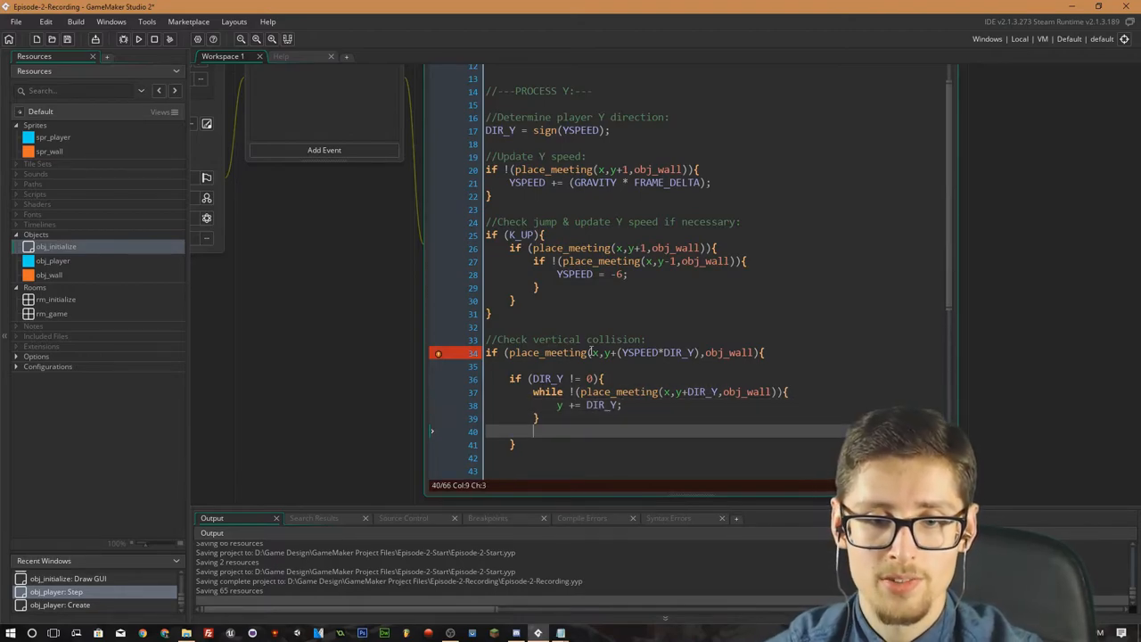
text(Y)
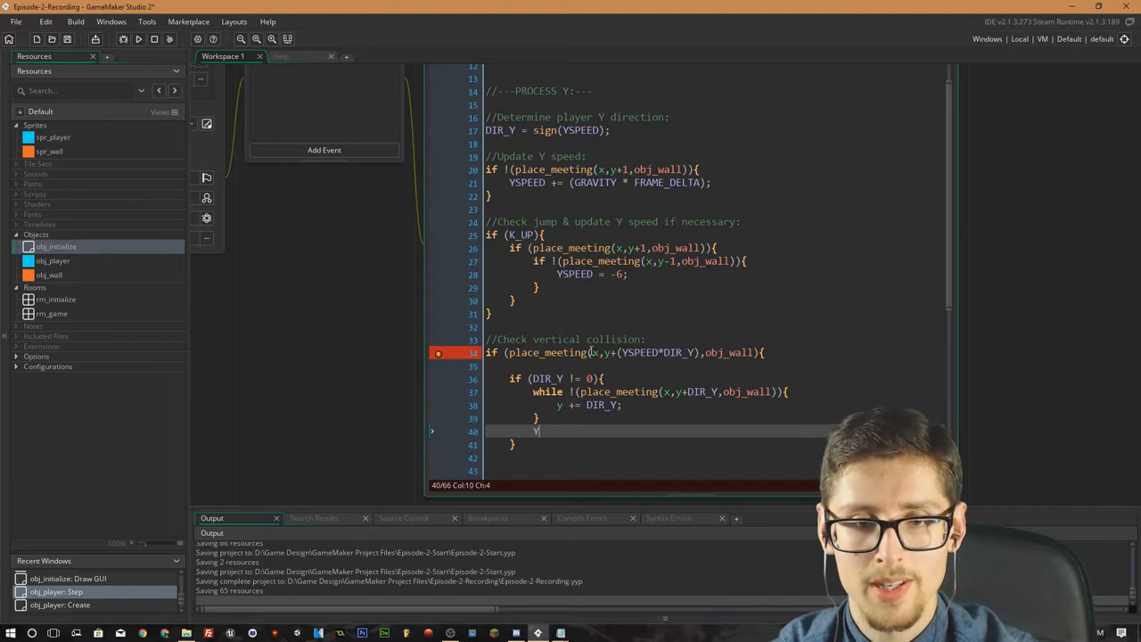
text(SPEED = 0)
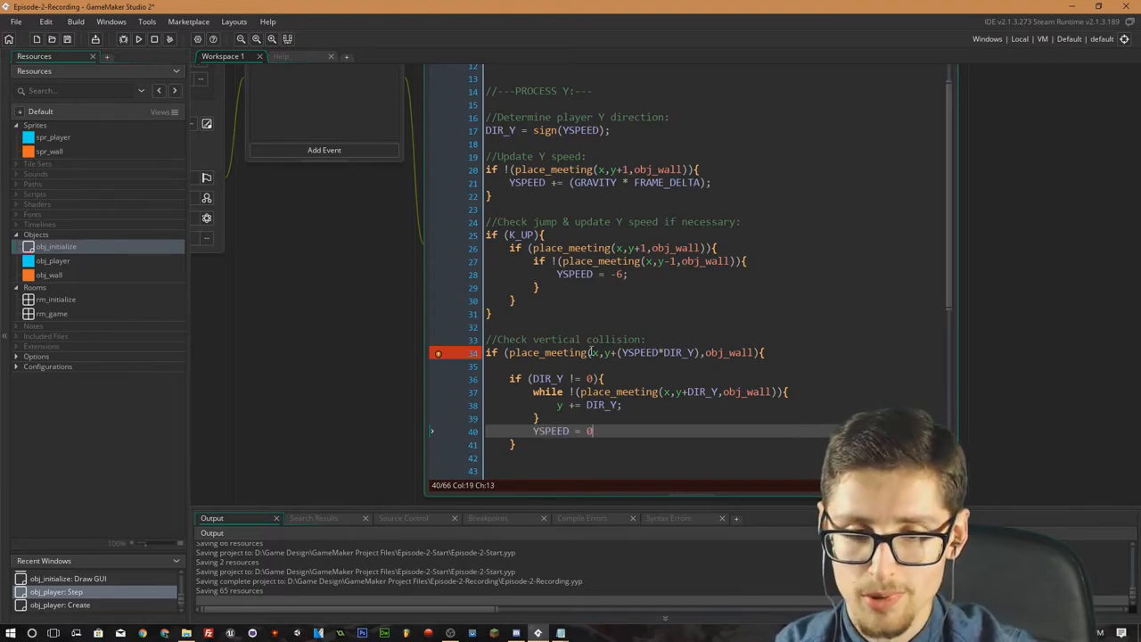
text(;)
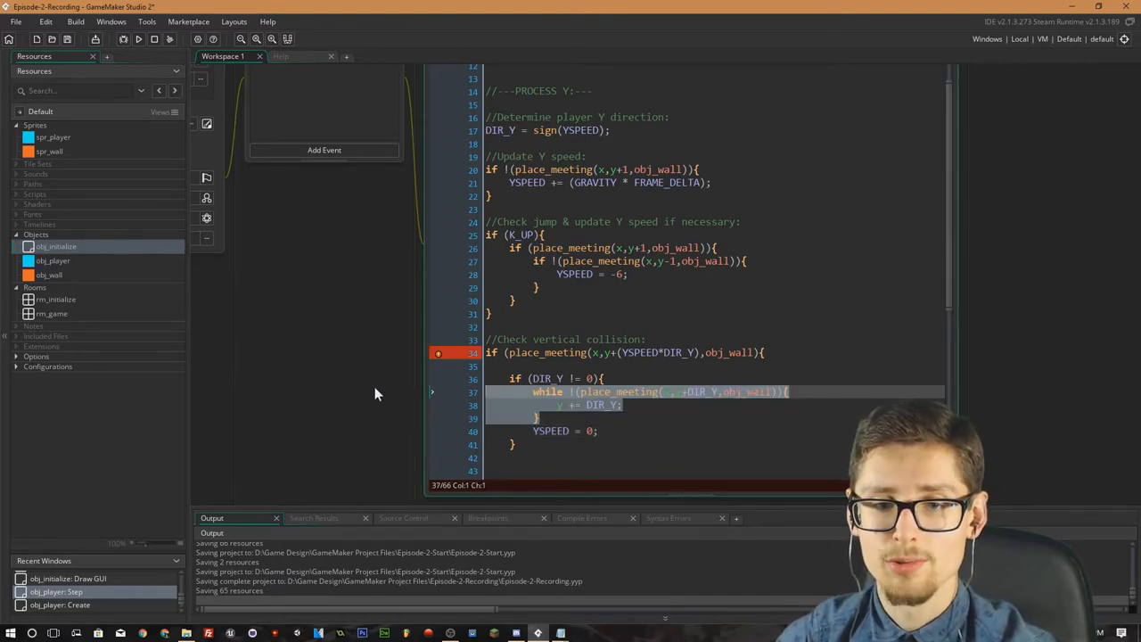
mouse_move(550, 414)
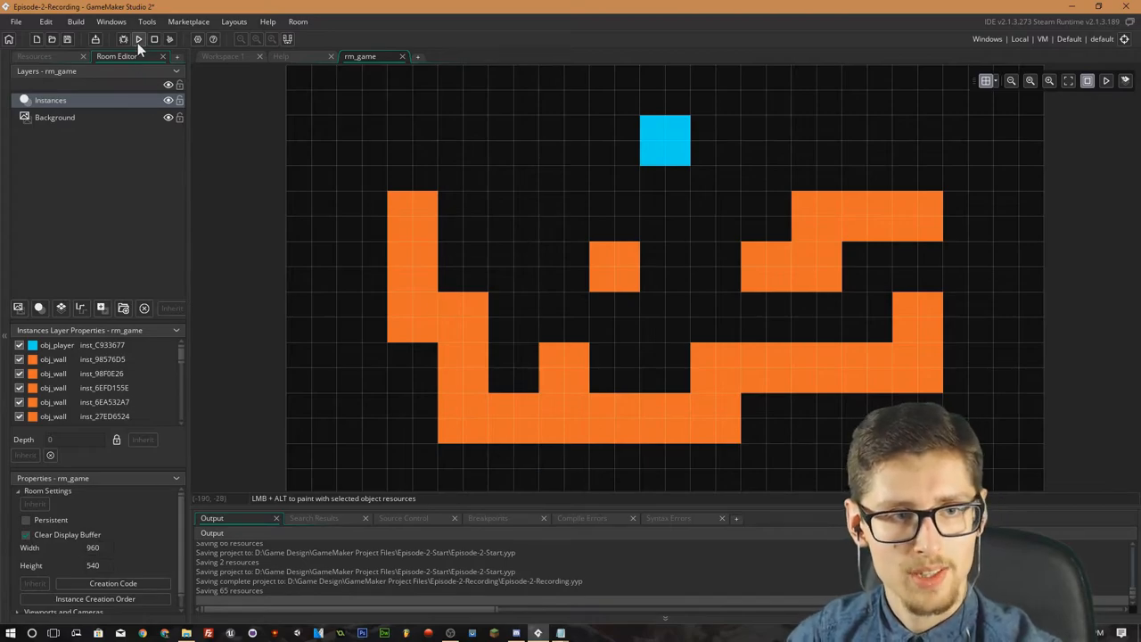
Run the game to see the player above the walls, close it, and return to the Step code.
click(139, 39)
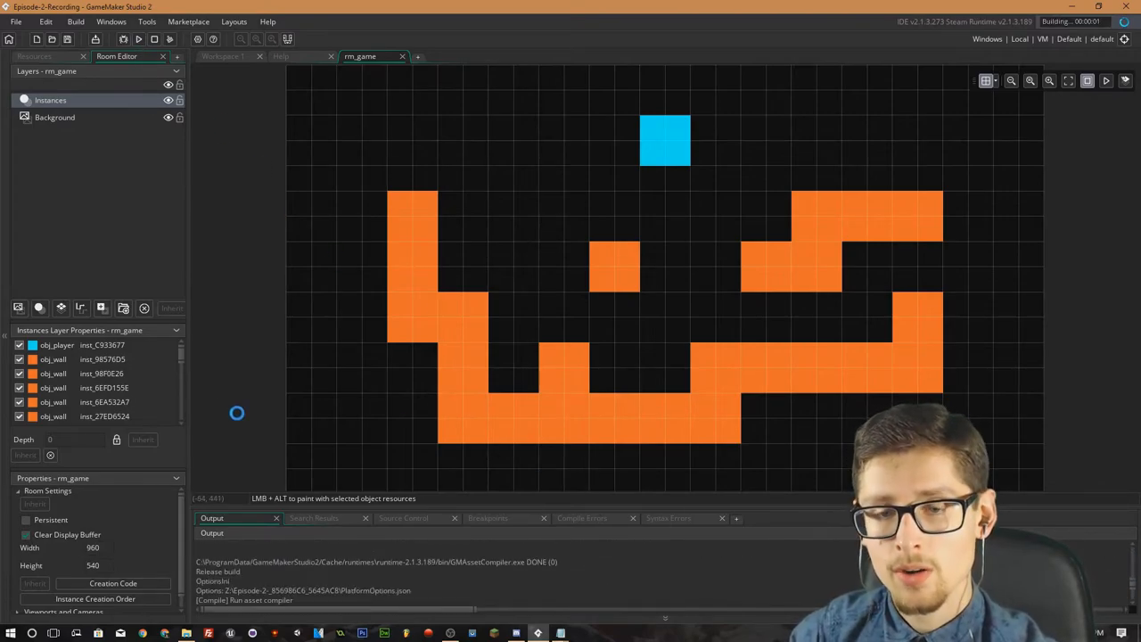
click(139, 39)
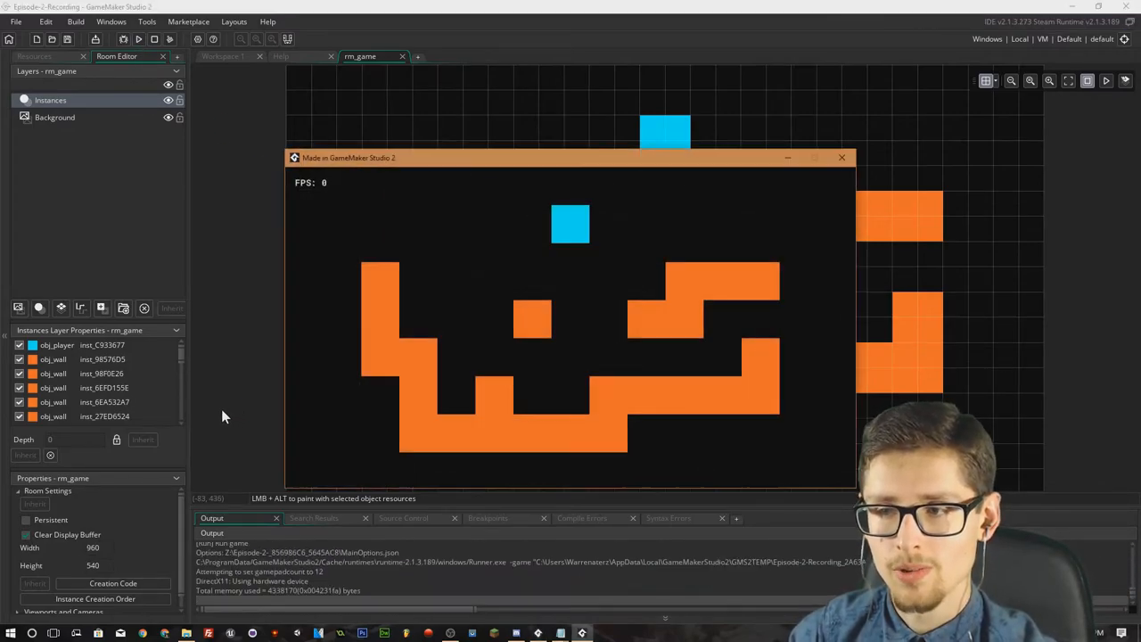
click(841, 157)
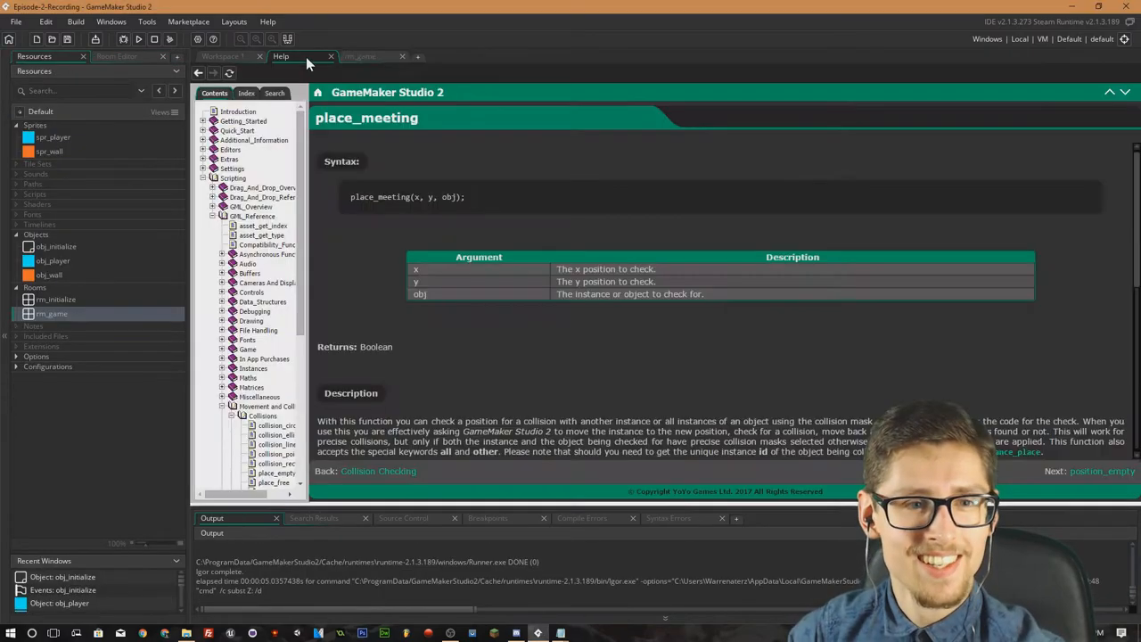
click(222, 55)
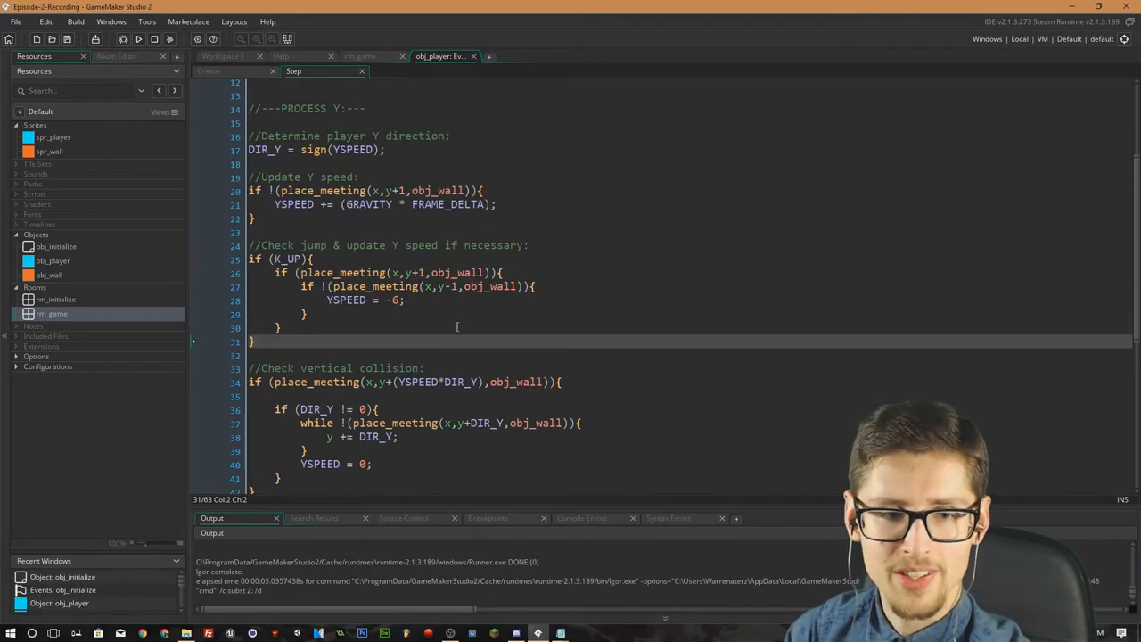
Add y += YSPEED; under the Update Y comment.
scroll(down, 3)
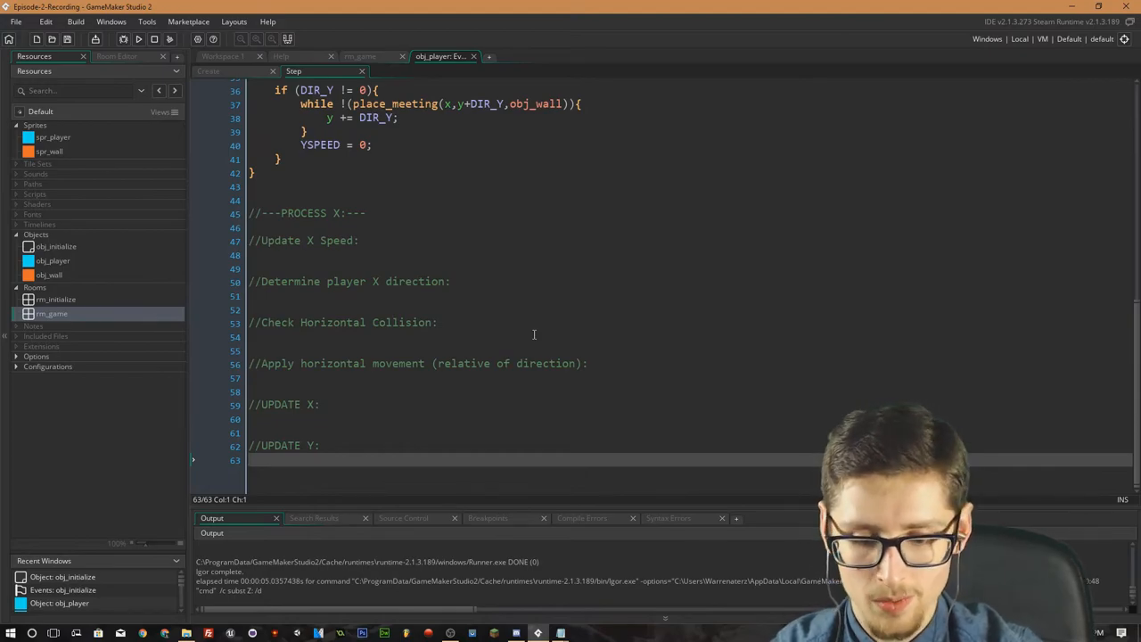
text(y +=)
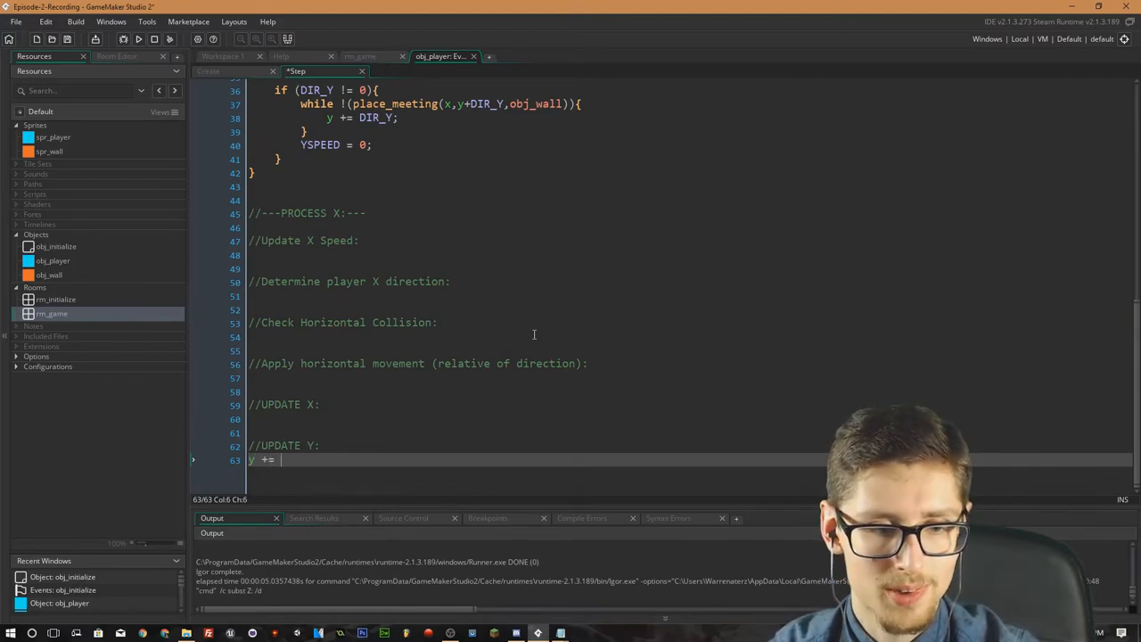
text(YSPEED)
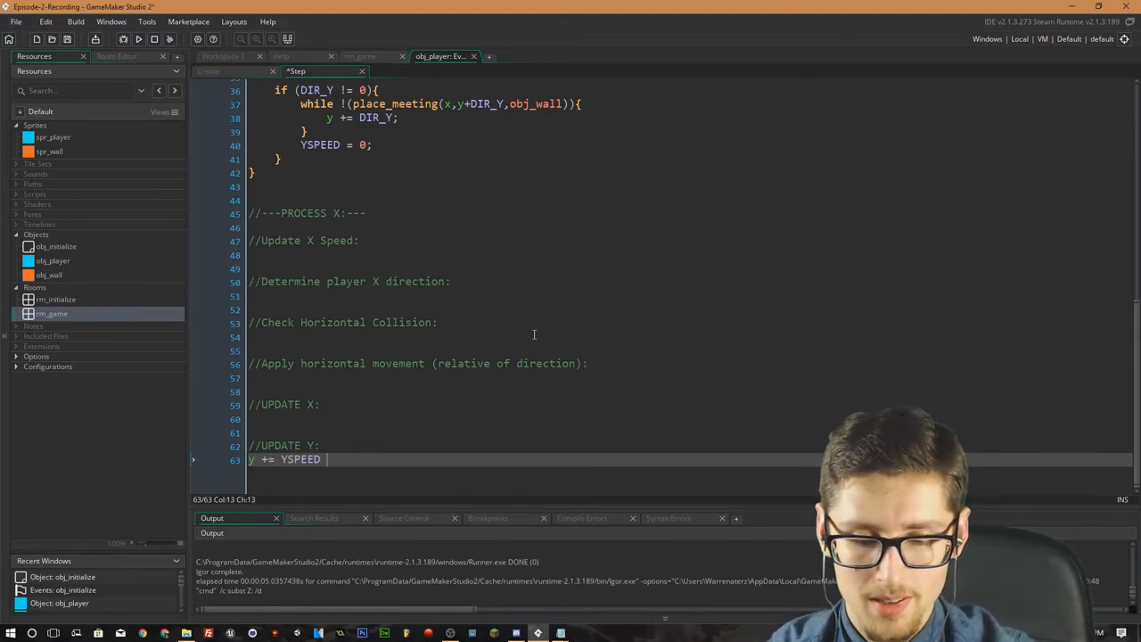
text(;)
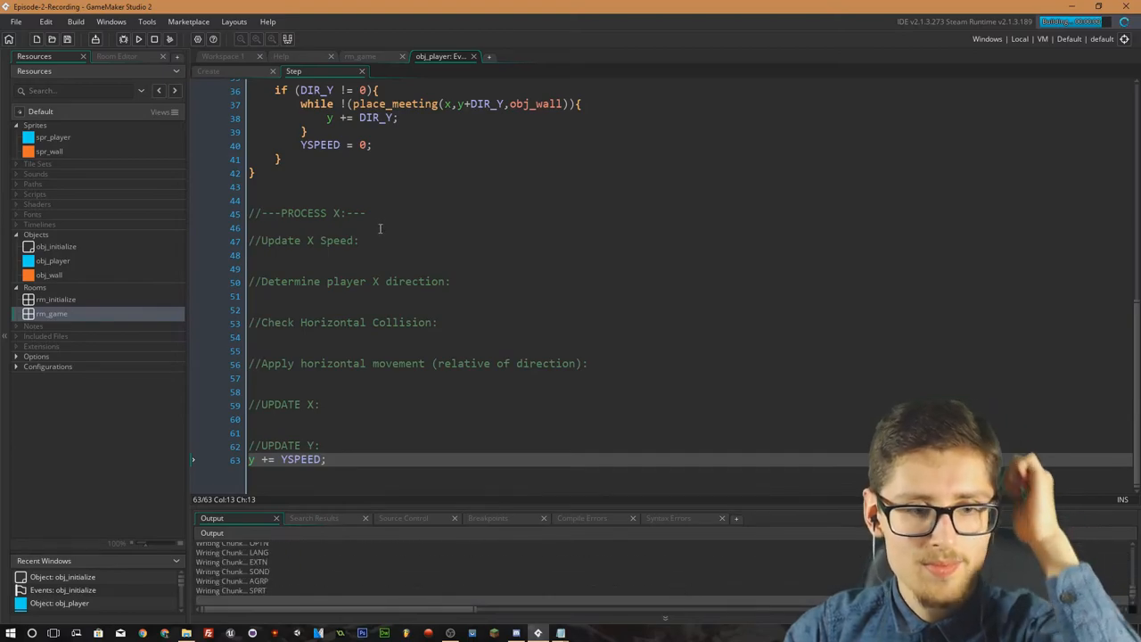
Rerun the game to confirm the player falls and lands on the wall, then close it.
click(139, 39)
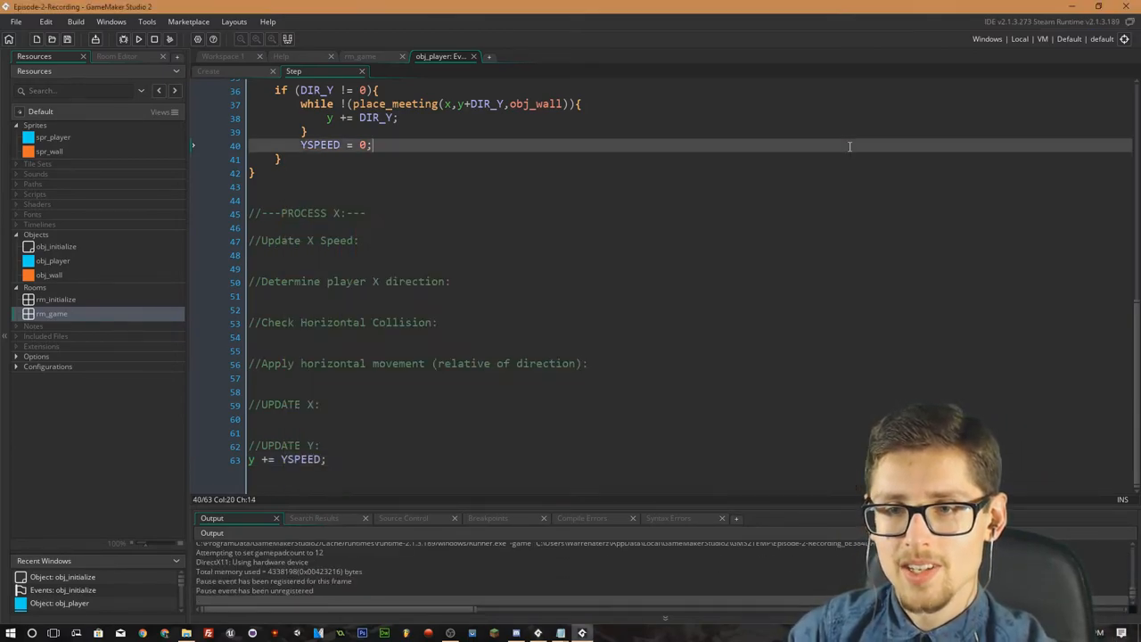
click(139, 39)
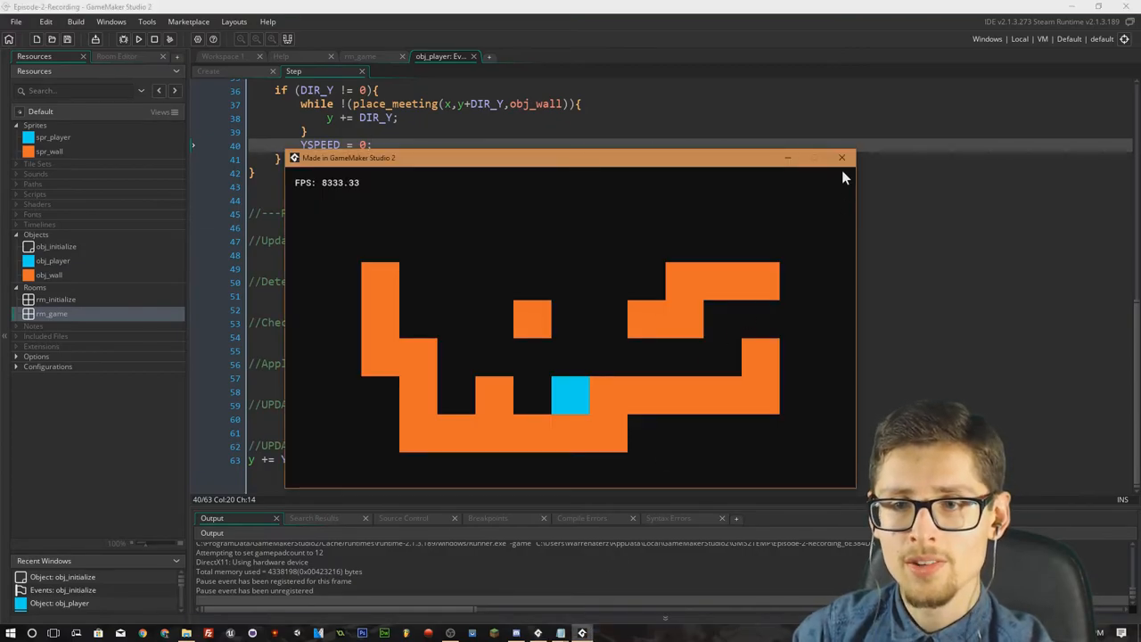
click(841, 157)
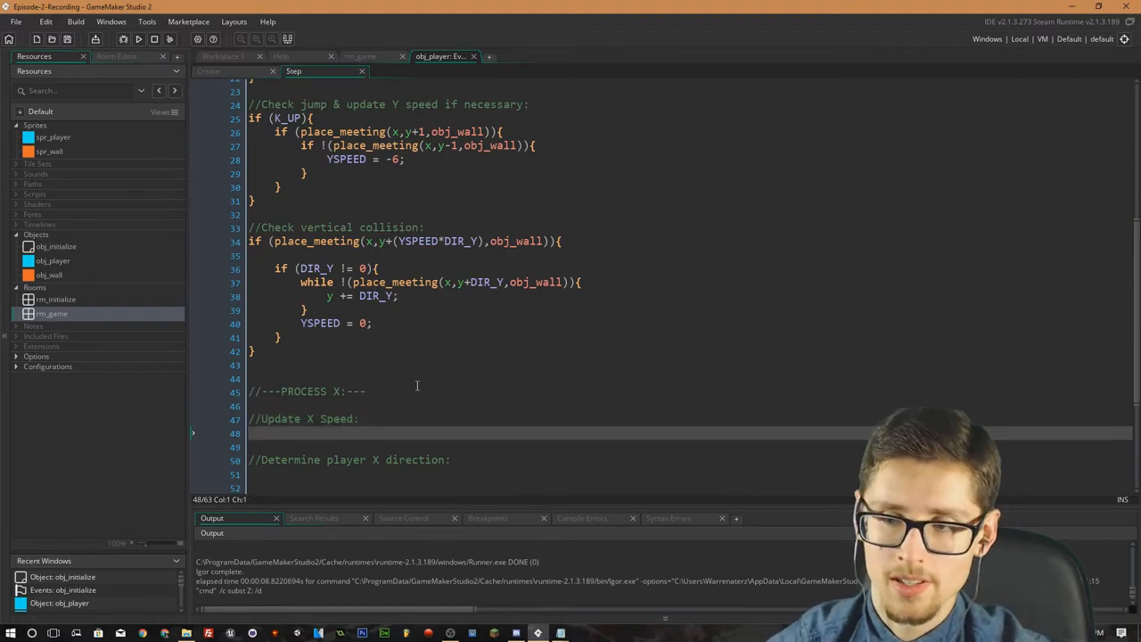
Write XSPEED = 5 * FRAME_DELTA; under Update X Speed and review the remaining X sections.
text(XP)
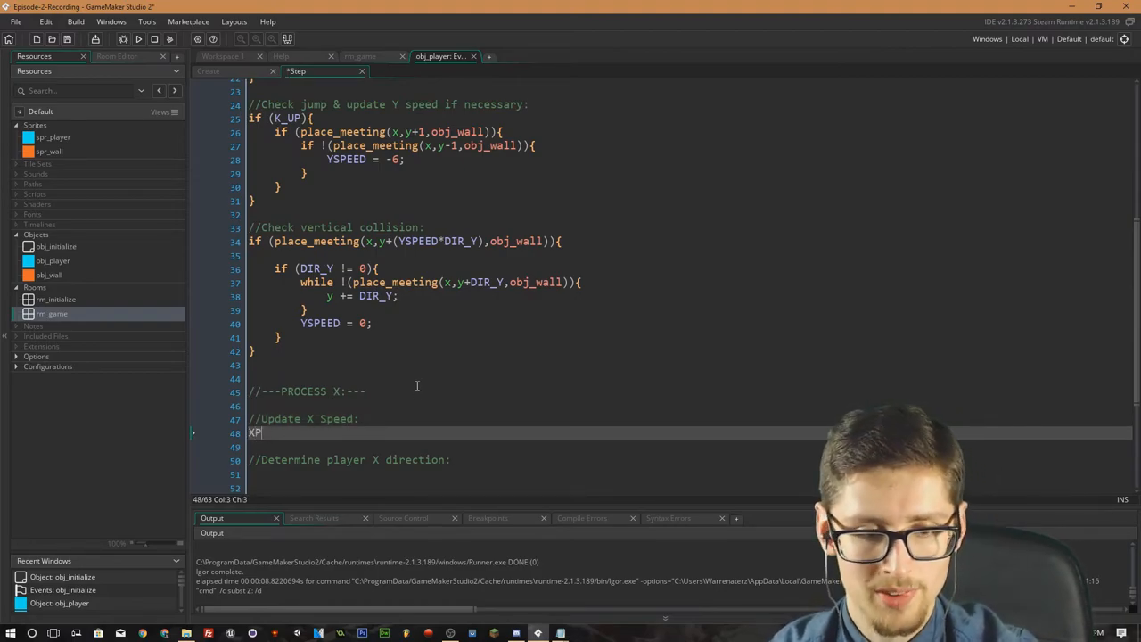
text(SPEED)
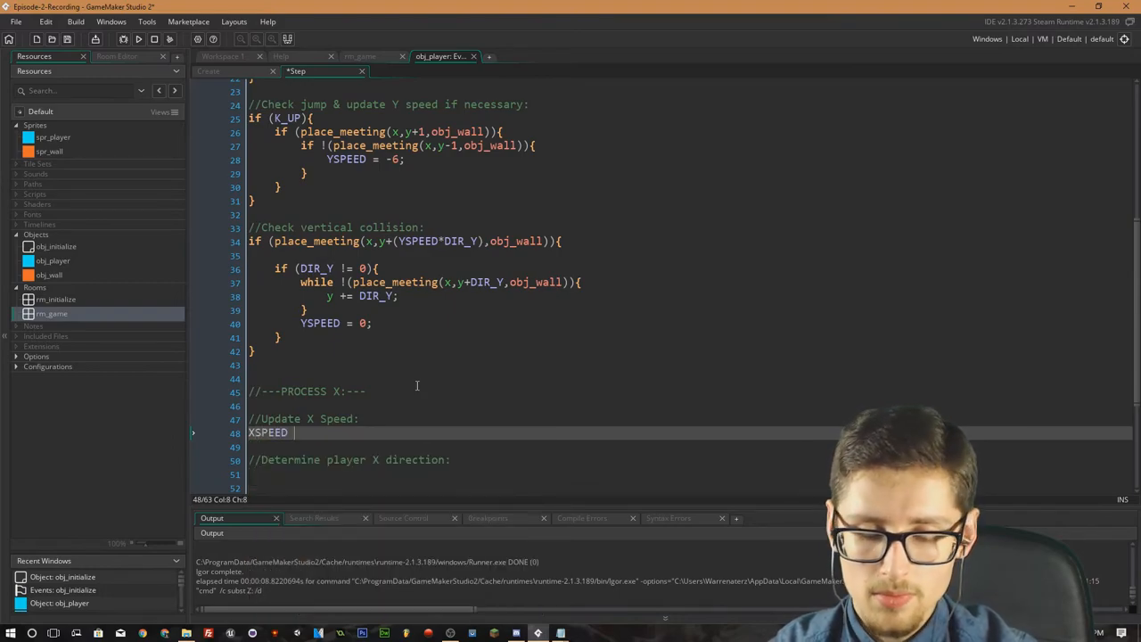
text(=)
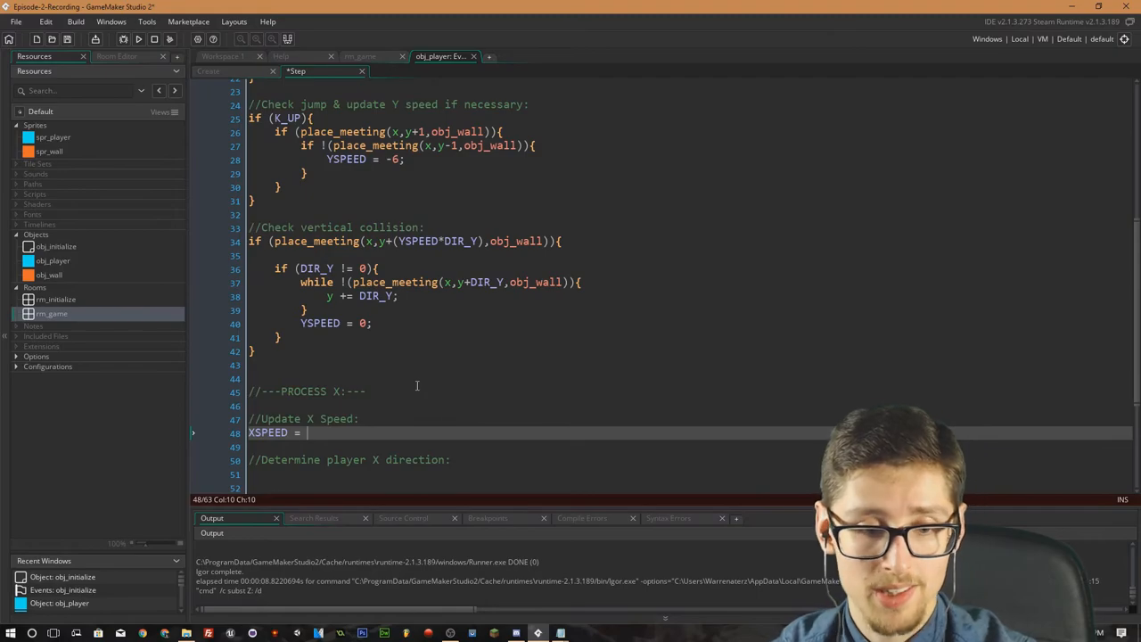
text(5 *)
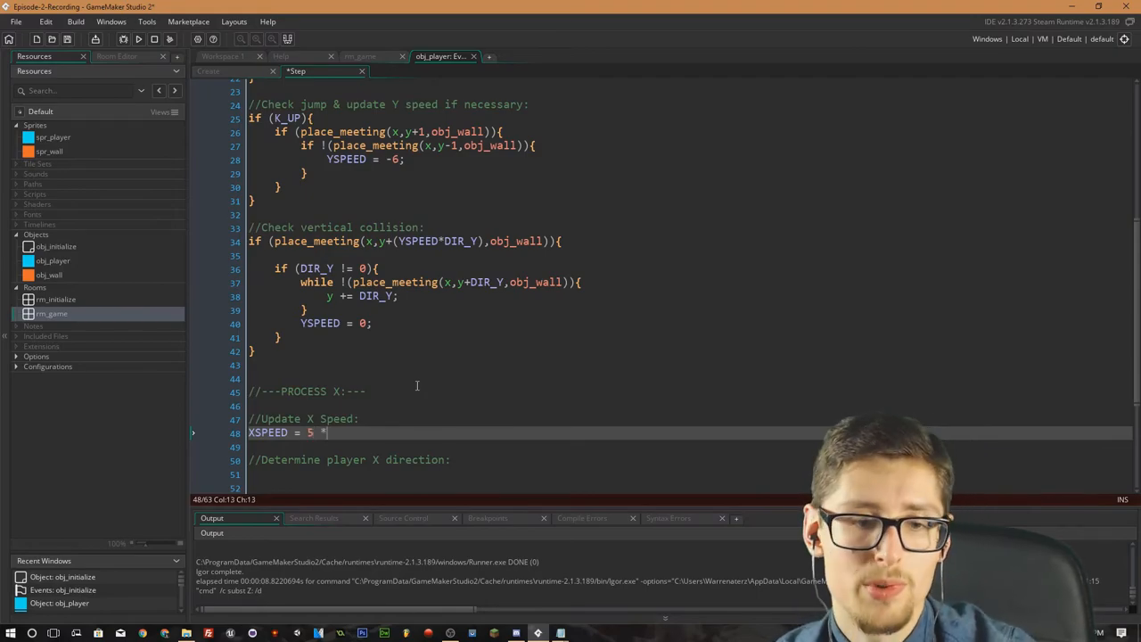
text(FRAME_DELTA;)
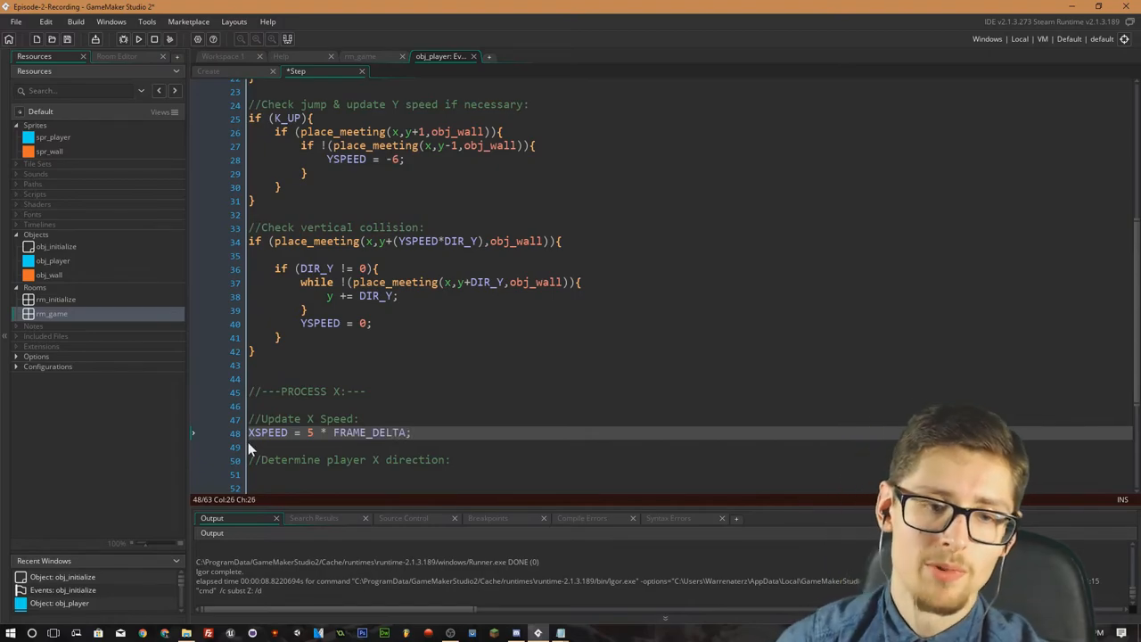
scroll(down, 3)
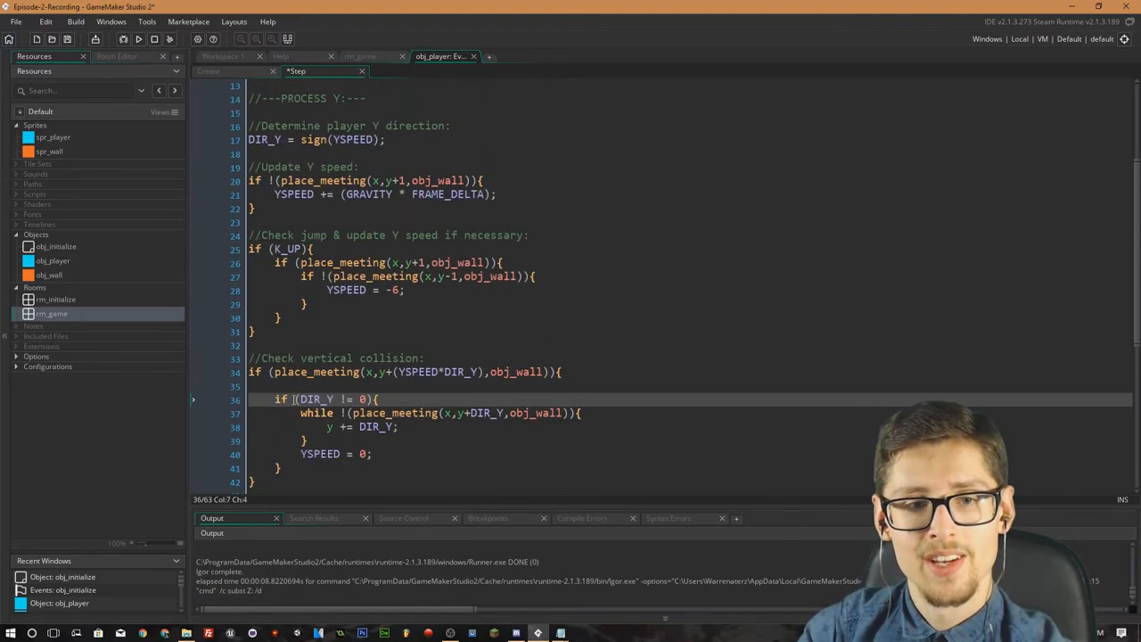
scroll(down, 3)
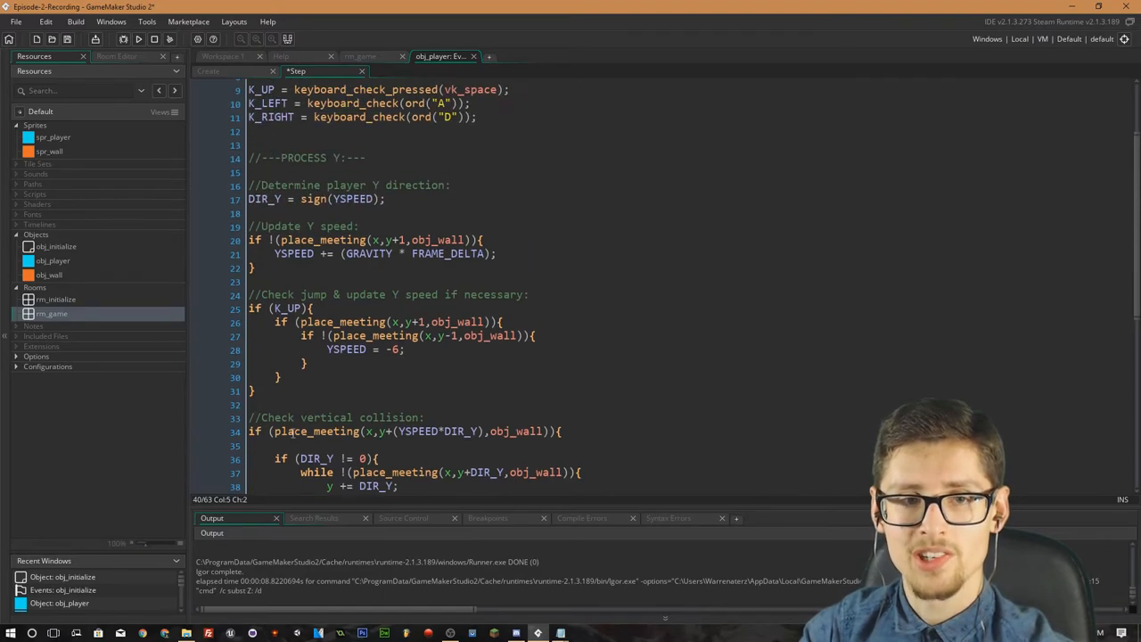
scroll(down, 3)
text(YSPEED = 0;)
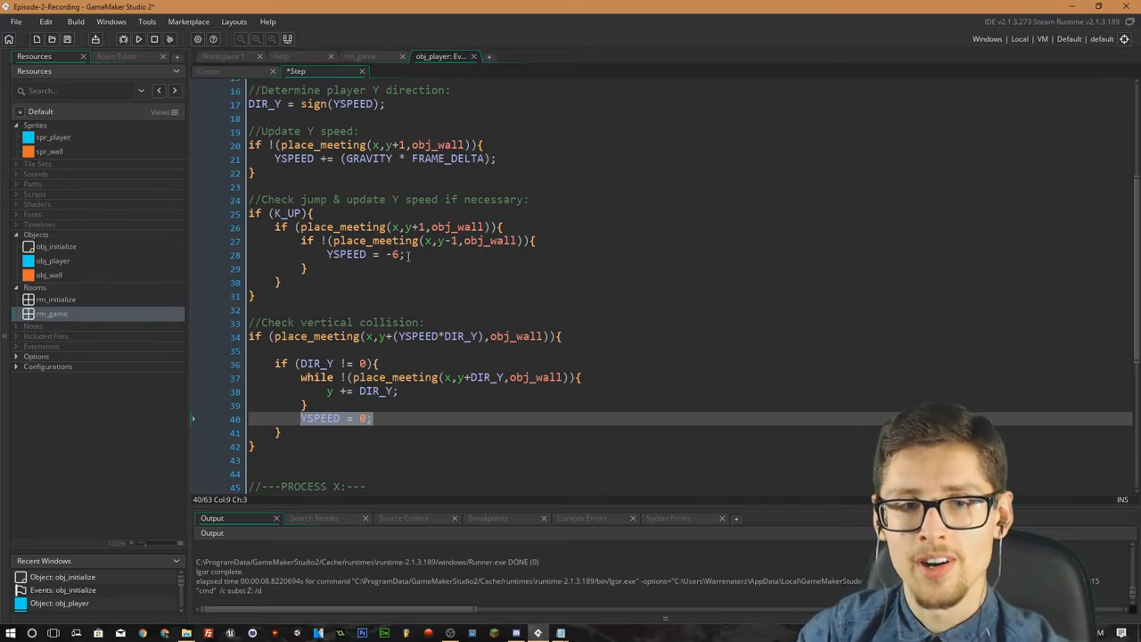
scroll(down, 3)
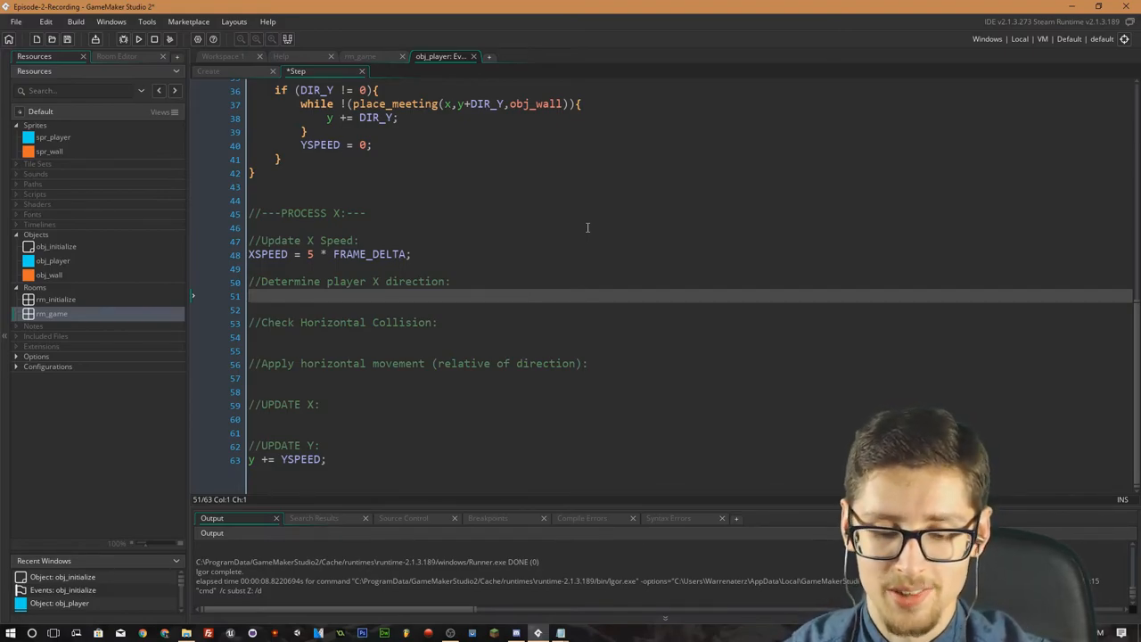
Write DIR_X = K_RIGHT - K_LEFT; under the X-direction comment.
text(DIR_)
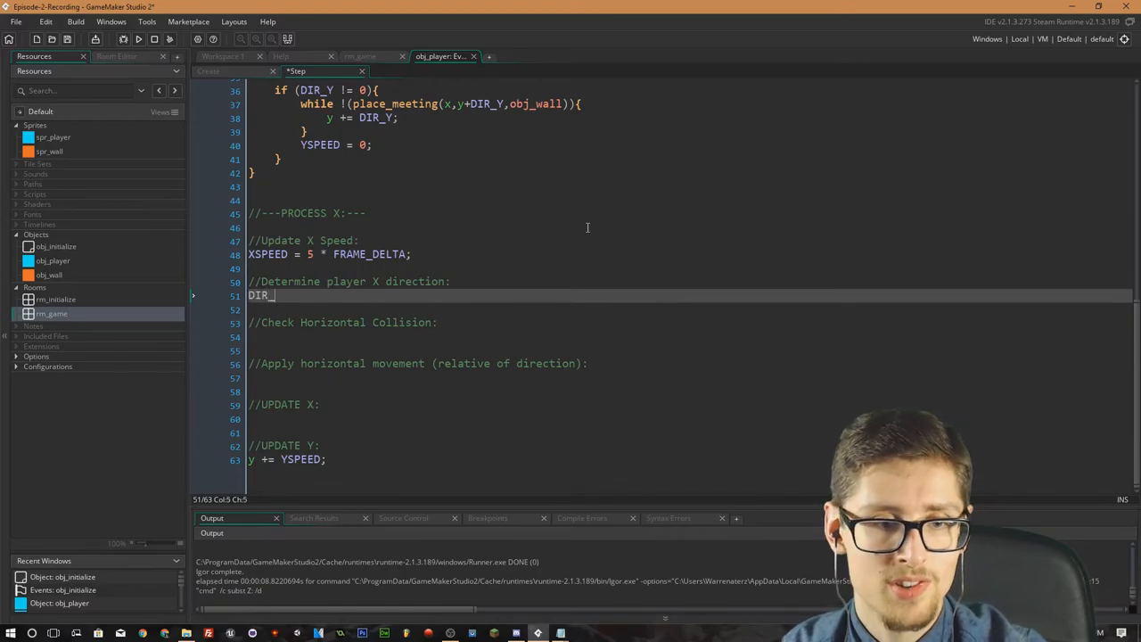
text(X =)
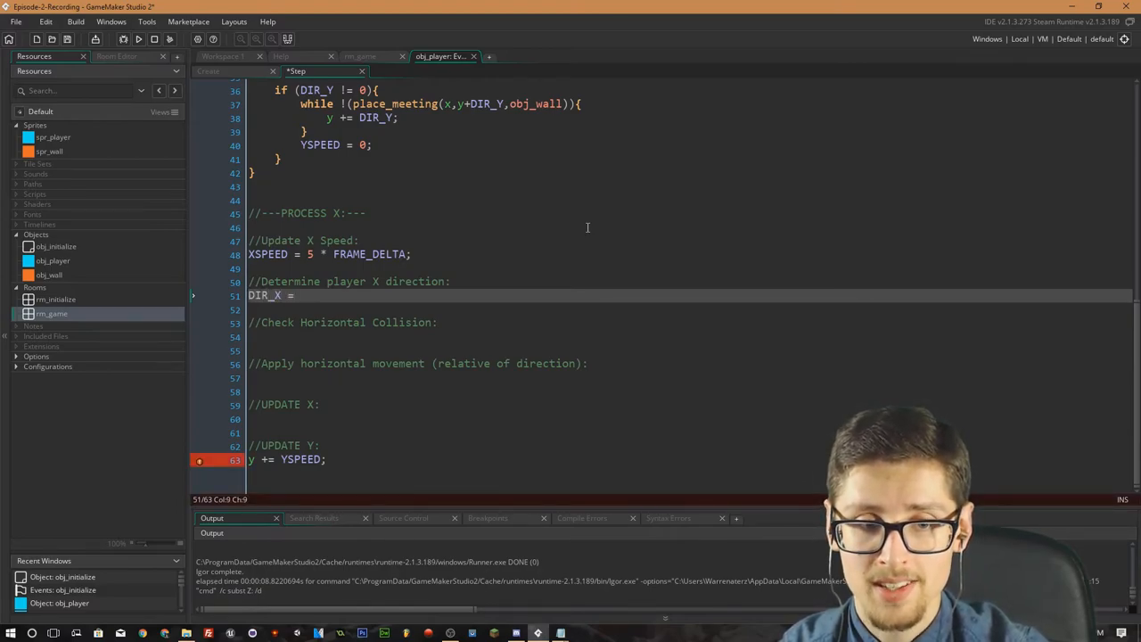
text(K_)
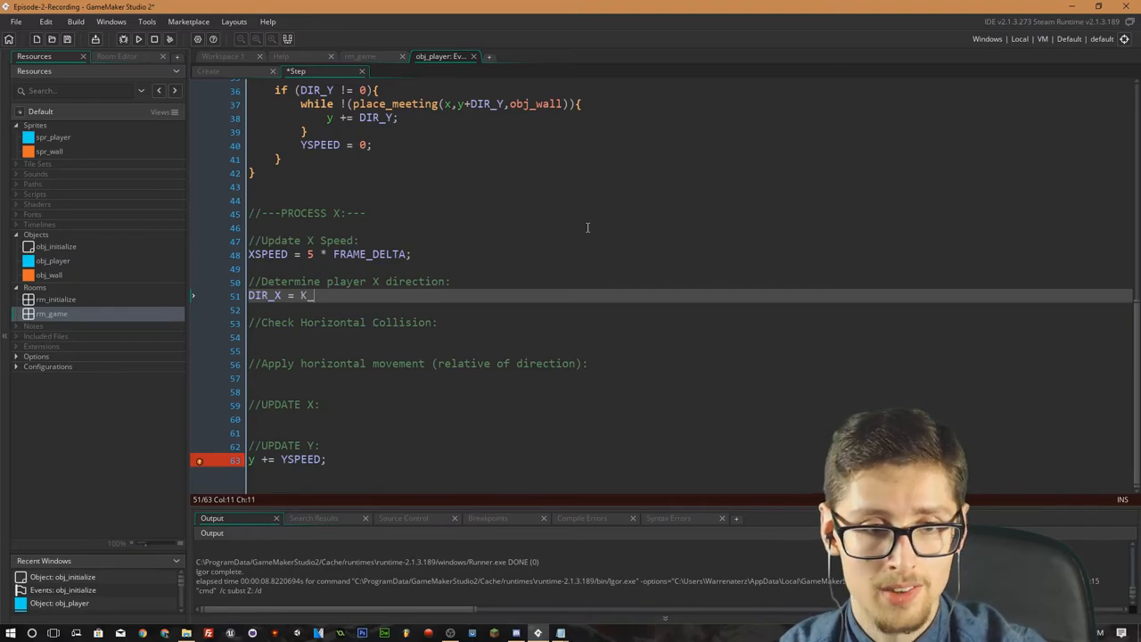
text(RIGH)
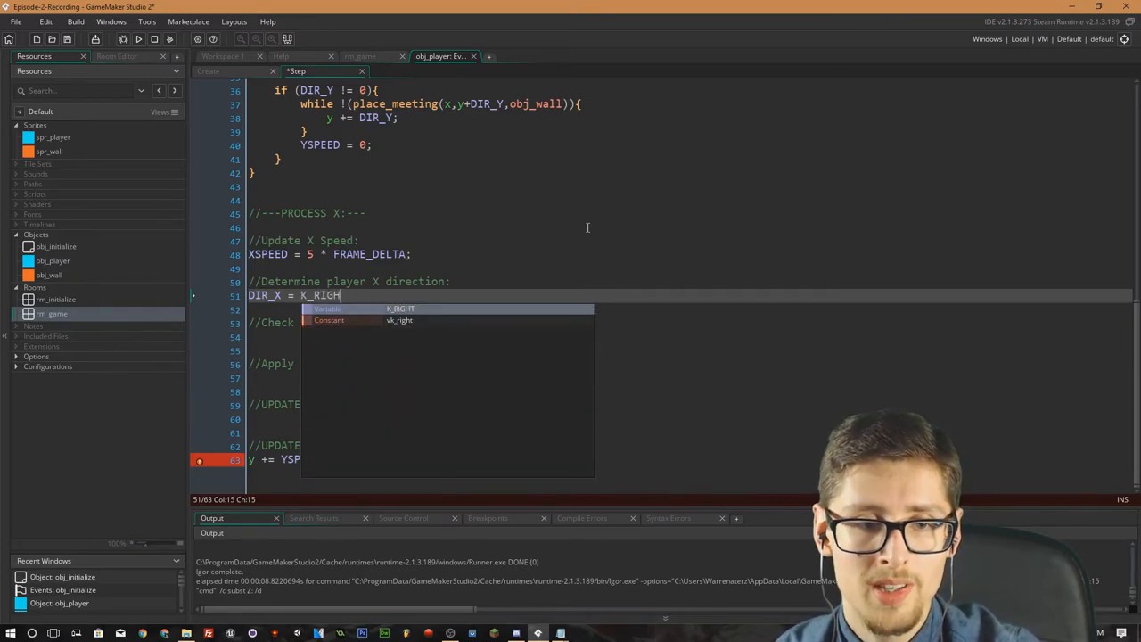
text(- K_)
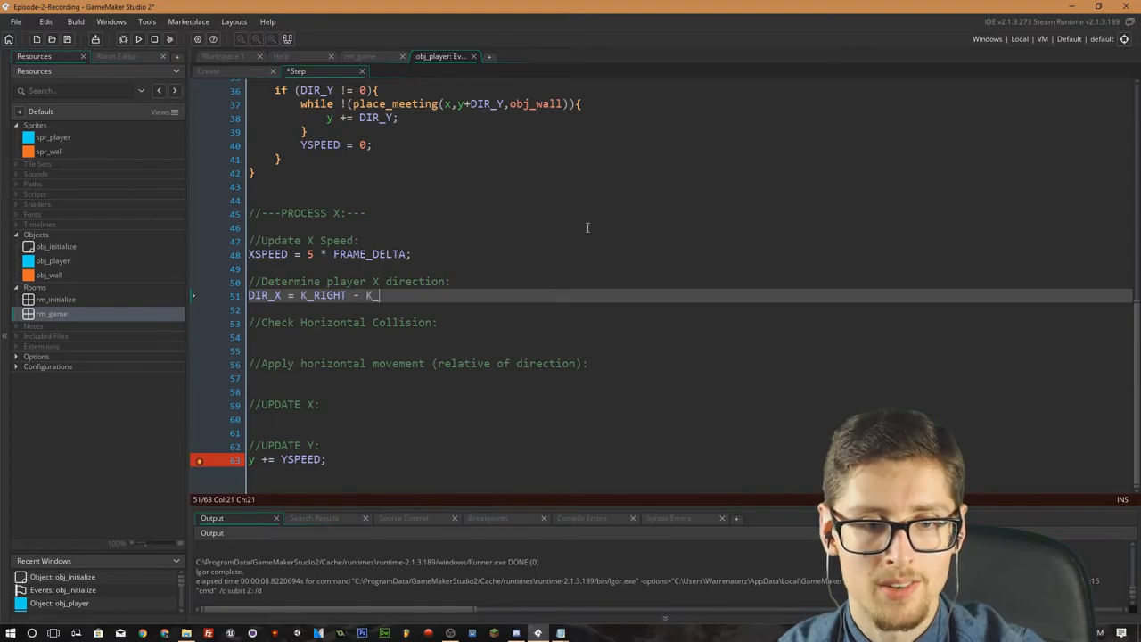
text(LEFT)
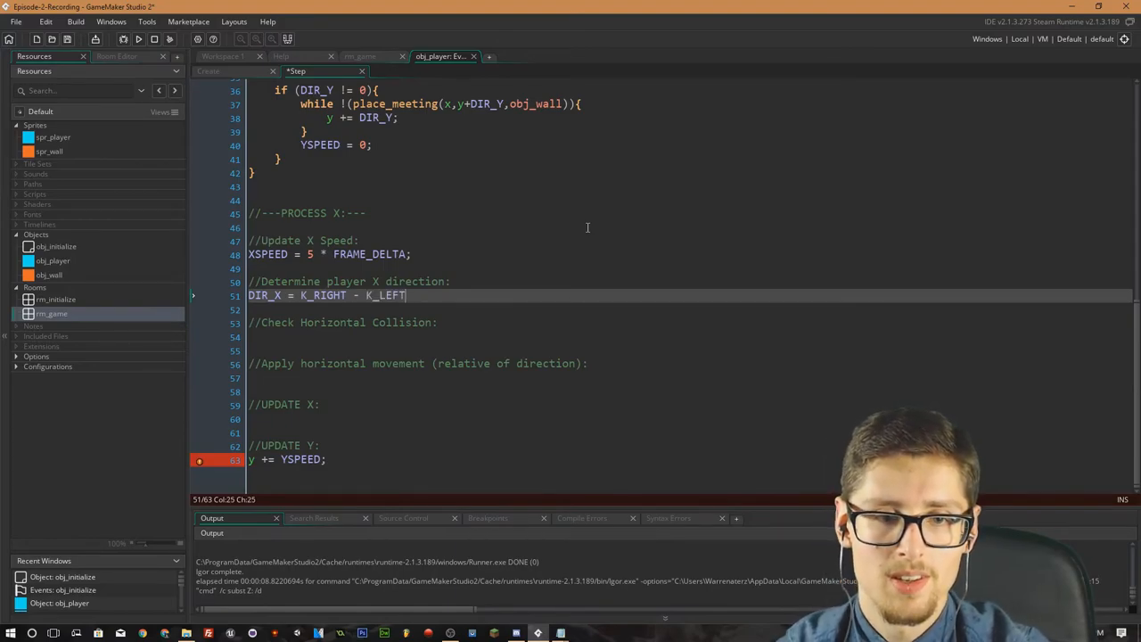
text(;)
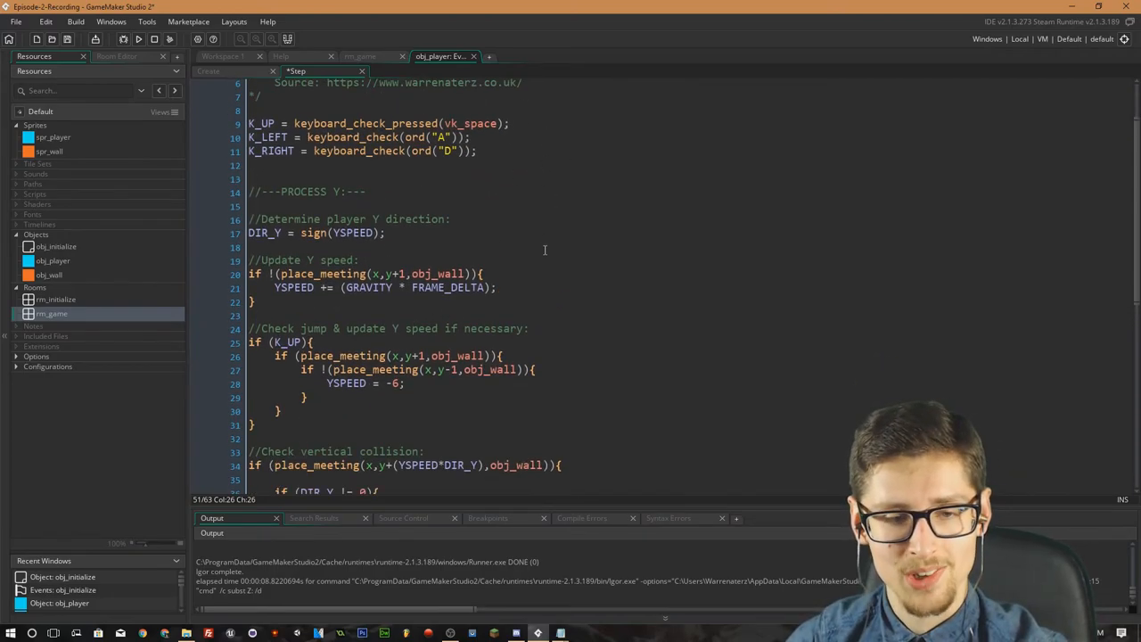
scroll(down, 3)
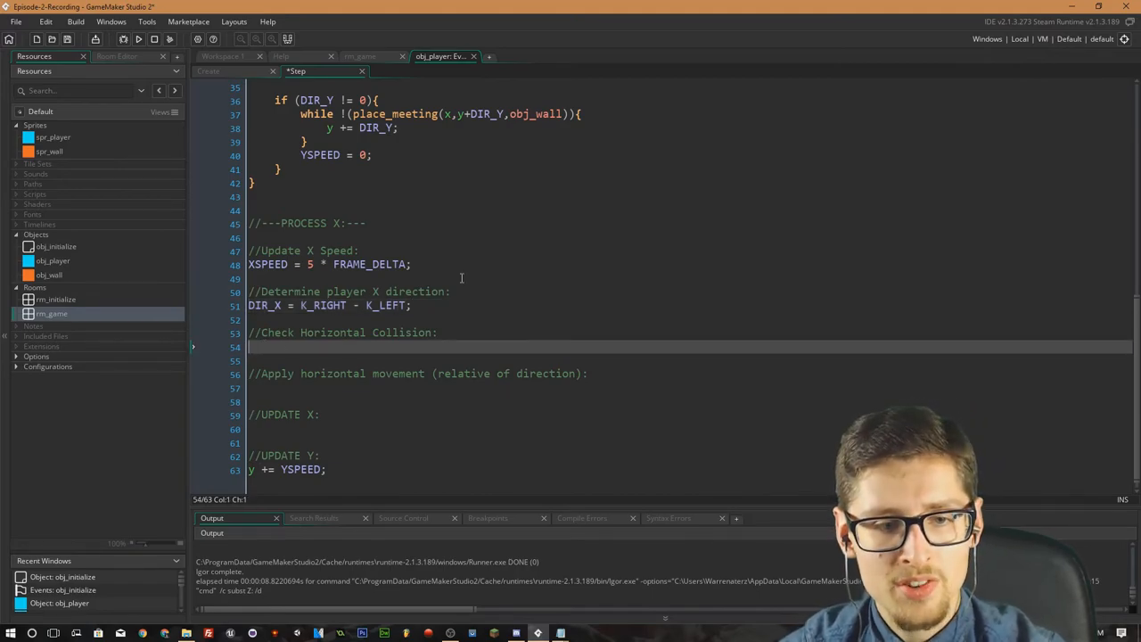
Paste the collision block under Check Horizontal Collision and convert it to x, XSPEED and DIR_X.
key(Enter)
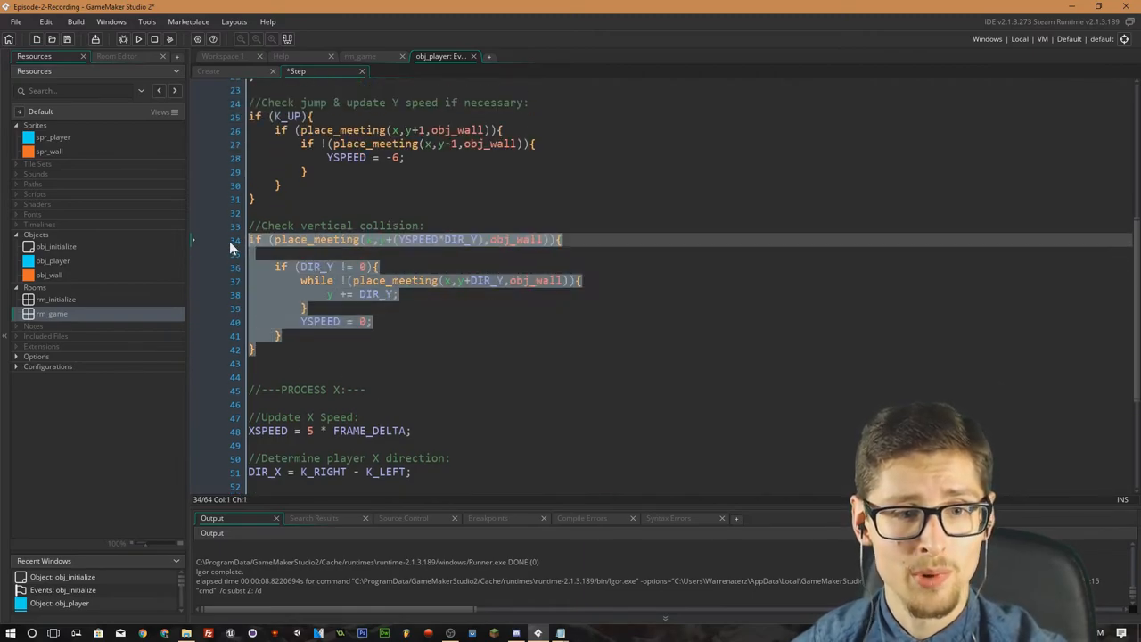
scroll(down, 3)
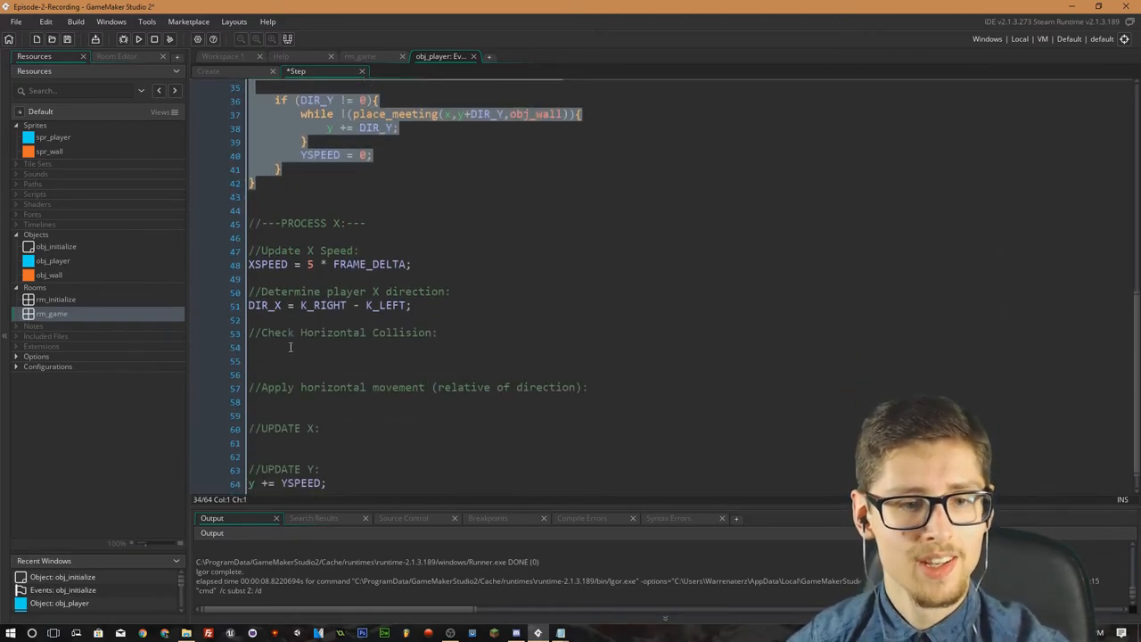
click(278, 346)
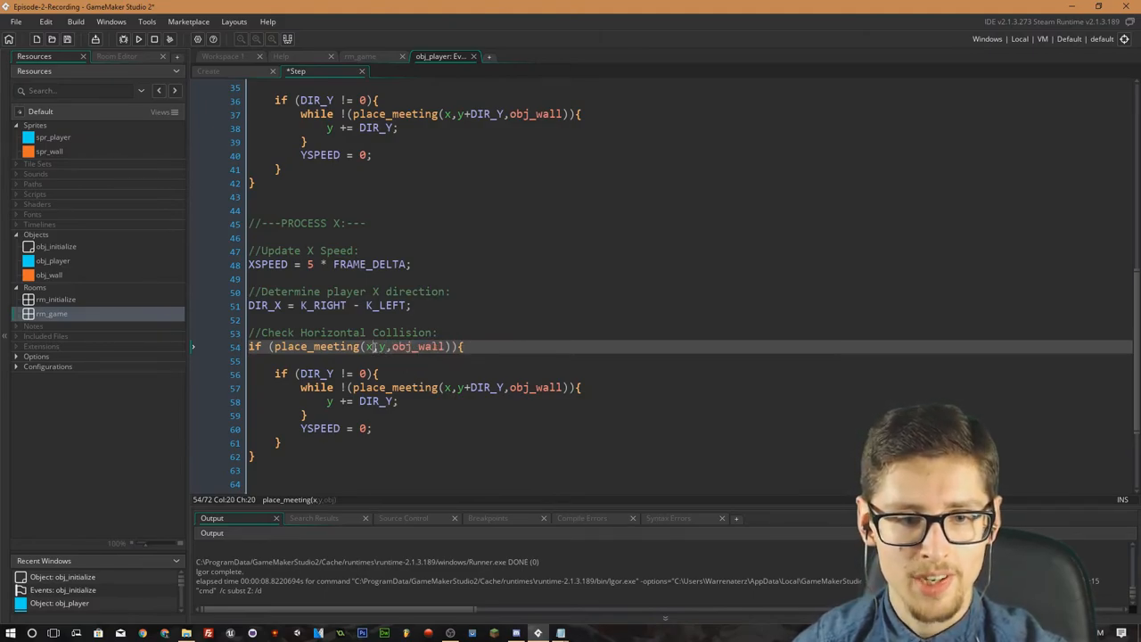
text(+(YSPEED*DIR_Y))
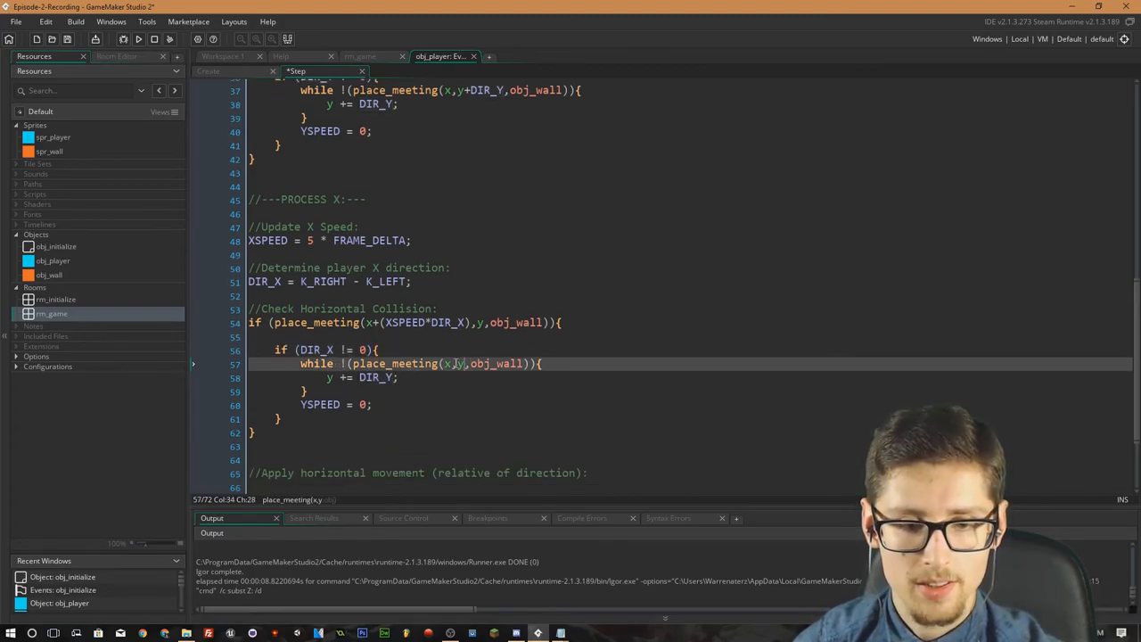
text(+DIR_X)
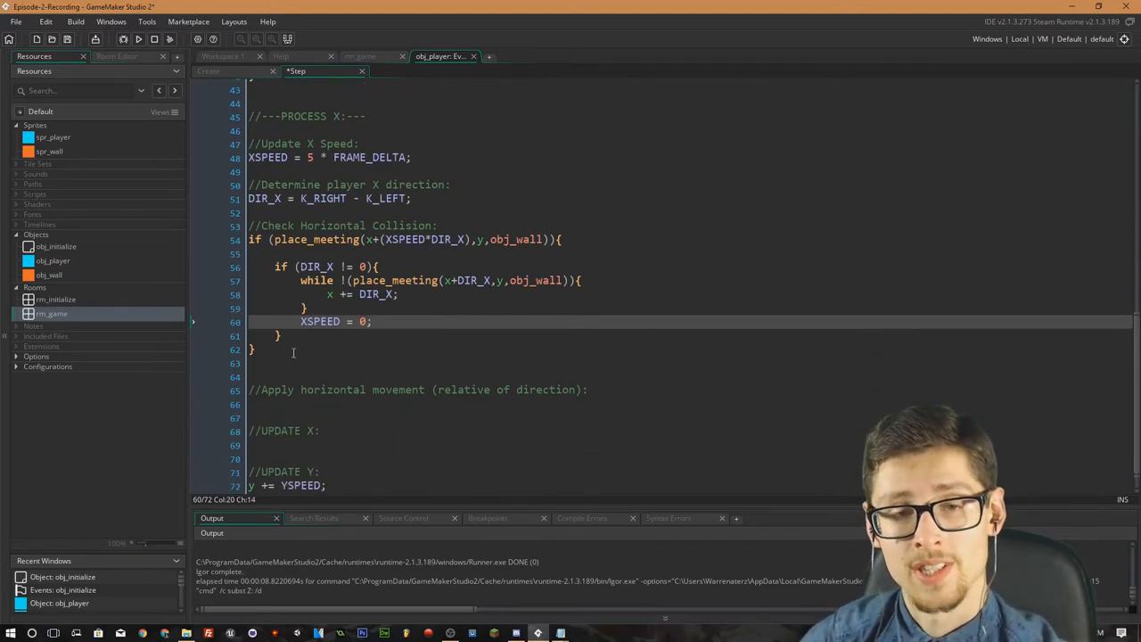
scroll(down, 3)
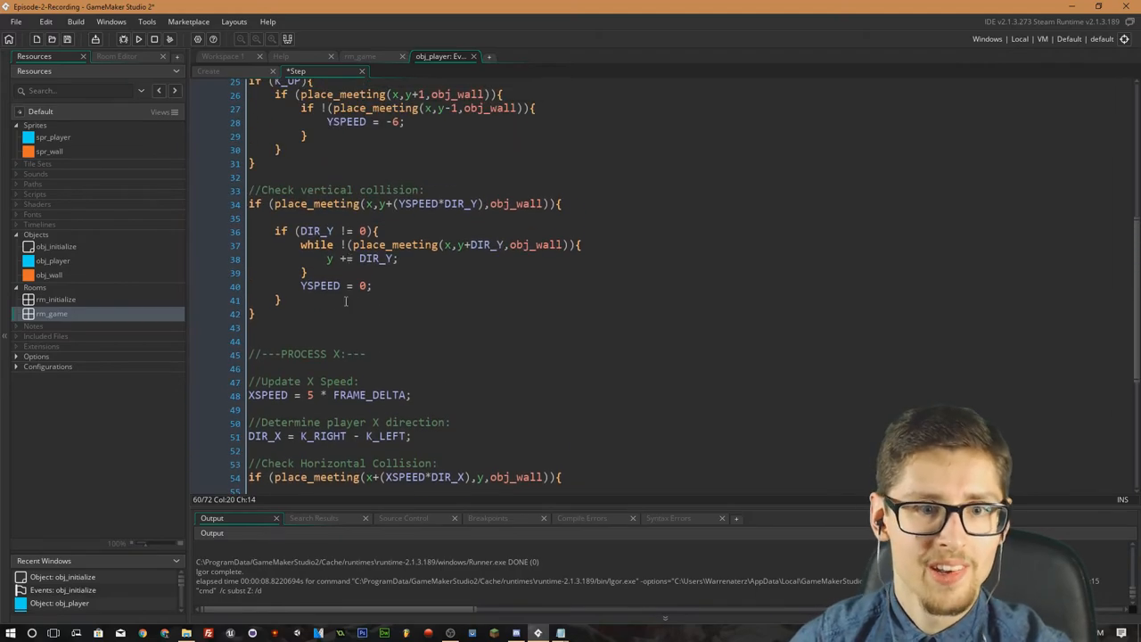
scroll(up, 3)
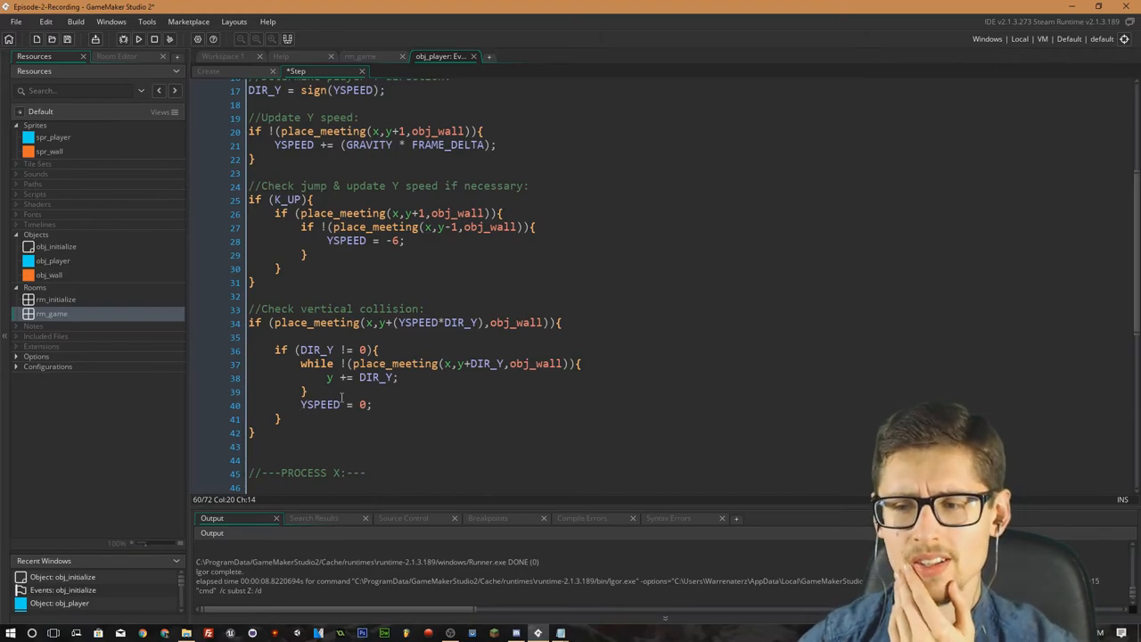
scroll(down, 3)
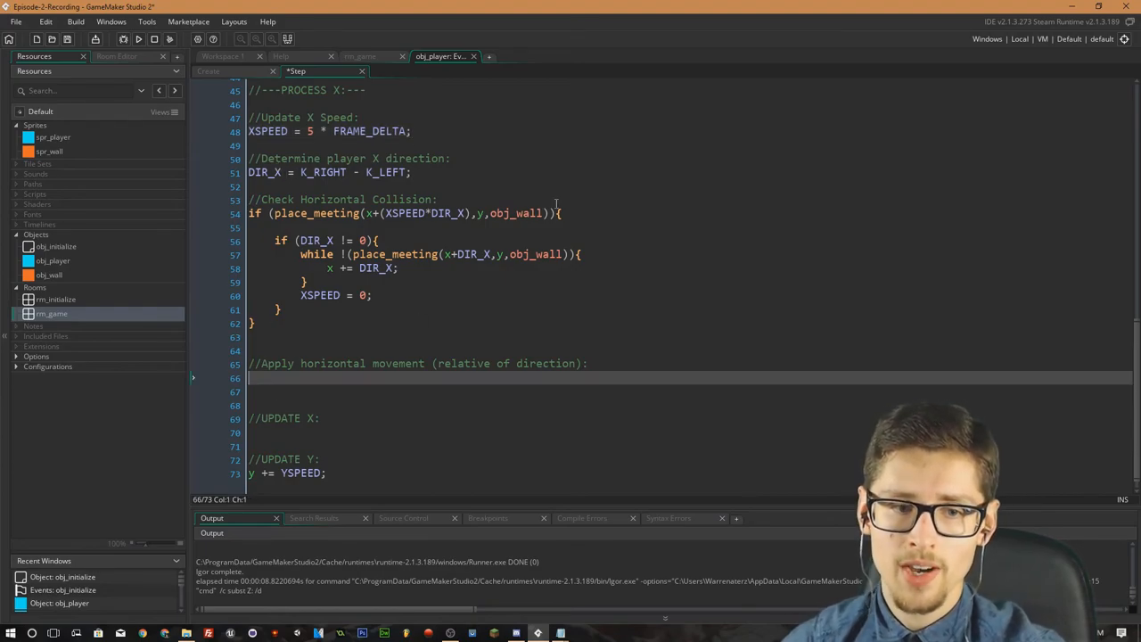
Write XSPEED *= DIR_X; under the horizontal-movement comment.
text(XSPEED)
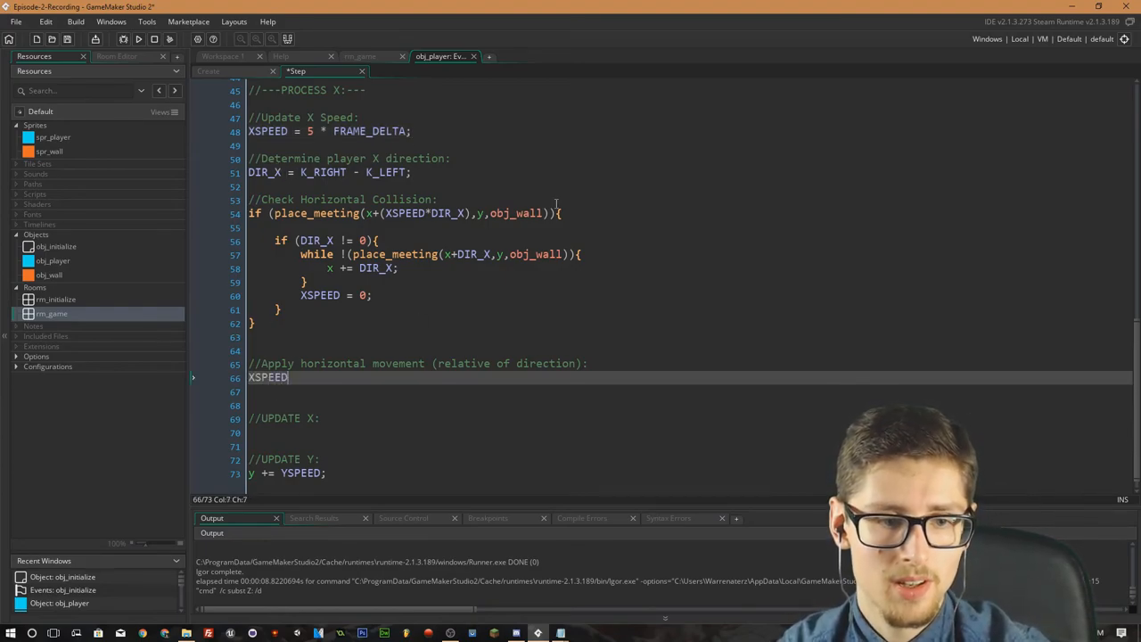
text(*)
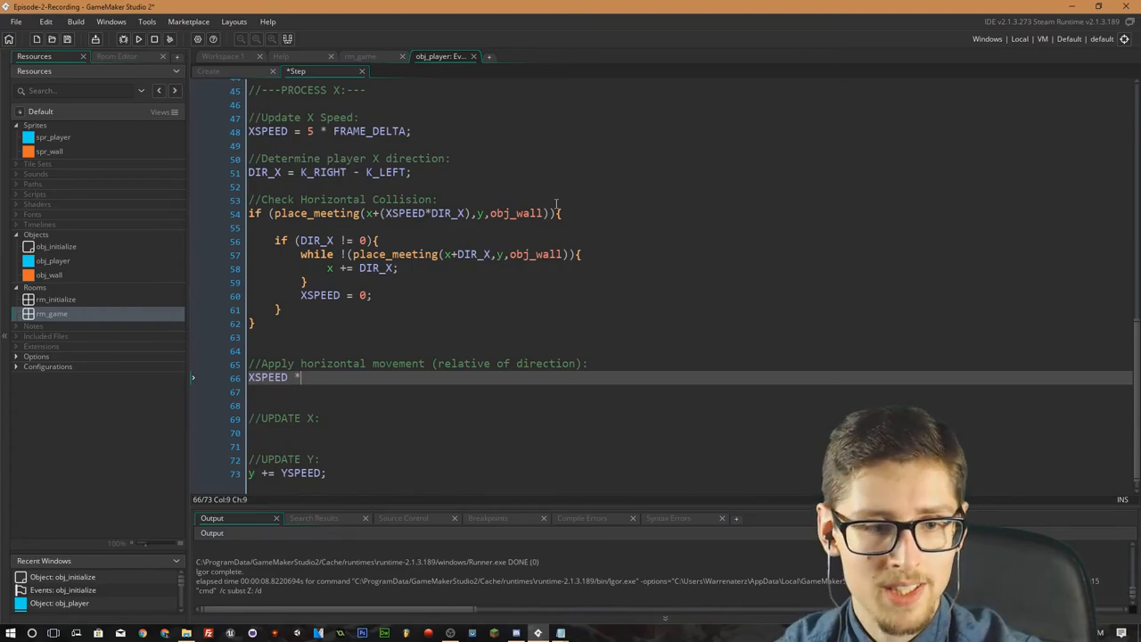
text(=)
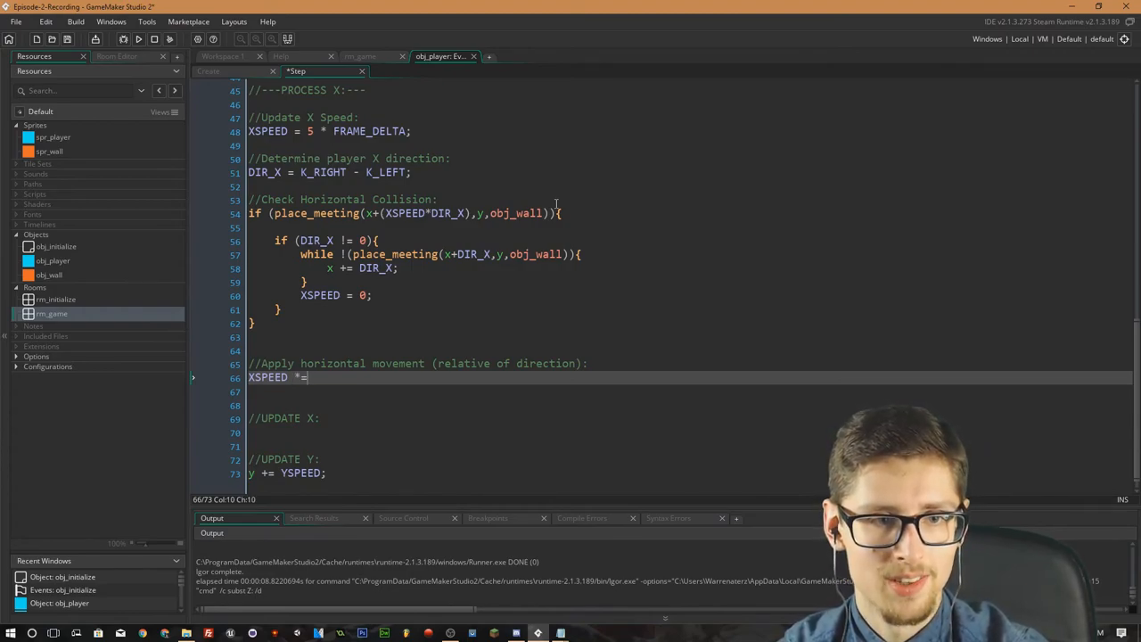
text(" ")
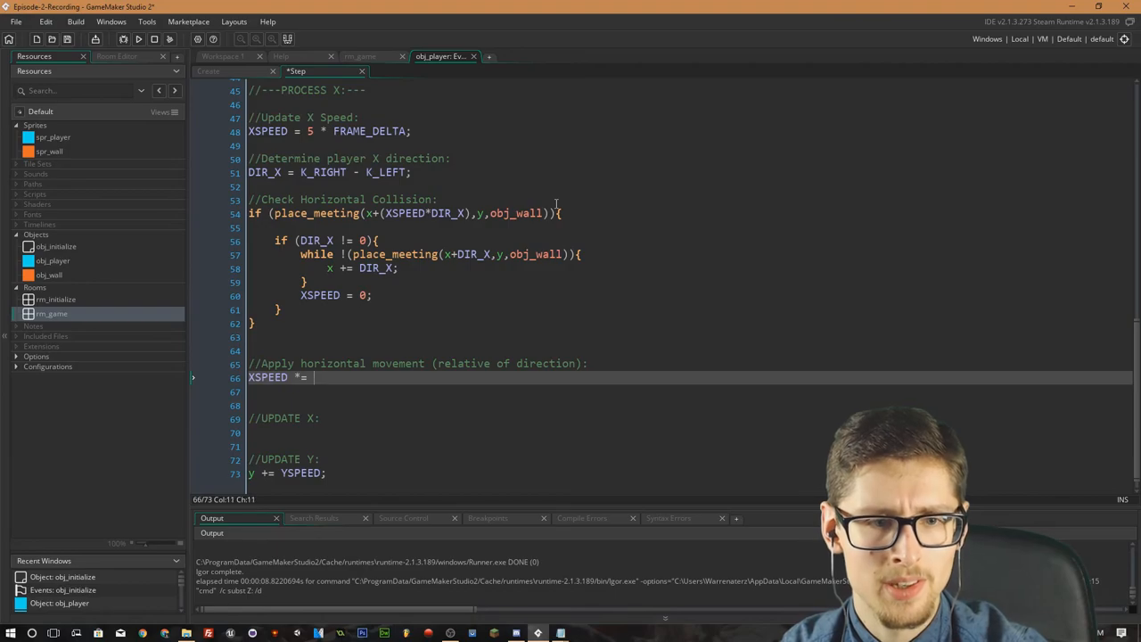
text(DIR_)
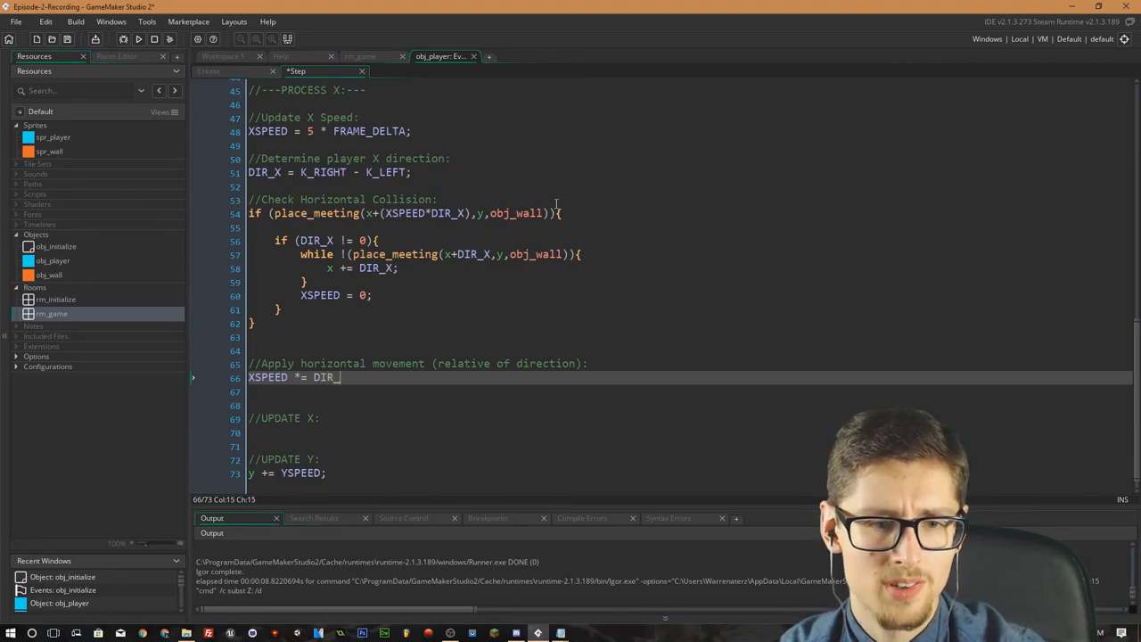
text(X;)
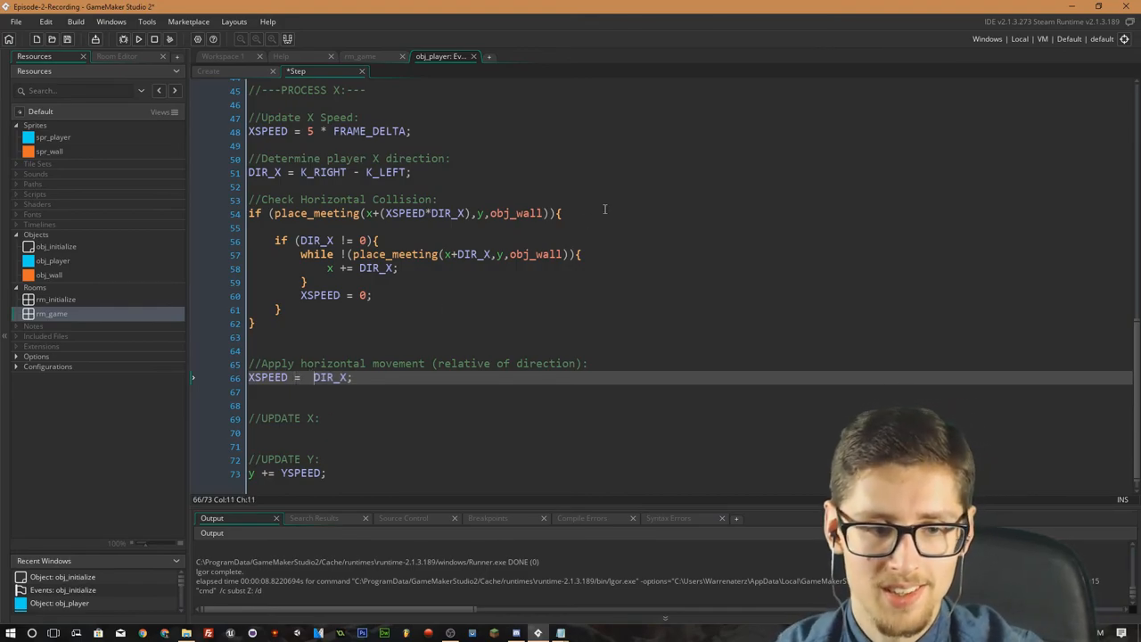
Retype the line to fix its spacing and spelling as XSPEED *= DIR_X;.
text(XP)
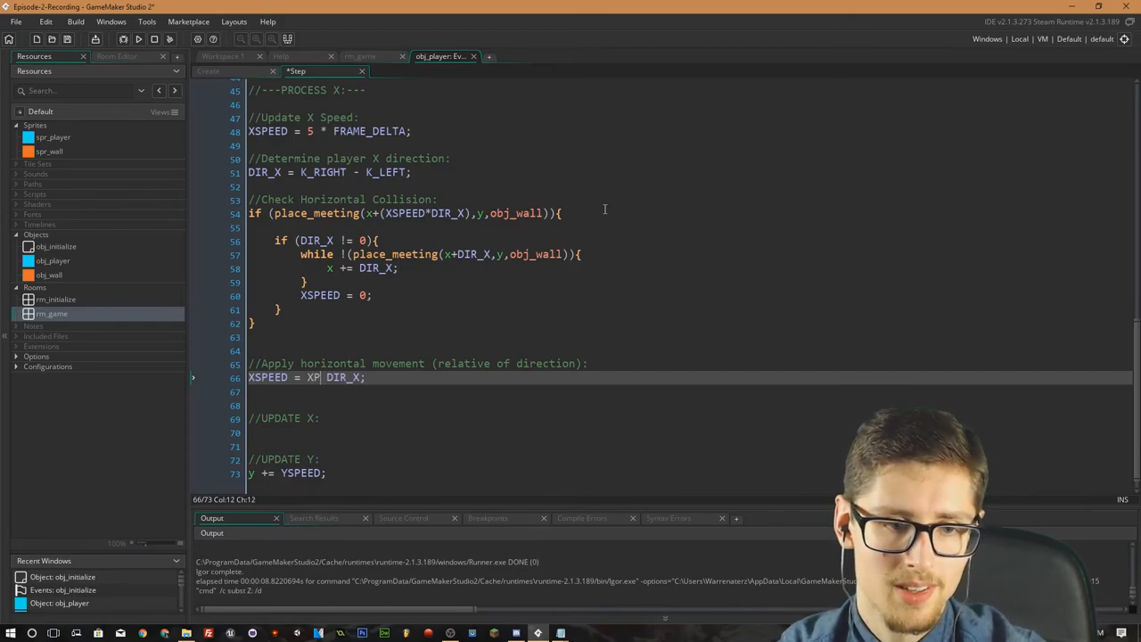
text(P)
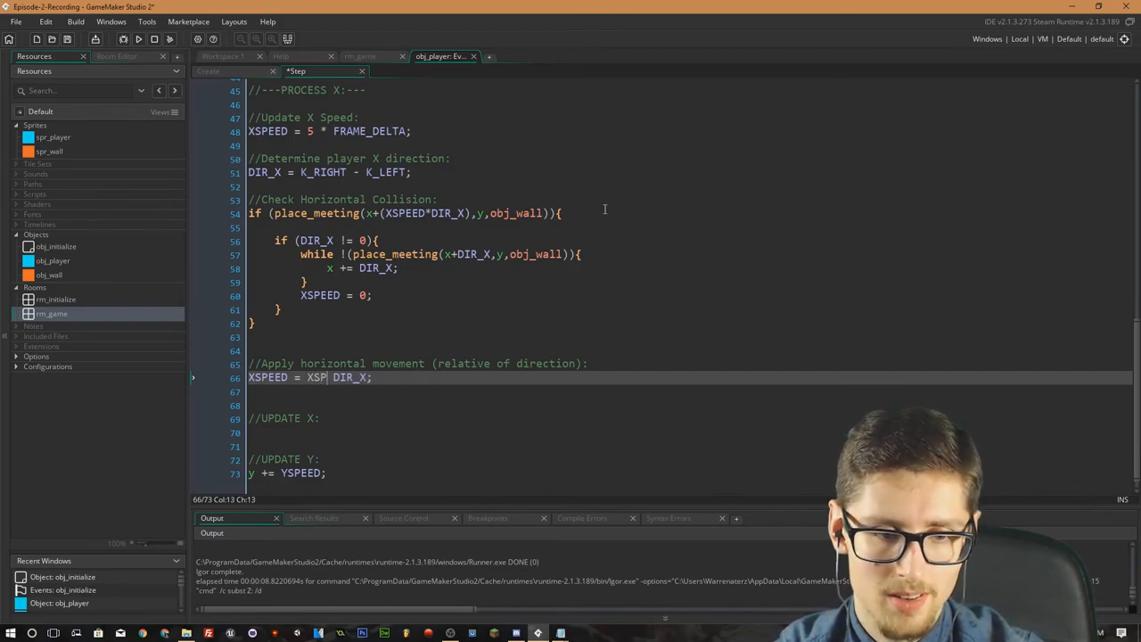
text(EED *)
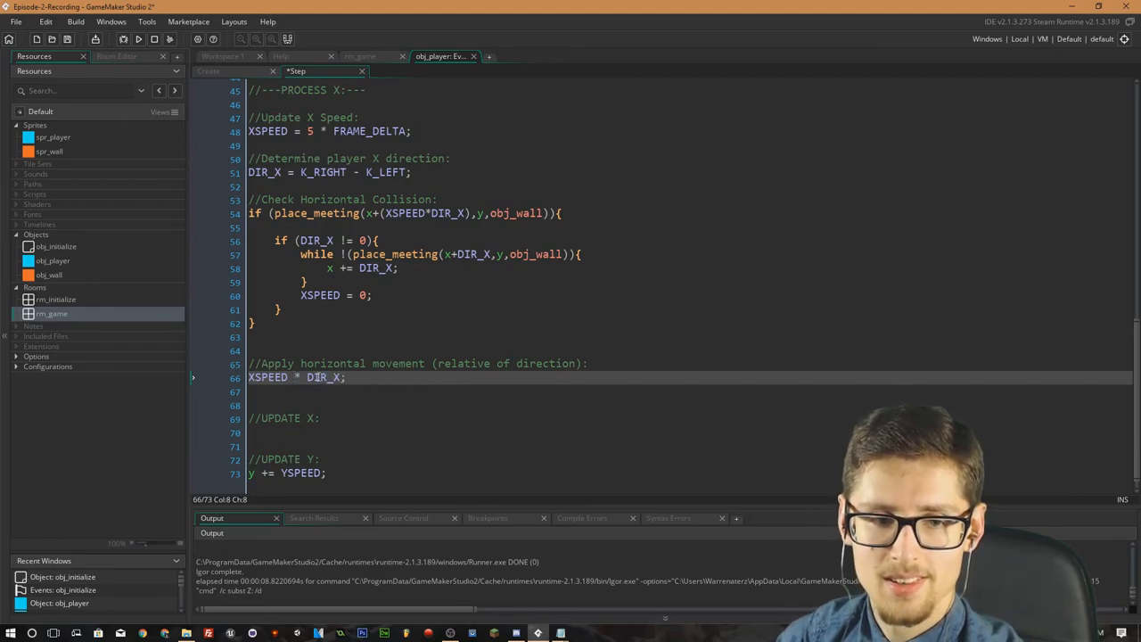
text(=)
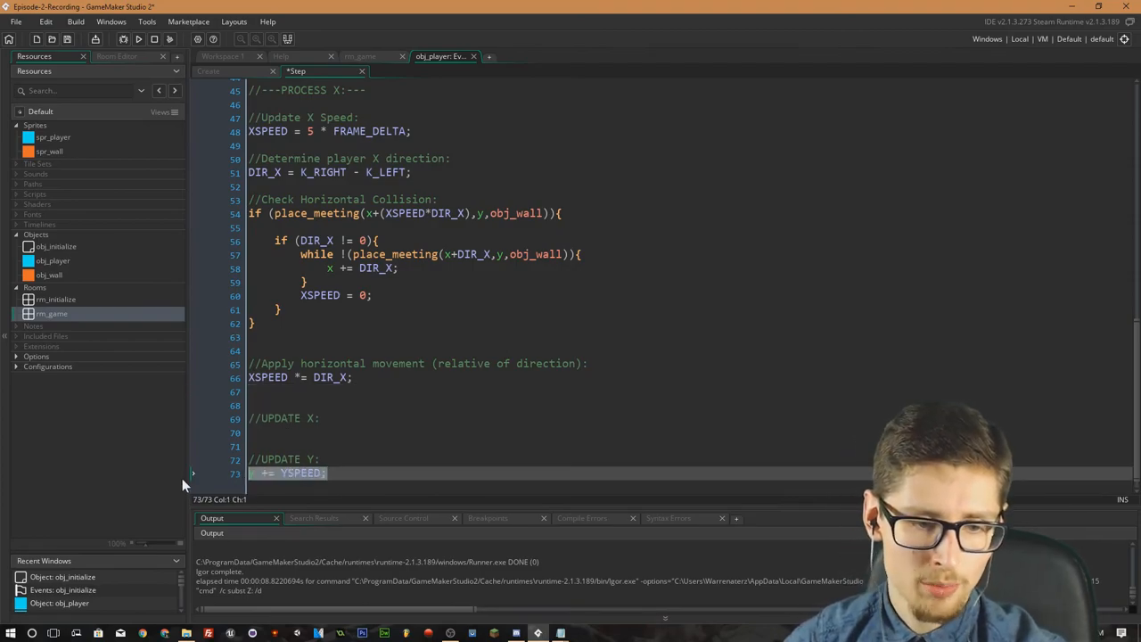
Add x += XSPEED; under //UPDATE X and return to obj_player's Create event.
text(y += YSPEED;)
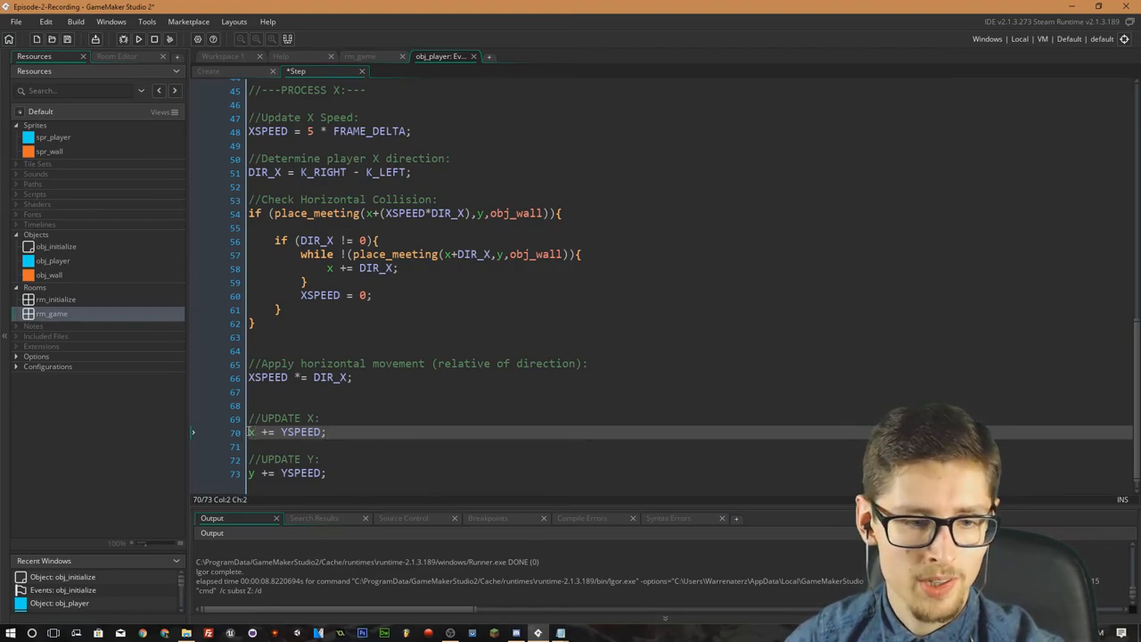
text(XSPEED)
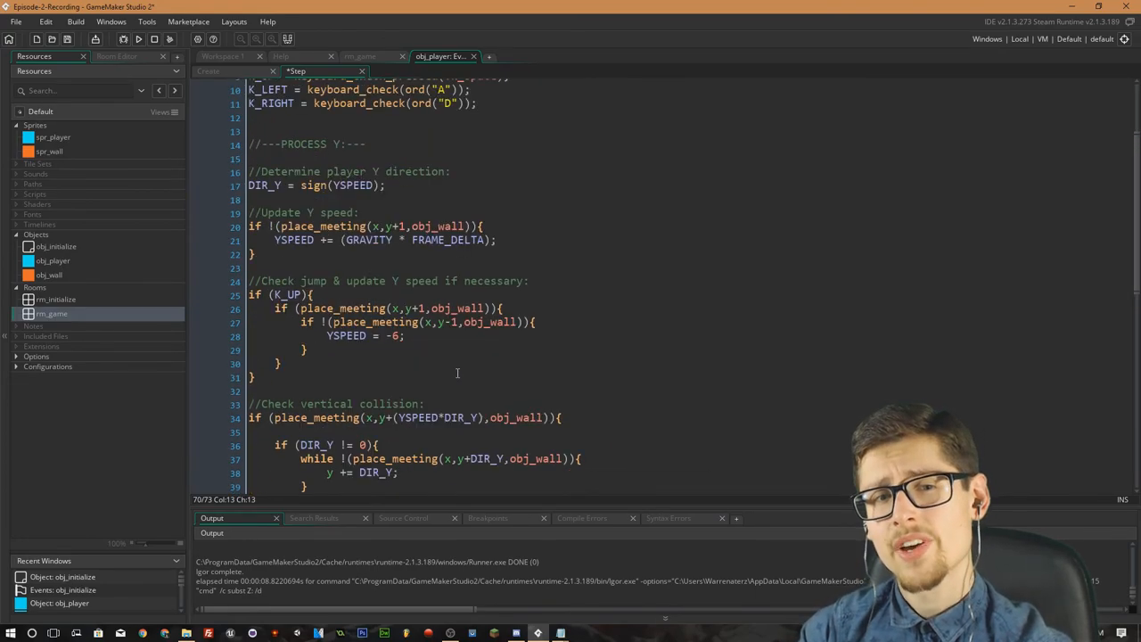
scroll(down, 3)
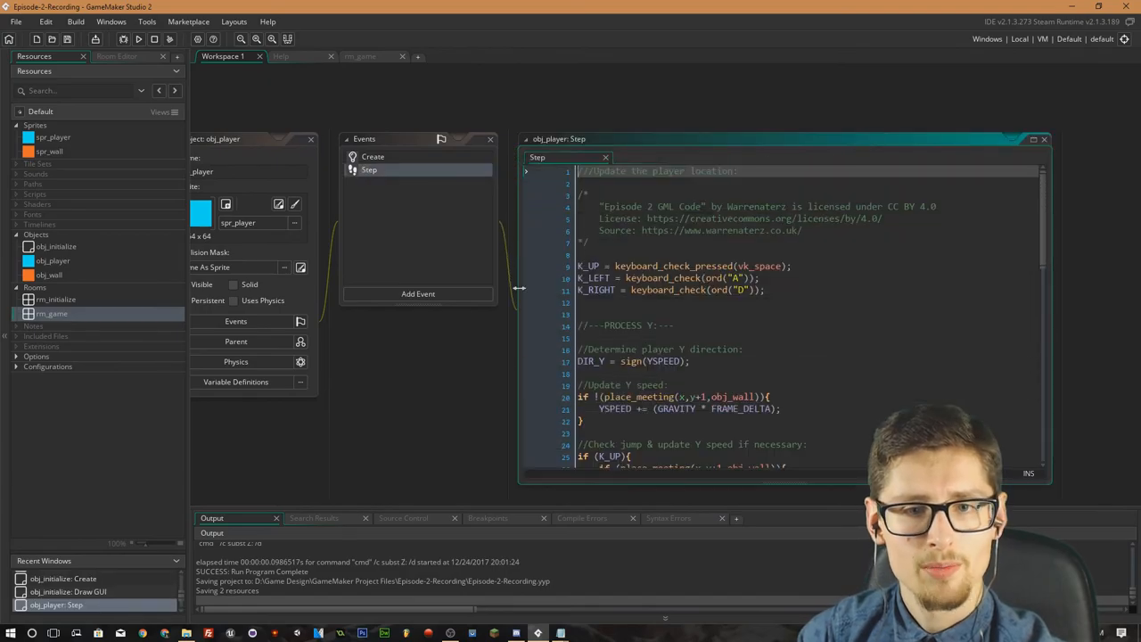
click(343, 147)
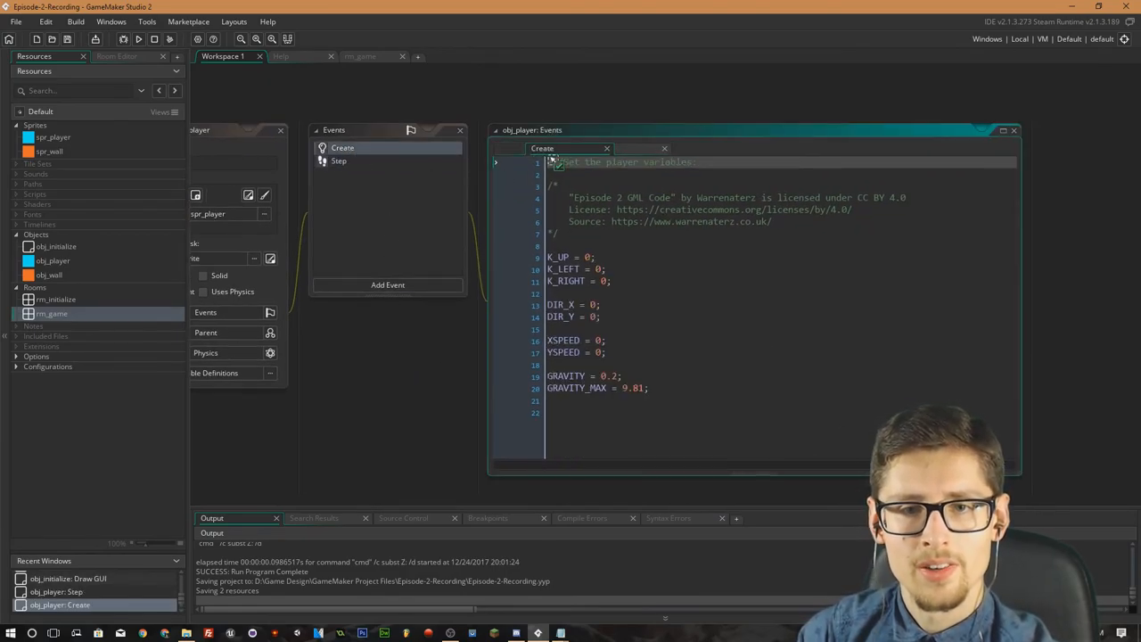